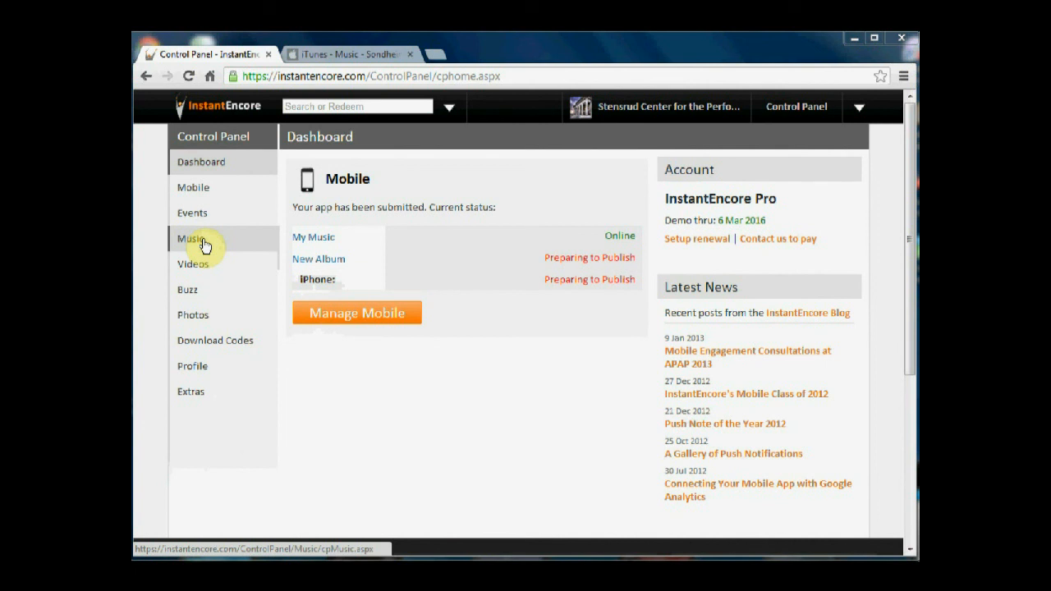
pyautogui.moveTo(308, 265)
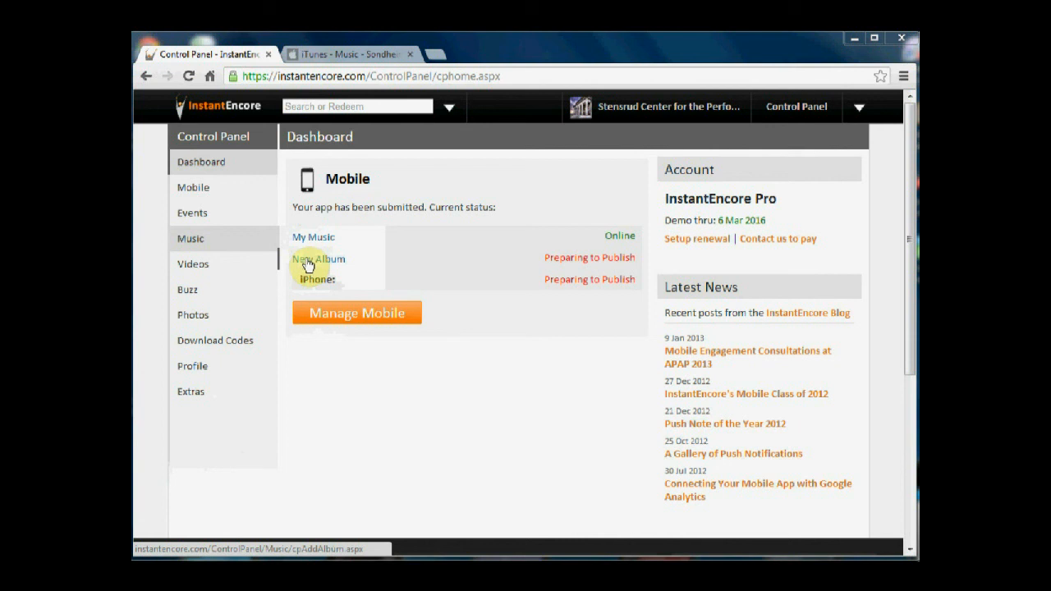
# Step: Launch the New Album form from the Dashboard's New Album link
pyautogui.click(319, 259)
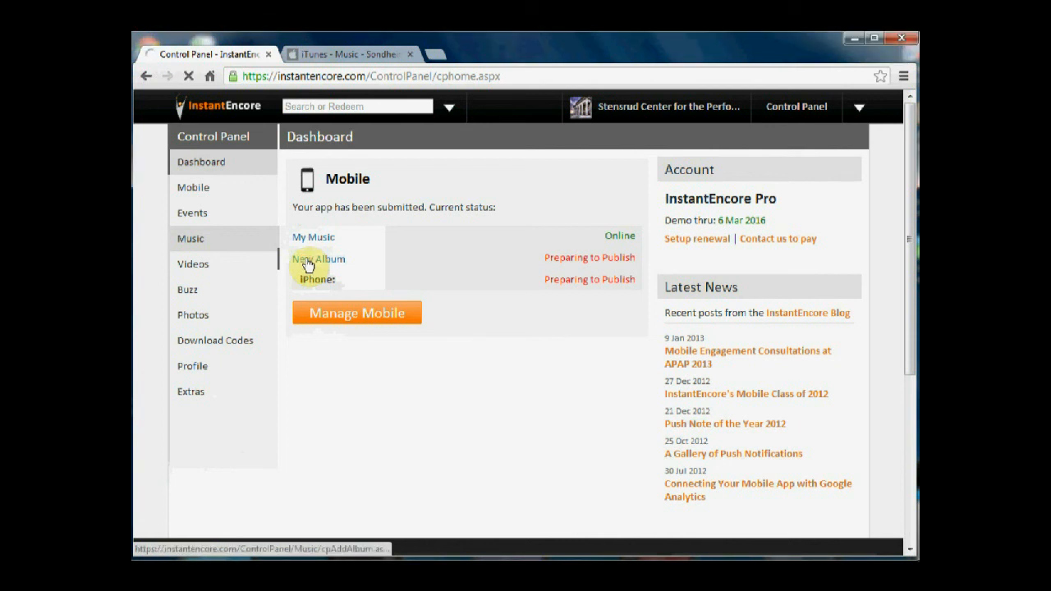
pyautogui.click(319, 259)
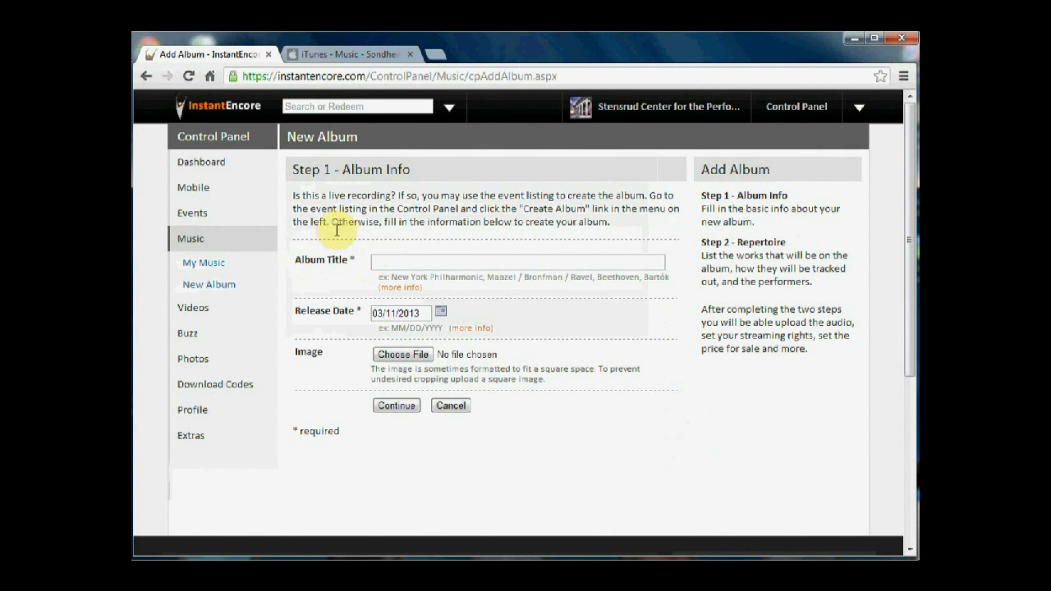
pyautogui.moveTo(332, 239)
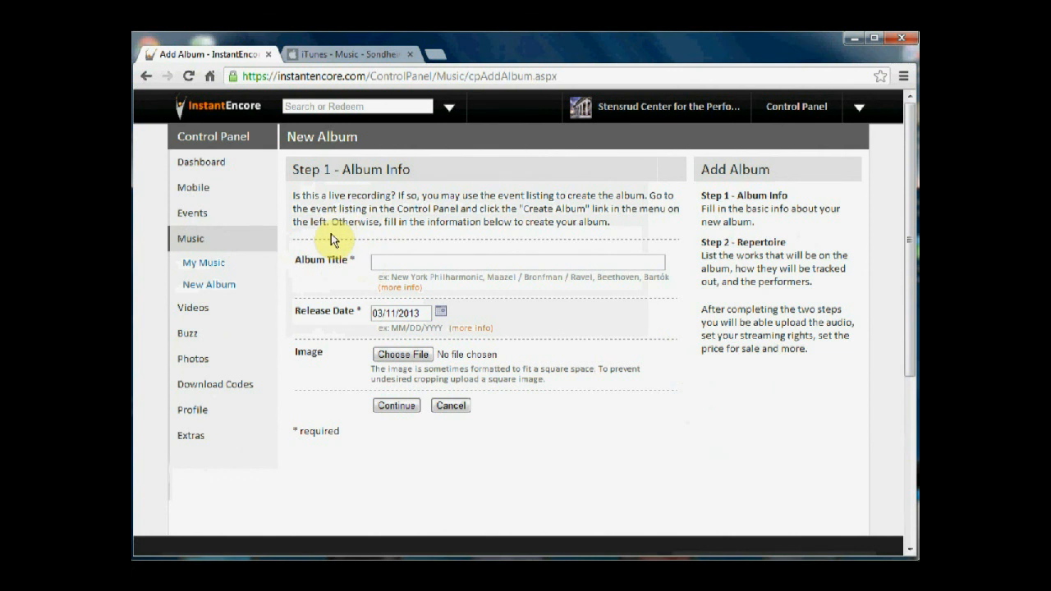
# Step: Title the album 'Sondheim, Etc.: Bernadette Peters Live at Carnegie Hall'
pyautogui.click(517, 262)
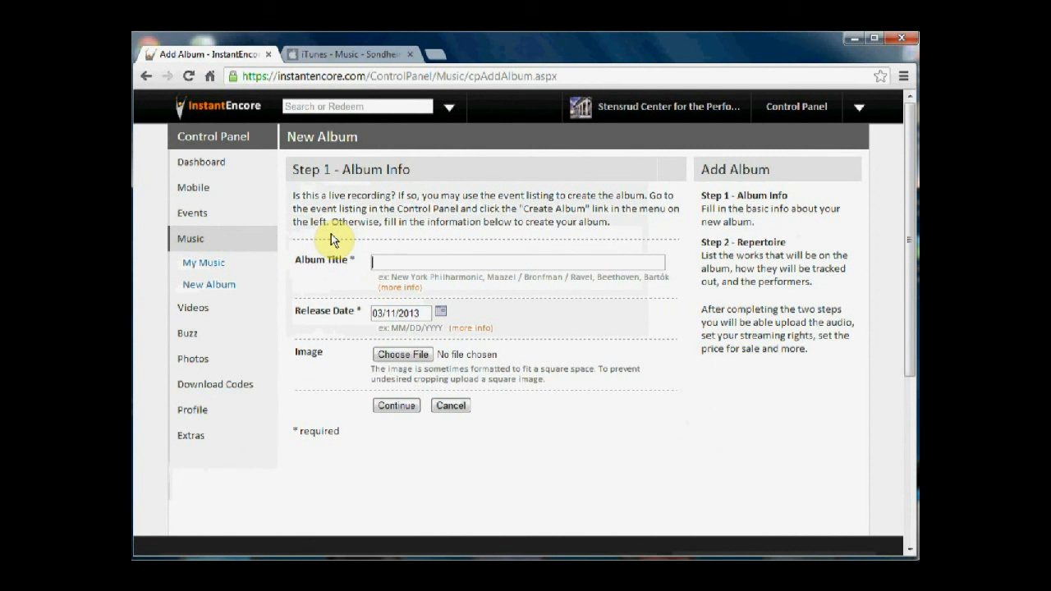
pyautogui.write('Sondheim')
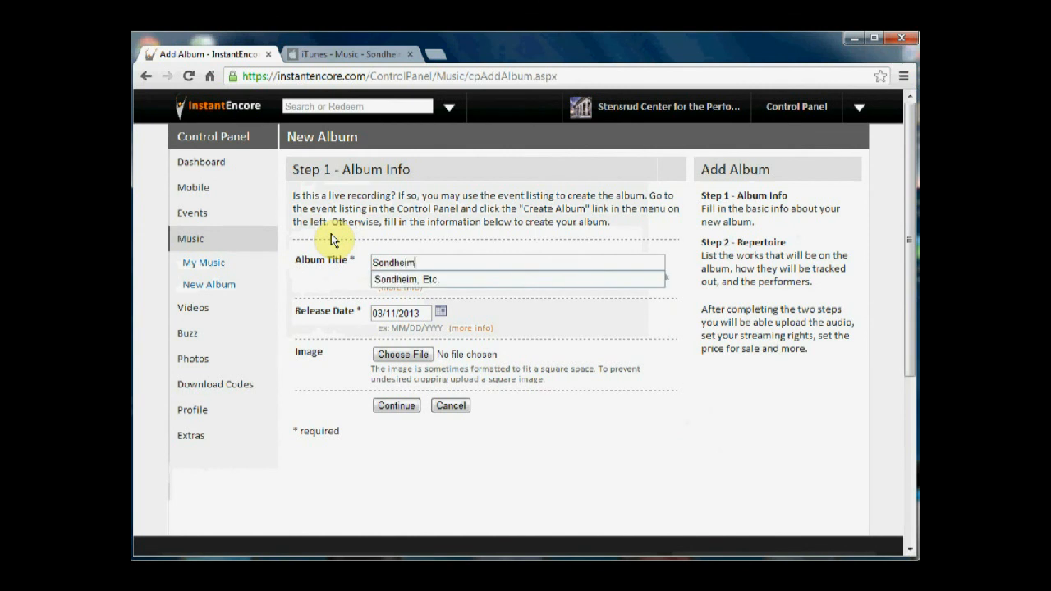
pyautogui.click(517, 279)
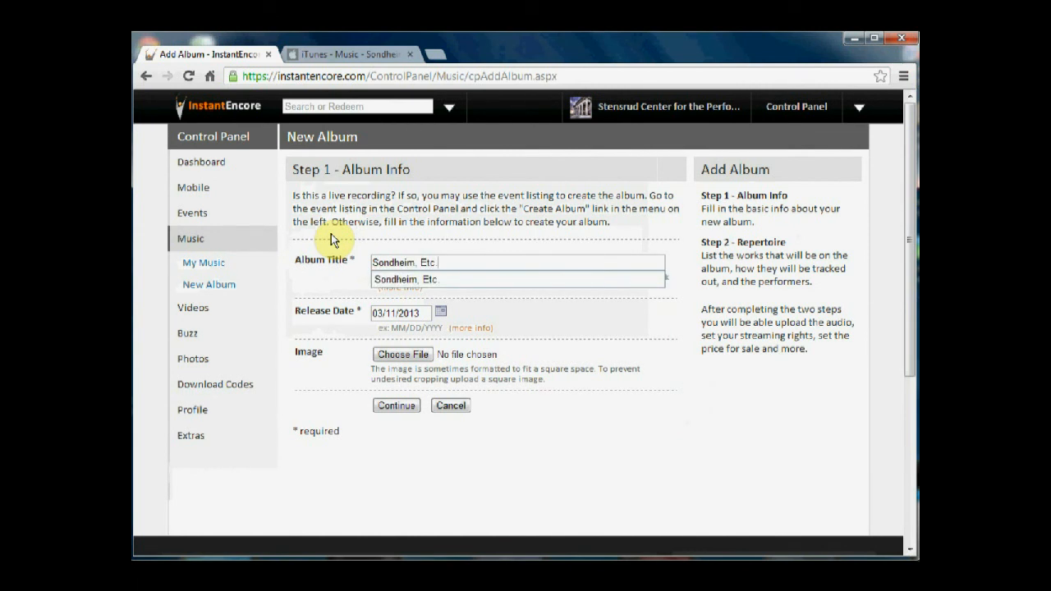
pyautogui.write(': Bernadette Peter')
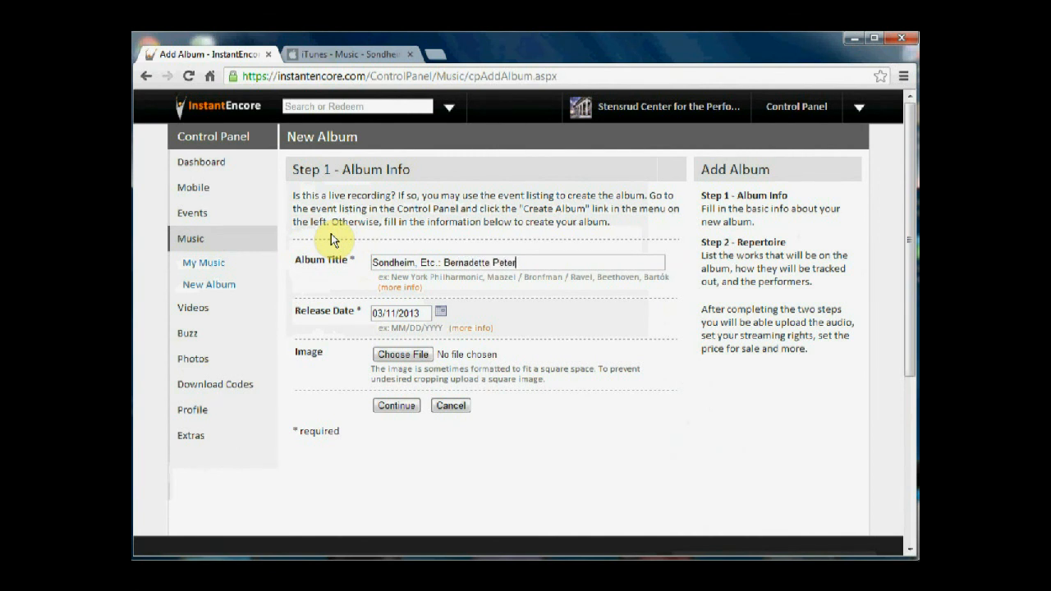
pyautogui.write('Live at Carnegie')
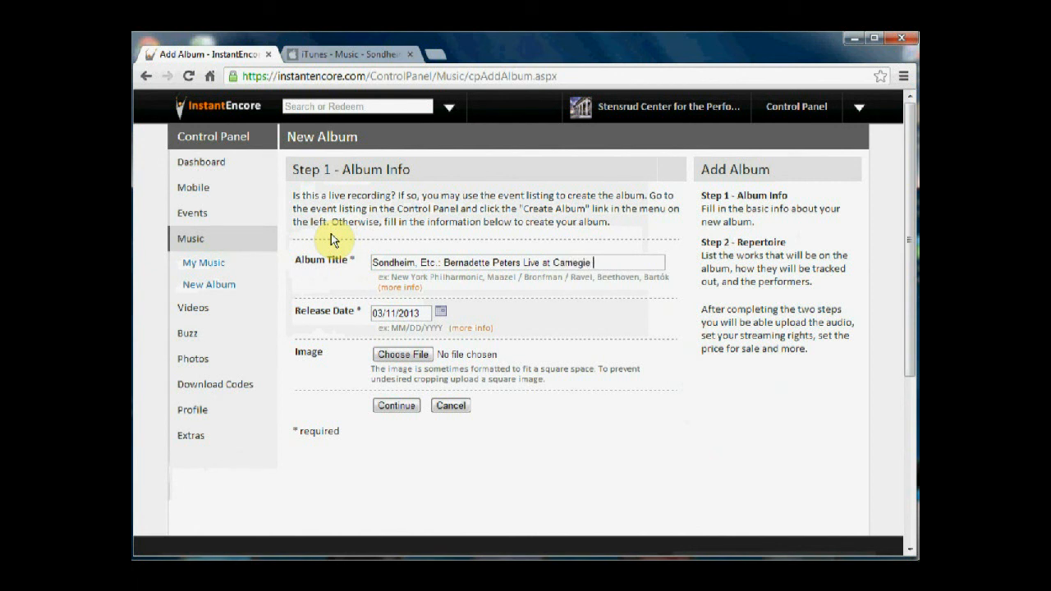
pyautogui.write('Hall')
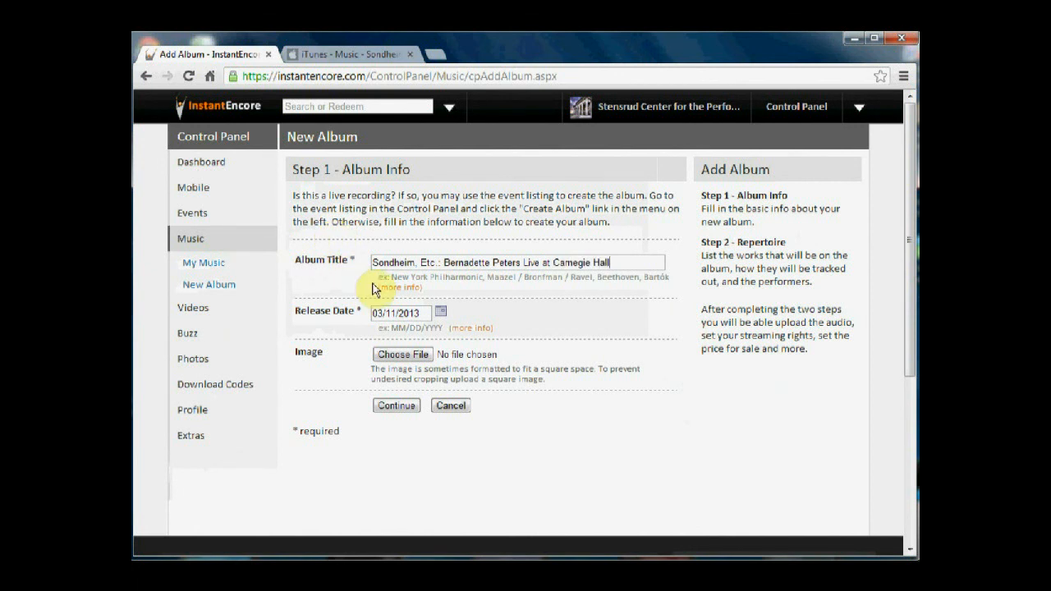
# Step: Replace the release date with 09/01/1997
pyautogui.click(419, 313)
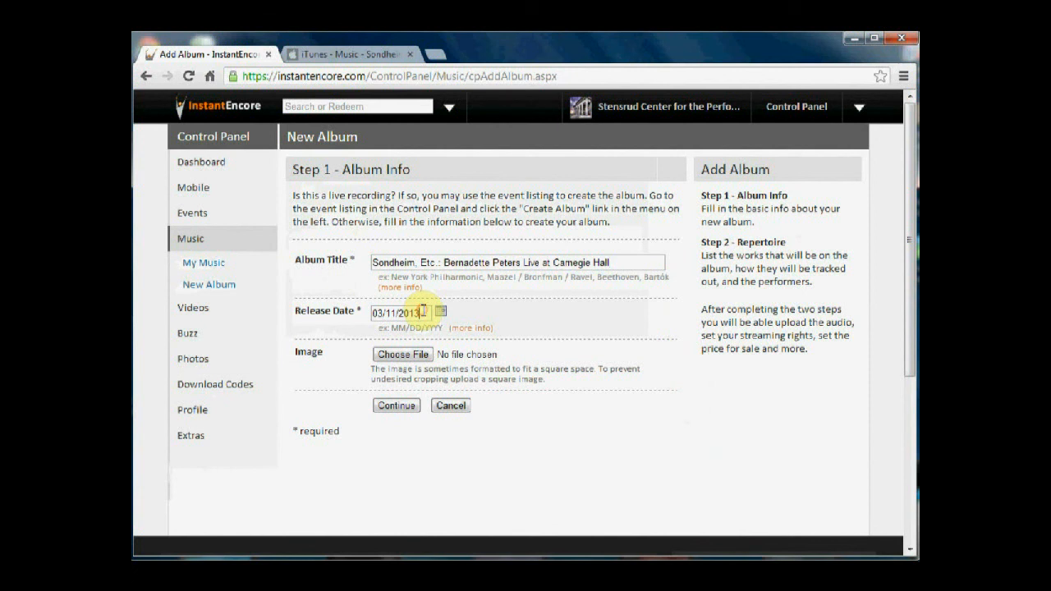
pyautogui.tripleClick(401, 313)
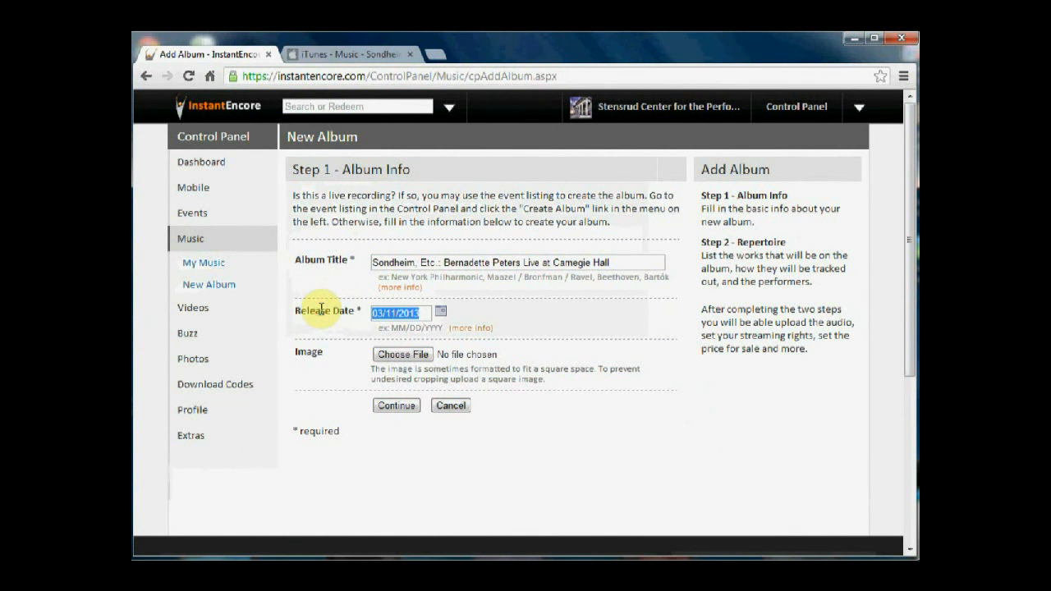
pyautogui.write('09/0')
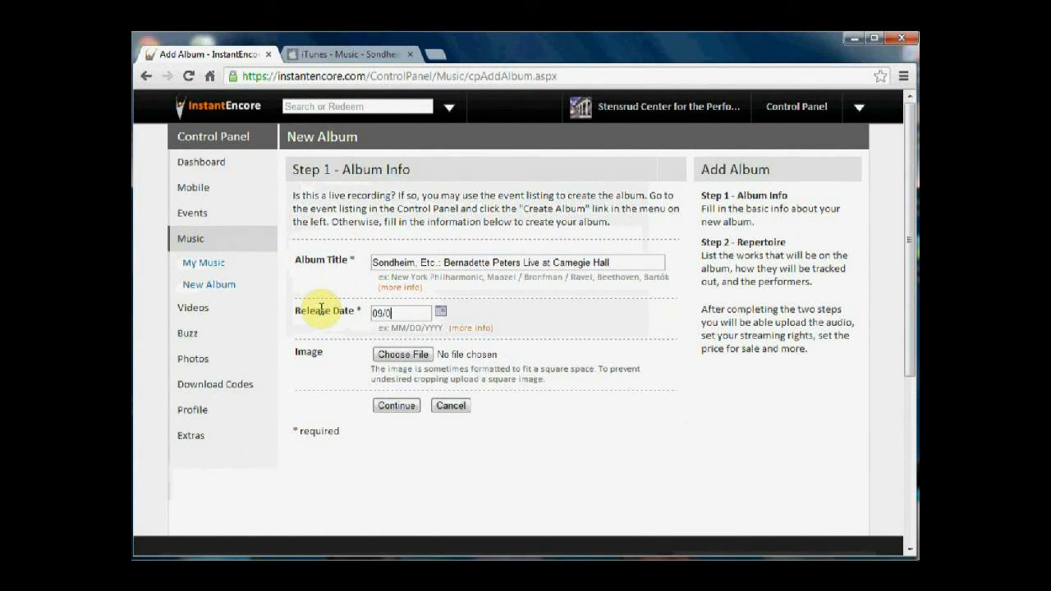
pyautogui.write('01/1')
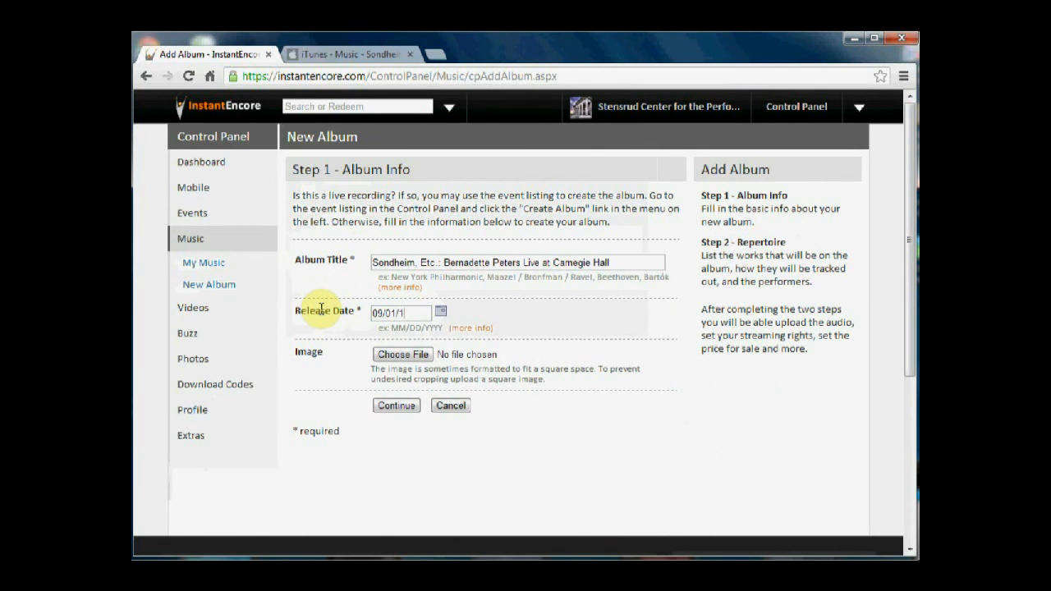
pyautogui.write('997')
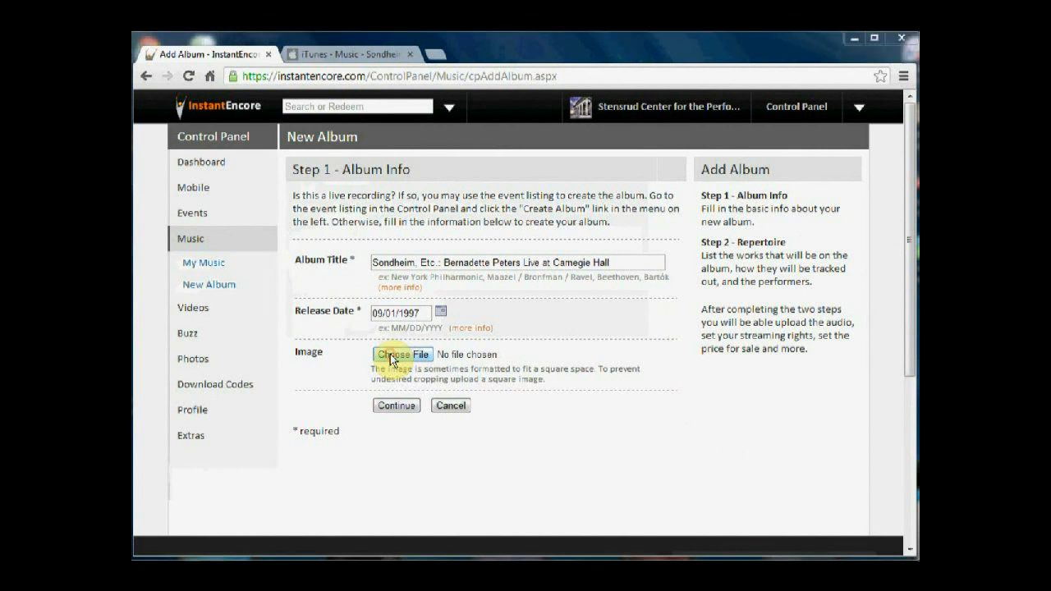
# Step: Pick Peters-AlbumCover.jpg from Dropbox > StensrudCenter > BernadettePeters as the cover
pyautogui.click(402, 354)
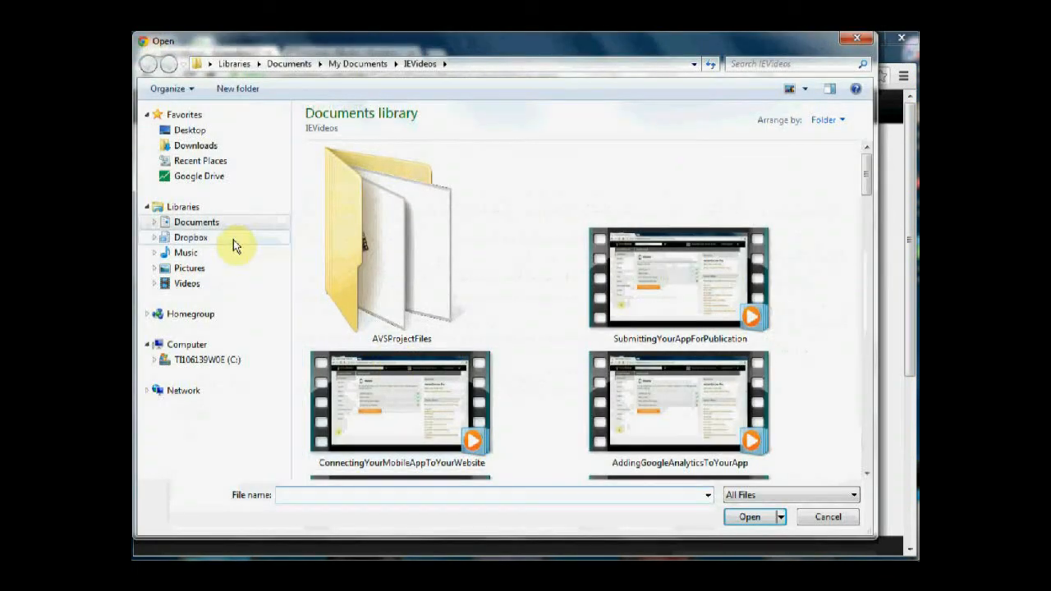
pyautogui.moveTo(197, 271)
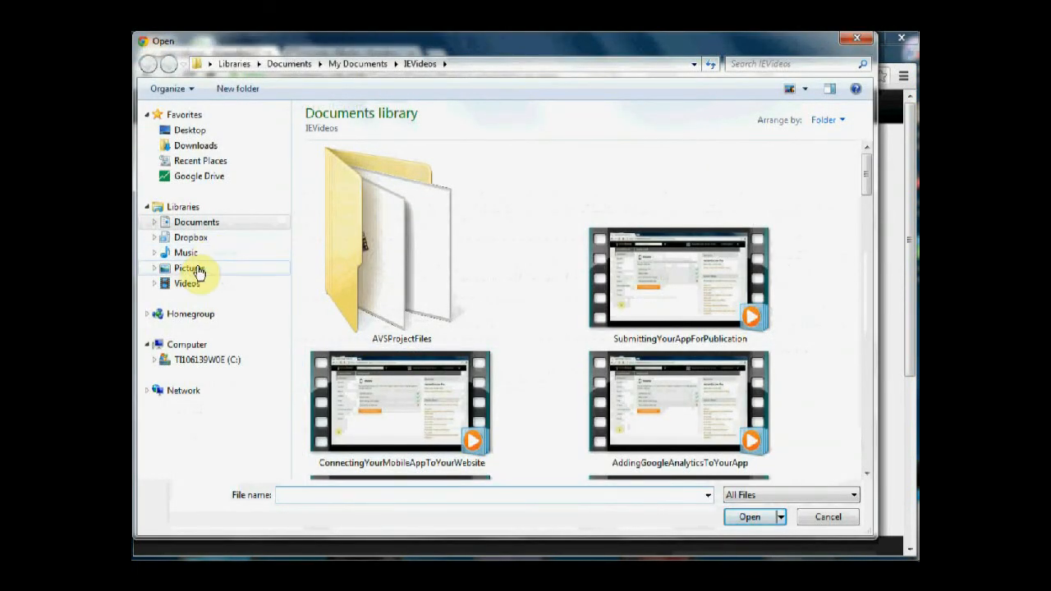
pyautogui.click(191, 238)
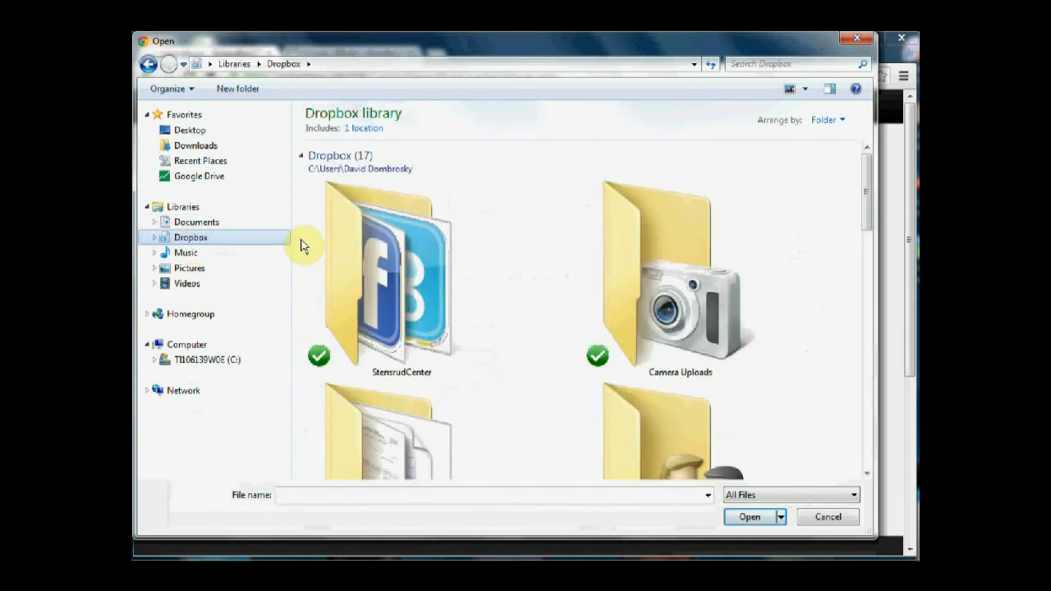
pyautogui.doubleClick(401, 279)
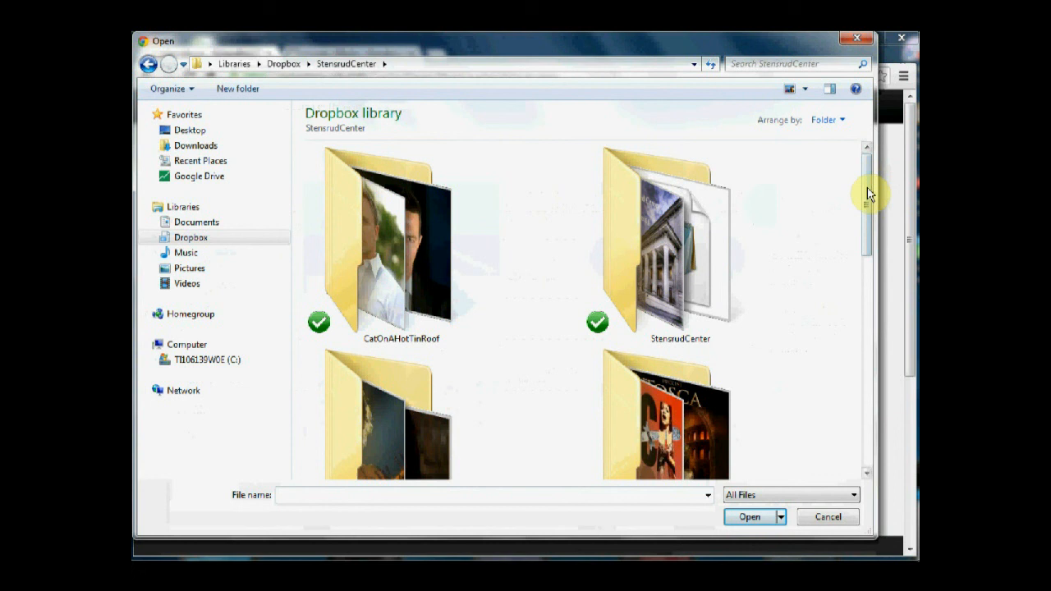
pyautogui.scroll(-3)
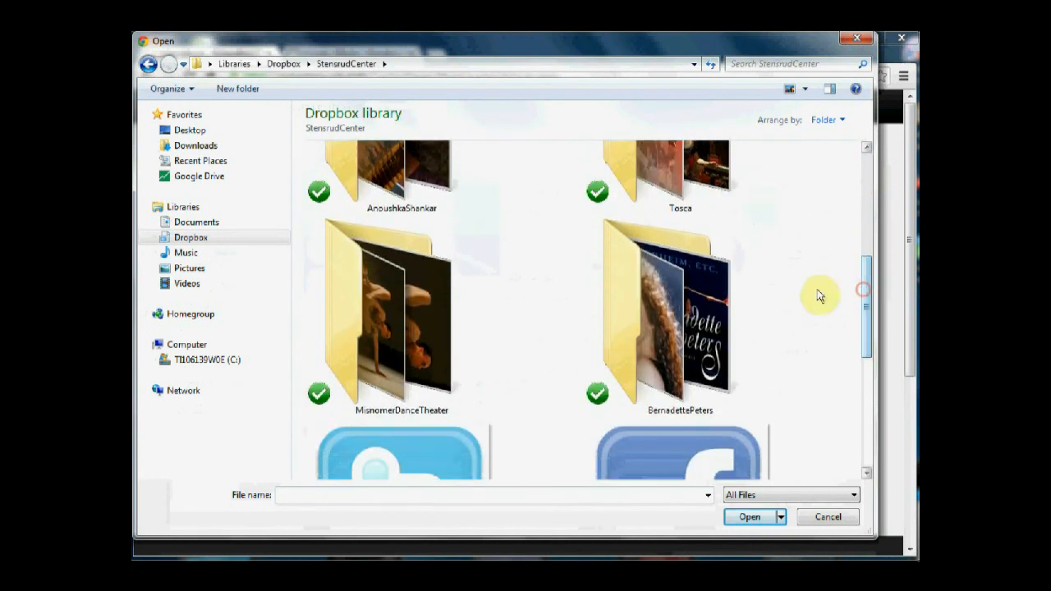
pyautogui.doubleClick(679, 312)
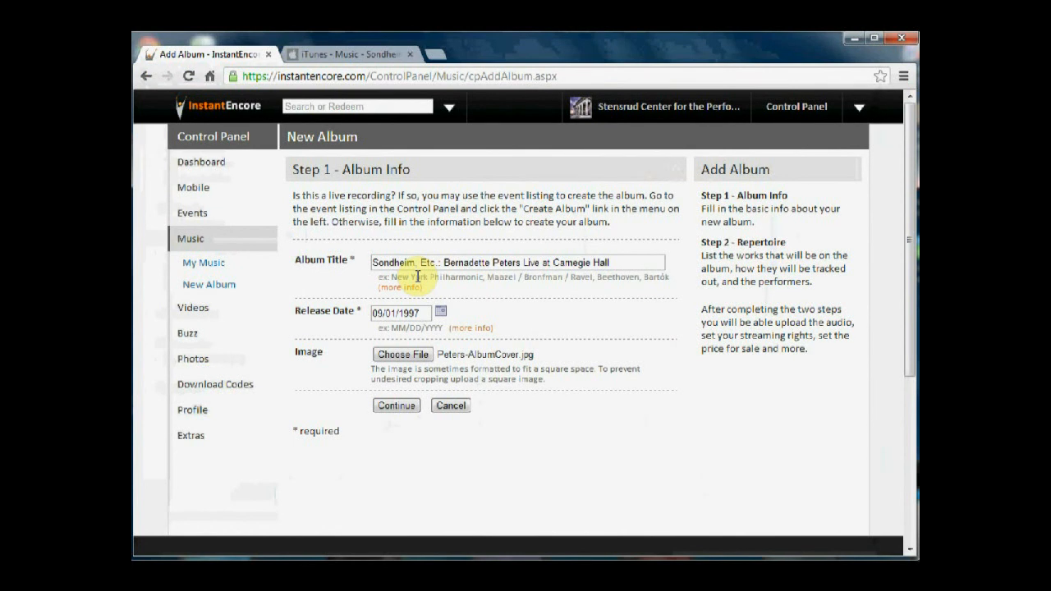
pyautogui.moveTo(606, 365)
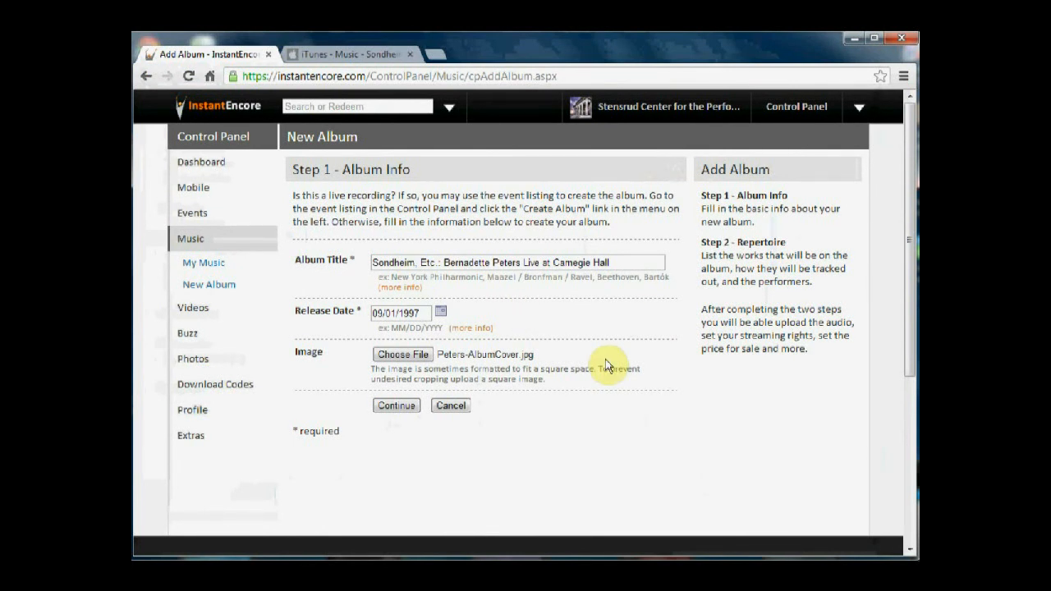
pyautogui.moveTo(608, 432)
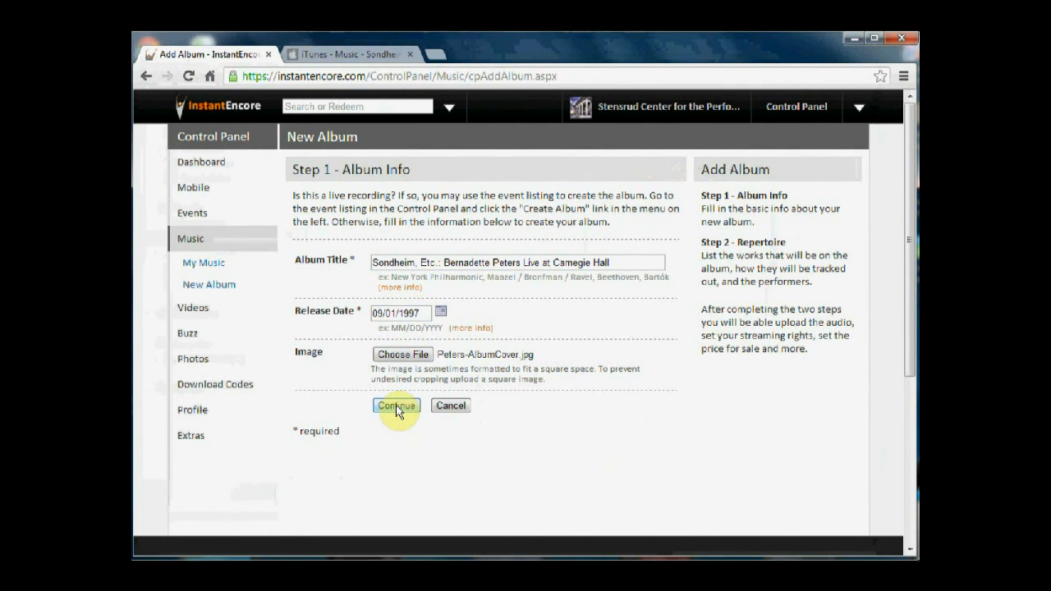
# Step: Submit the album info to reach Step 2, Repertoire, with 0 works
pyautogui.click(397, 406)
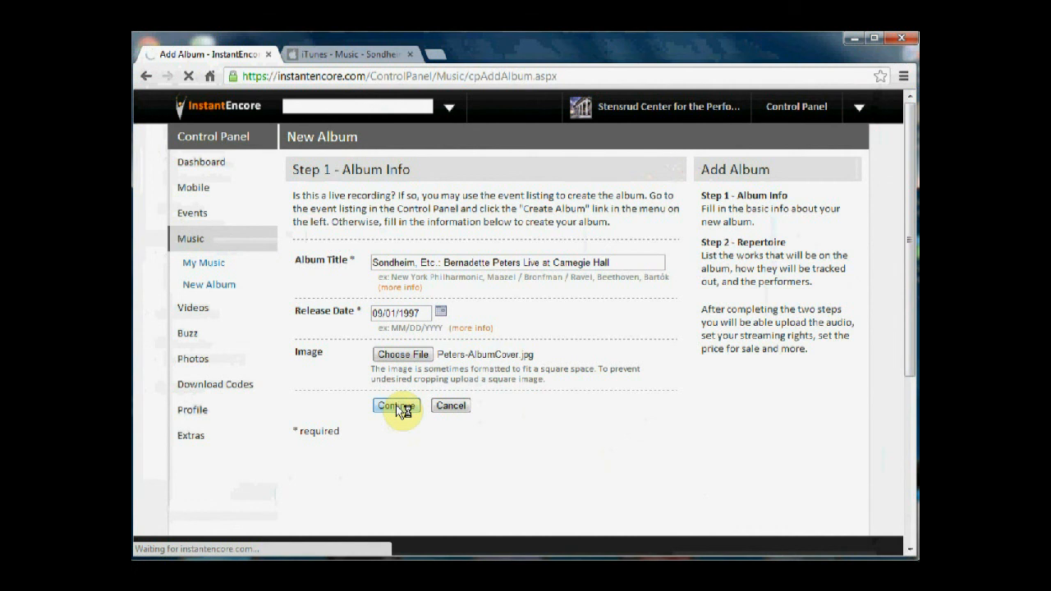
pyautogui.click(396, 406)
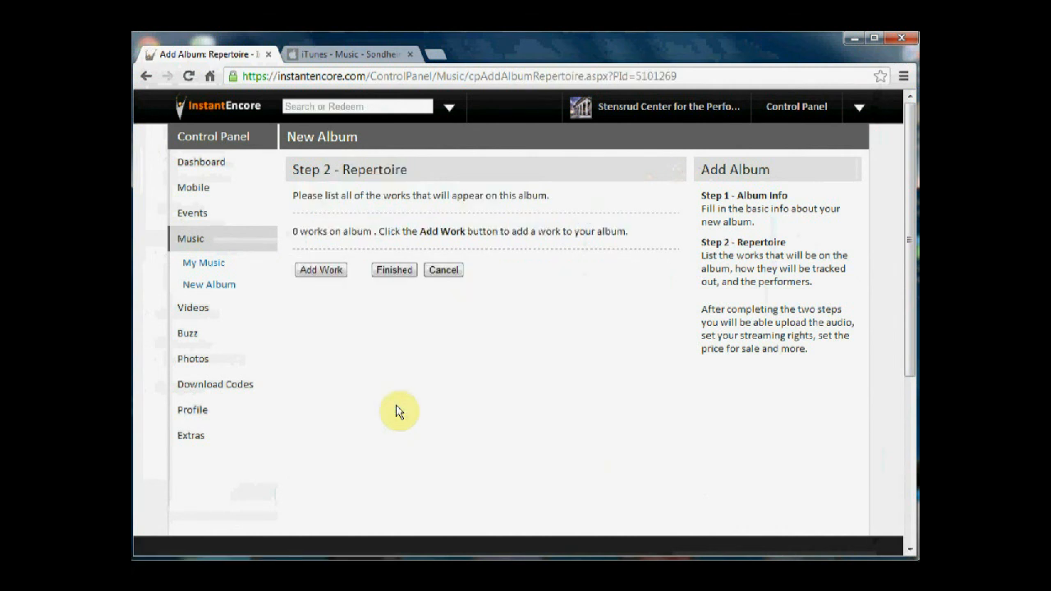
pyautogui.moveTo(395, 376)
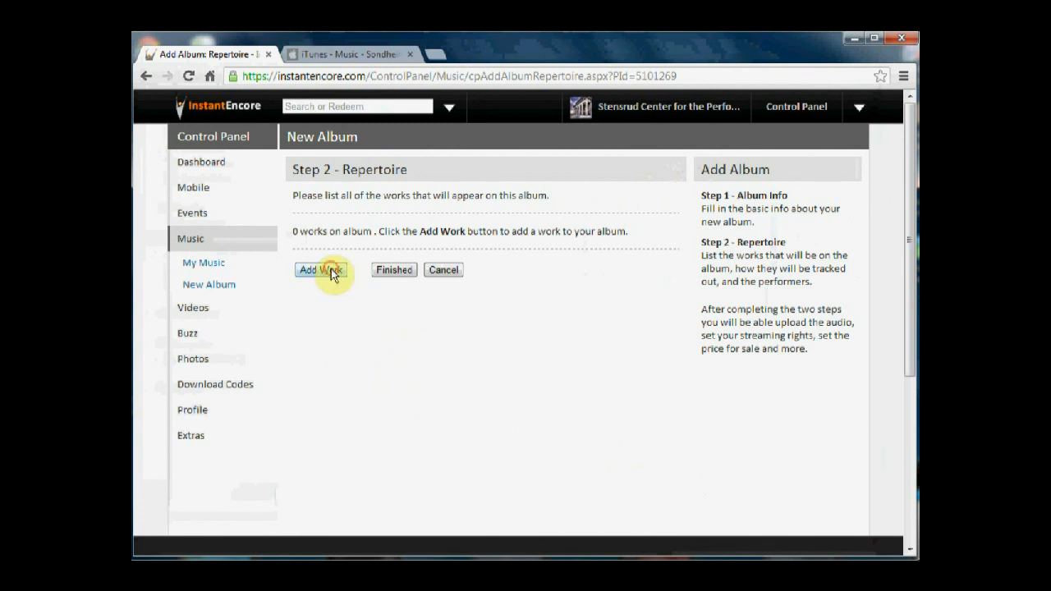
# Step: Use Add Work on the Repertoire step to reach the work search page
pyautogui.click(320, 270)
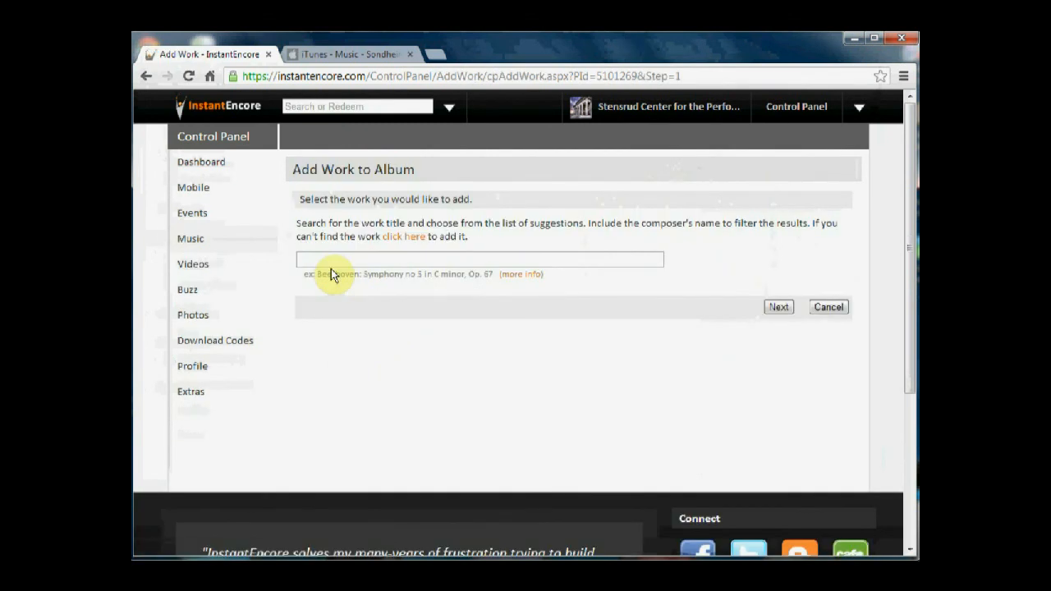
# Step: Search 'Sondheim', select Sondheim: Follies, and advance to its tracking options
pyautogui.click(479, 259)
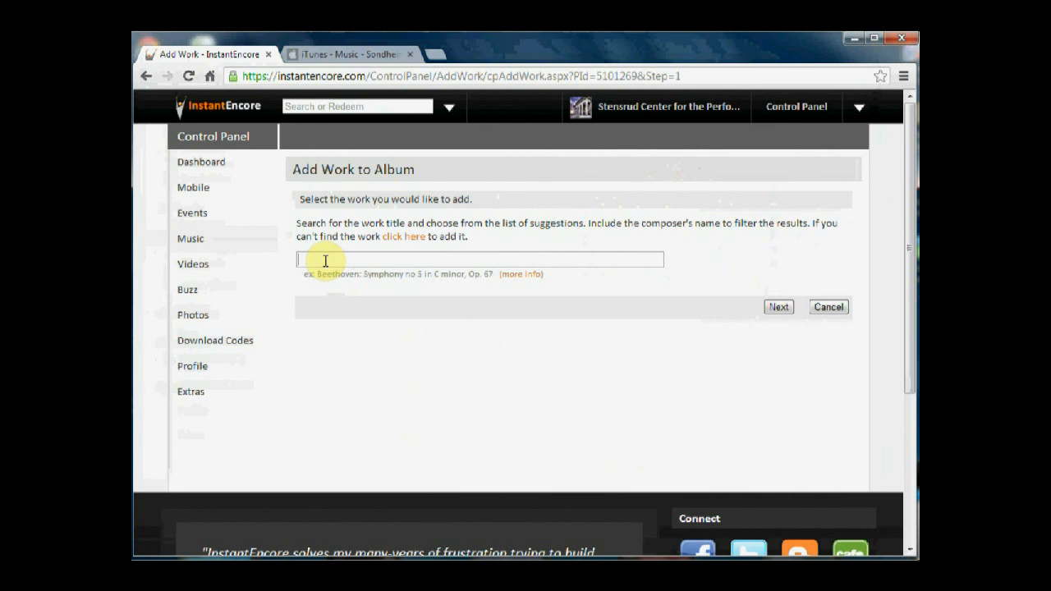
pyautogui.write('S')
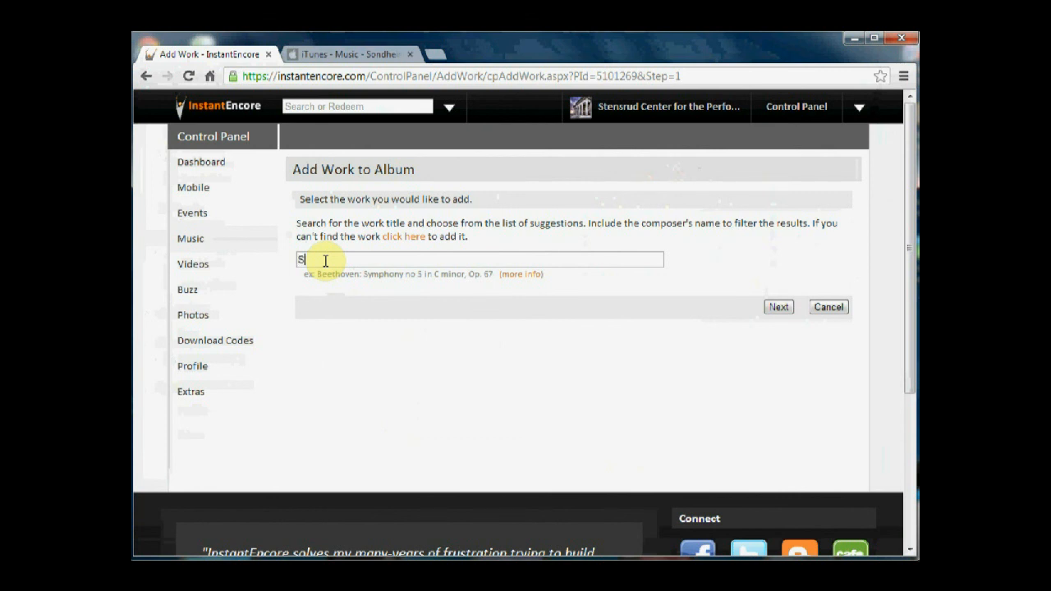
pyautogui.write('Sondh')
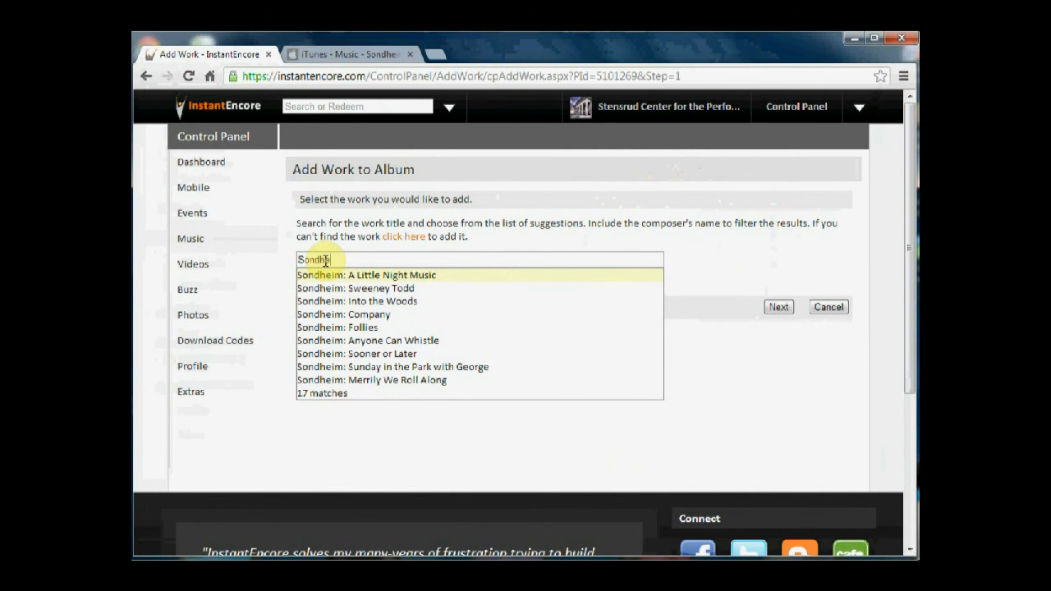
pyautogui.write('eim')
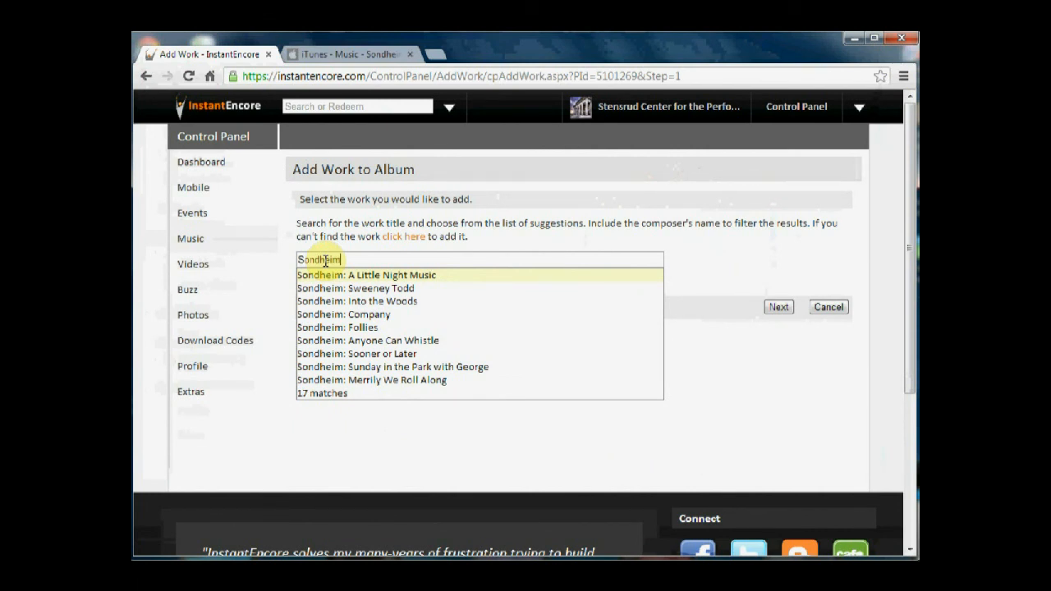
pyautogui.click(337, 327)
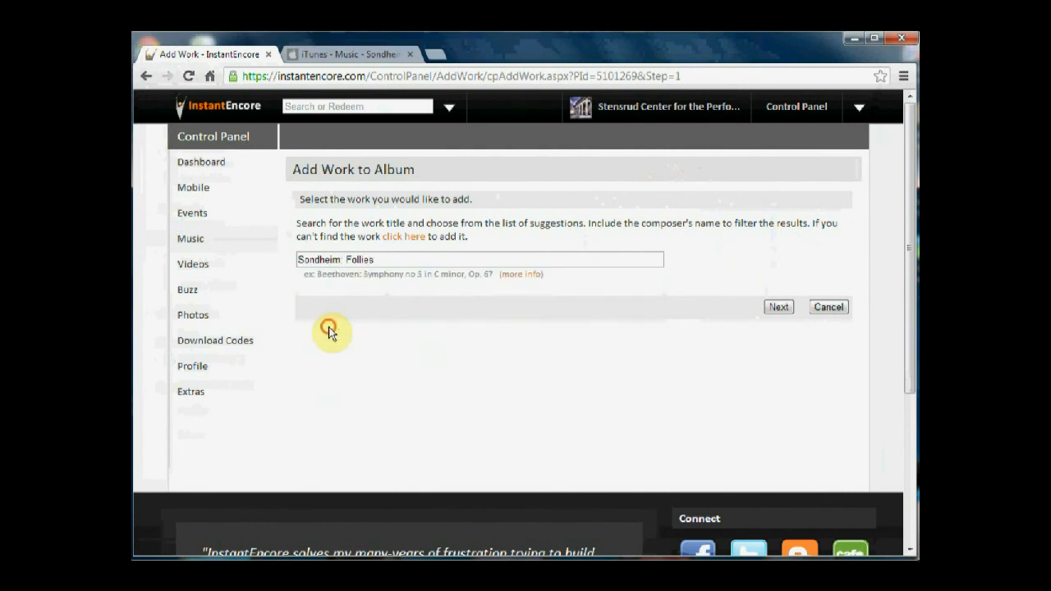
pyautogui.moveTo(777, 307)
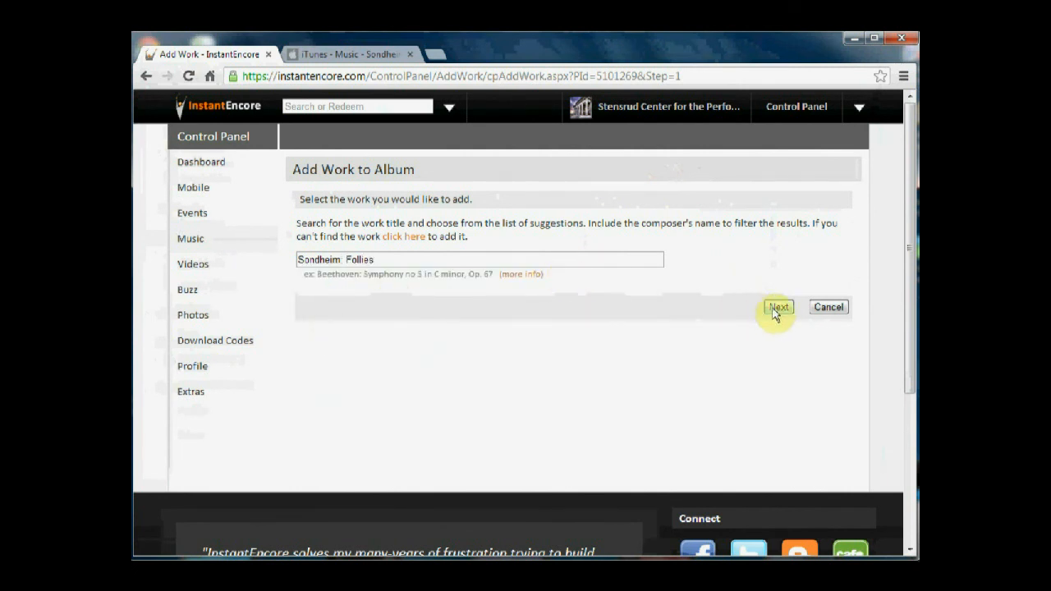
pyautogui.click(778, 306)
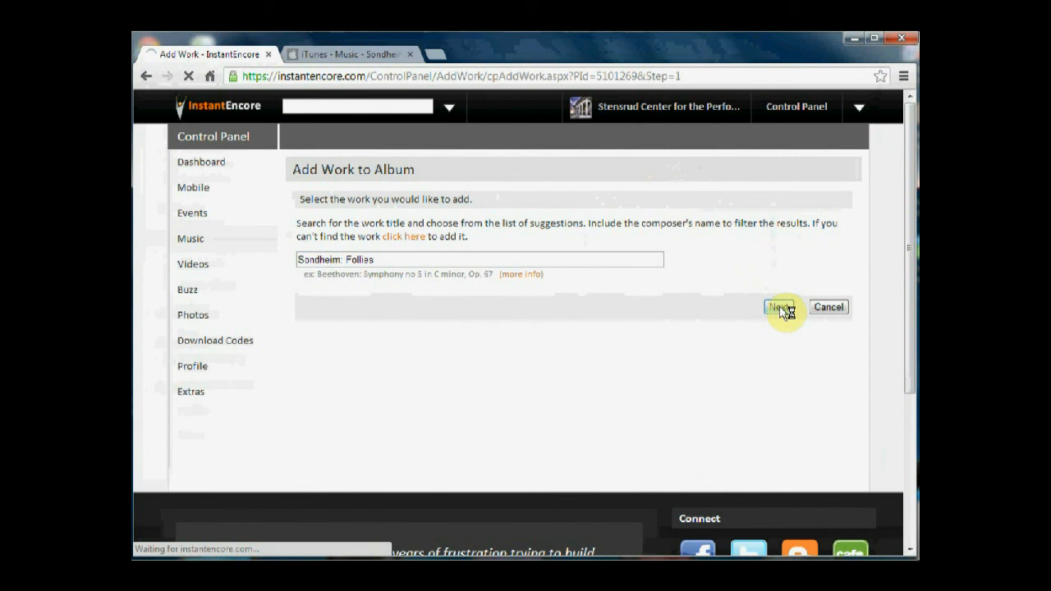
pyautogui.click(781, 306)
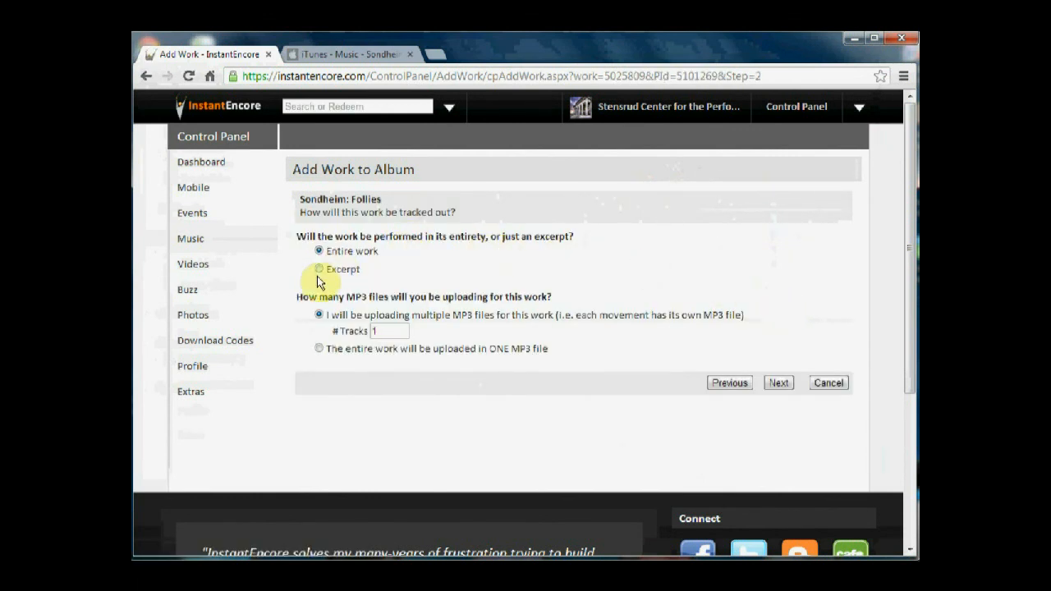
# Step: Mark Follies as an excerpt with multiple MP3 files and 1 track
pyautogui.click(319, 270)
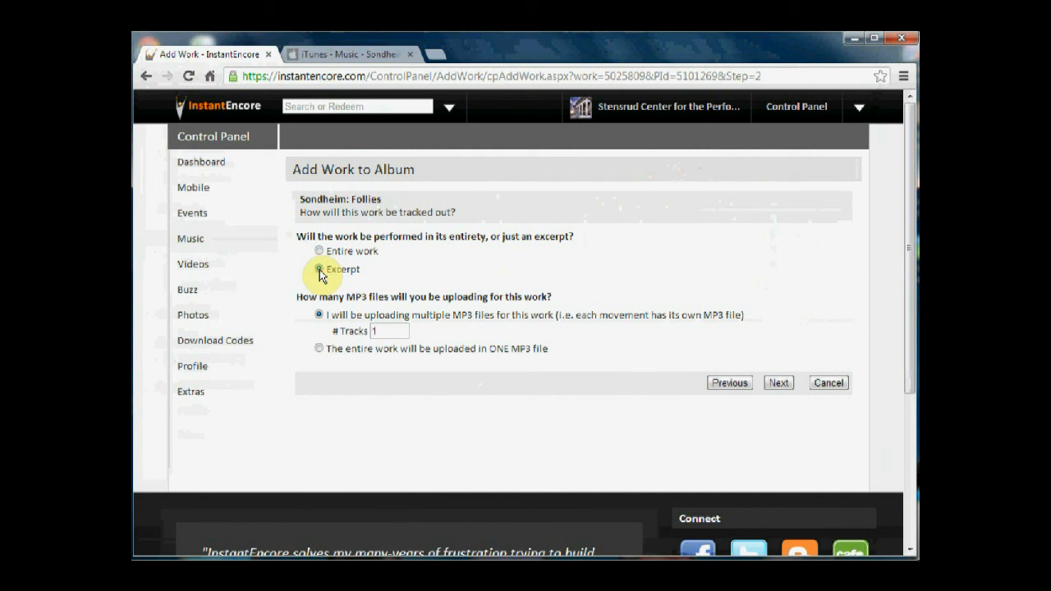
pyautogui.click(318, 269)
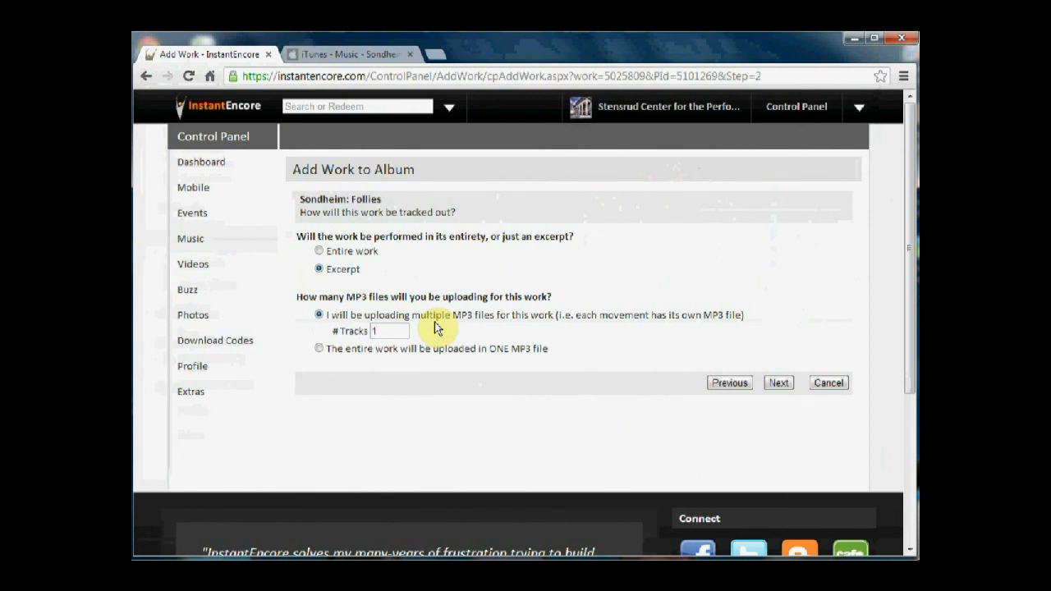
pyautogui.moveTo(778, 383)
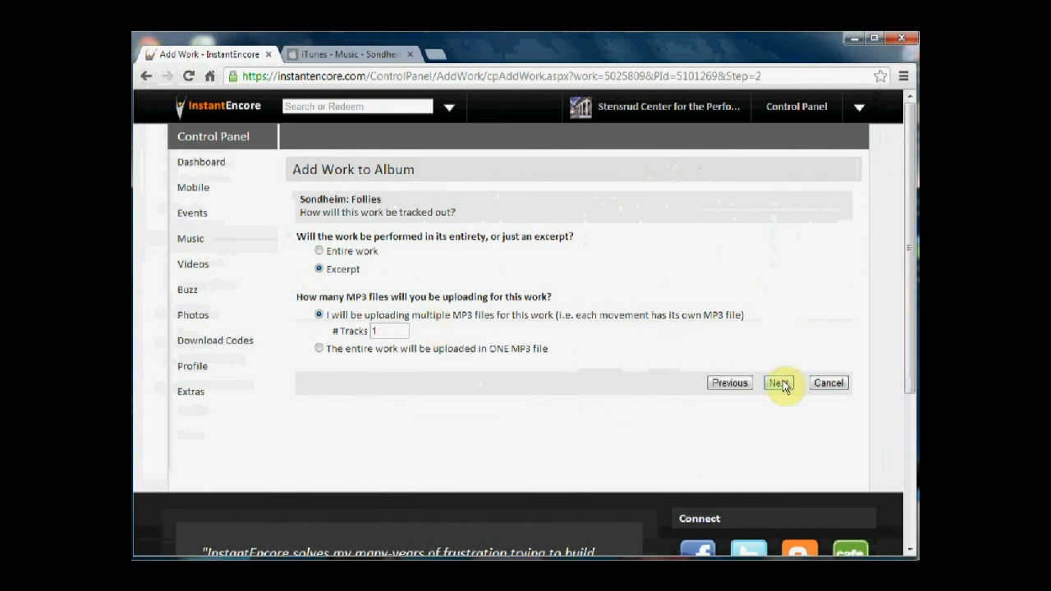
pyautogui.moveTo(779, 393)
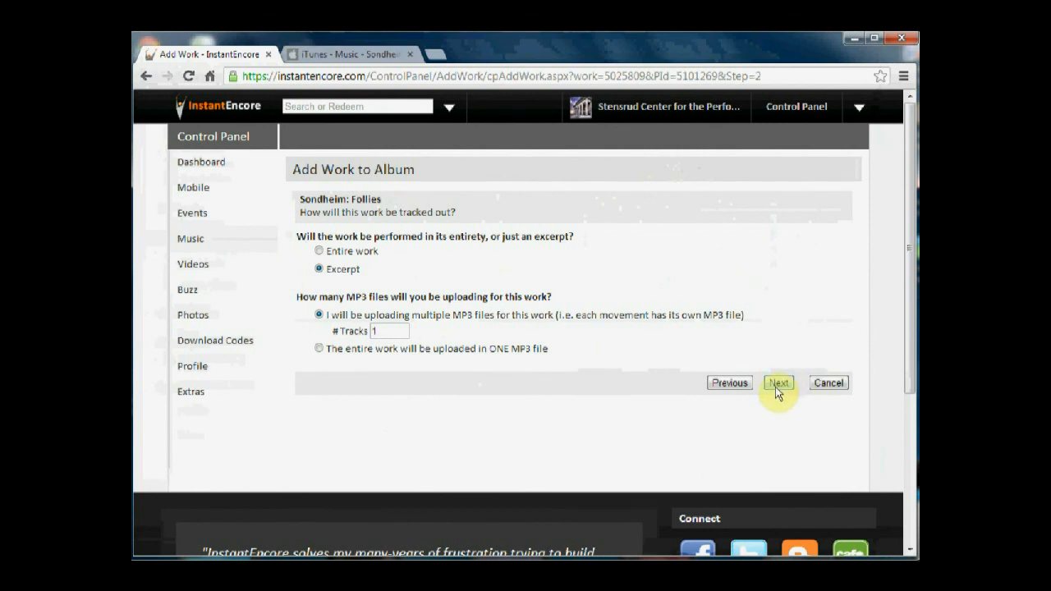
pyautogui.click(357, 105)
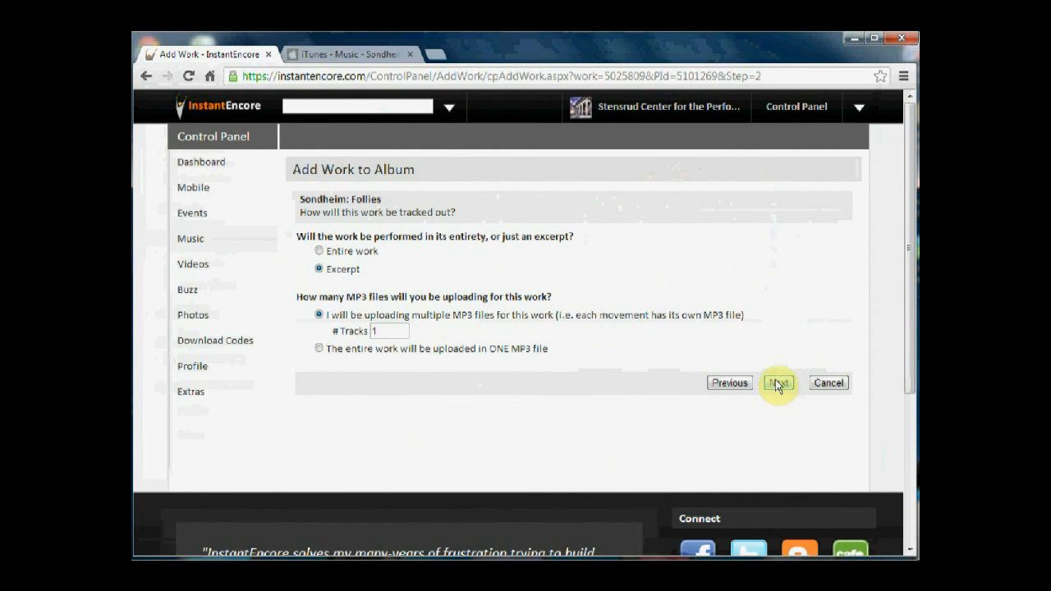
# Step: Retitle the track from 'Broadway Baby' to 'Being Alive' and submit
pyautogui.click(778, 383)
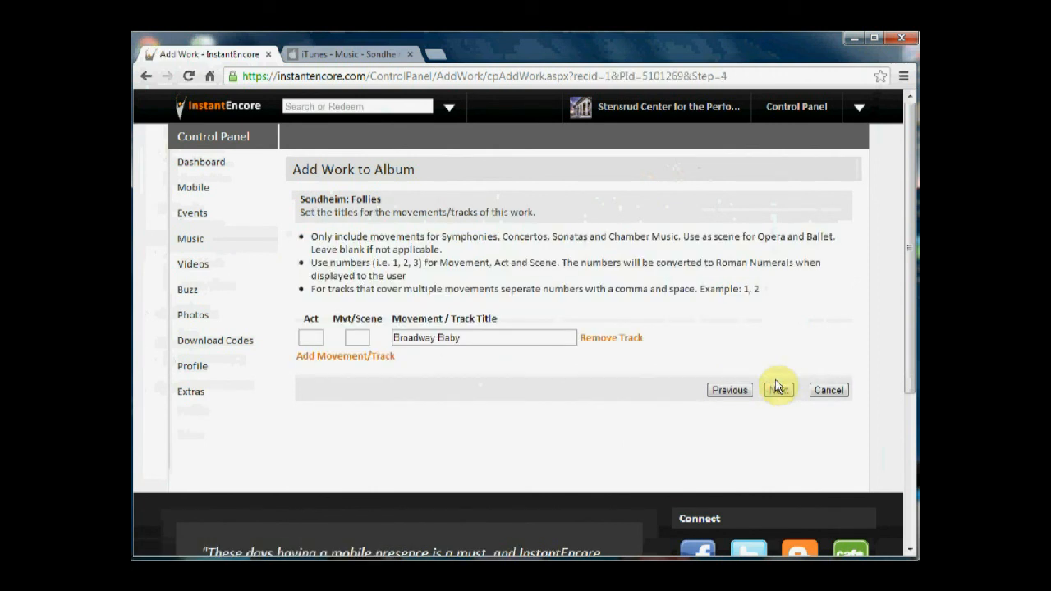
pyautogui.moveTo(358, 337)
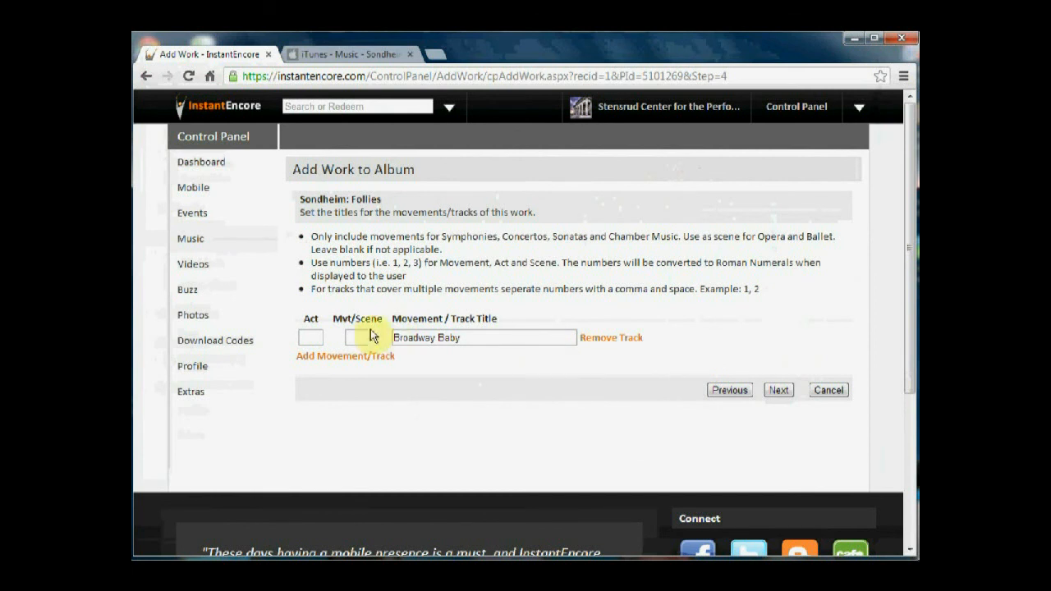
pyautogui.moveTo(471, 333)
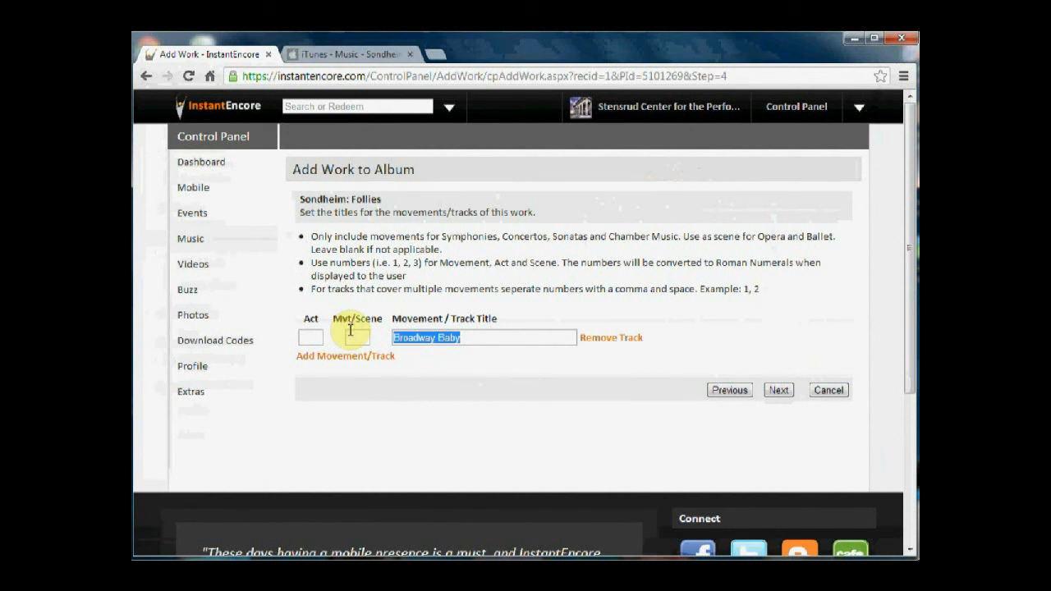
pyautogui.write('Being A')
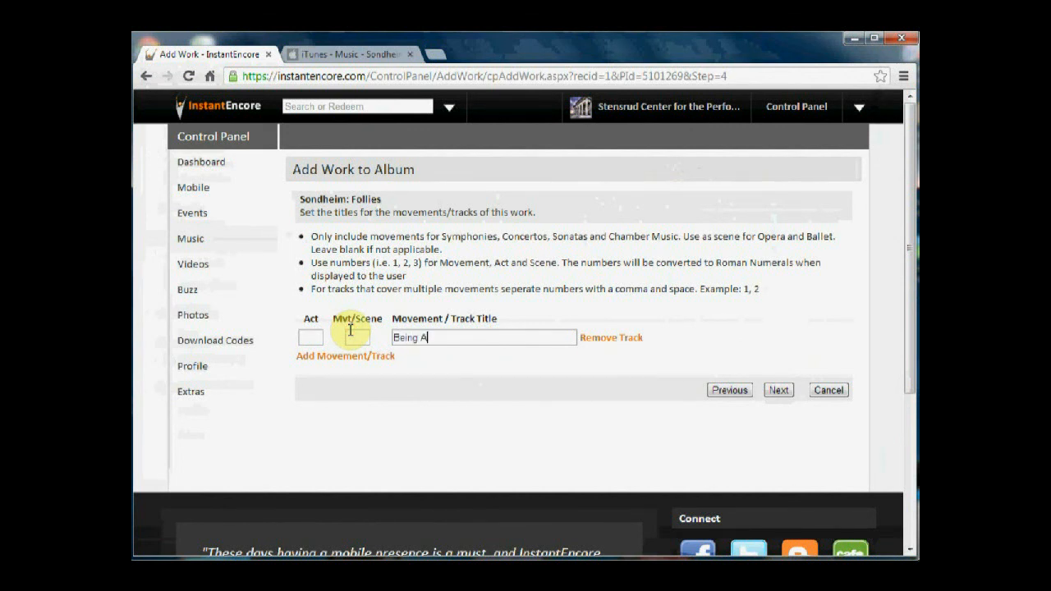
pyautogui.write('live')
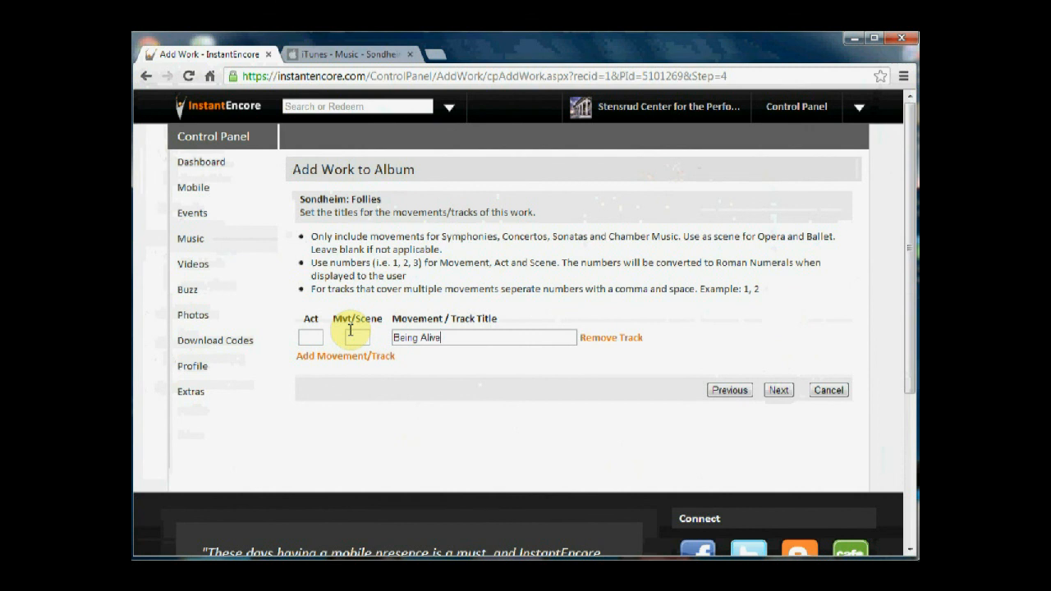
pyautogui.moveTo(465, 369)
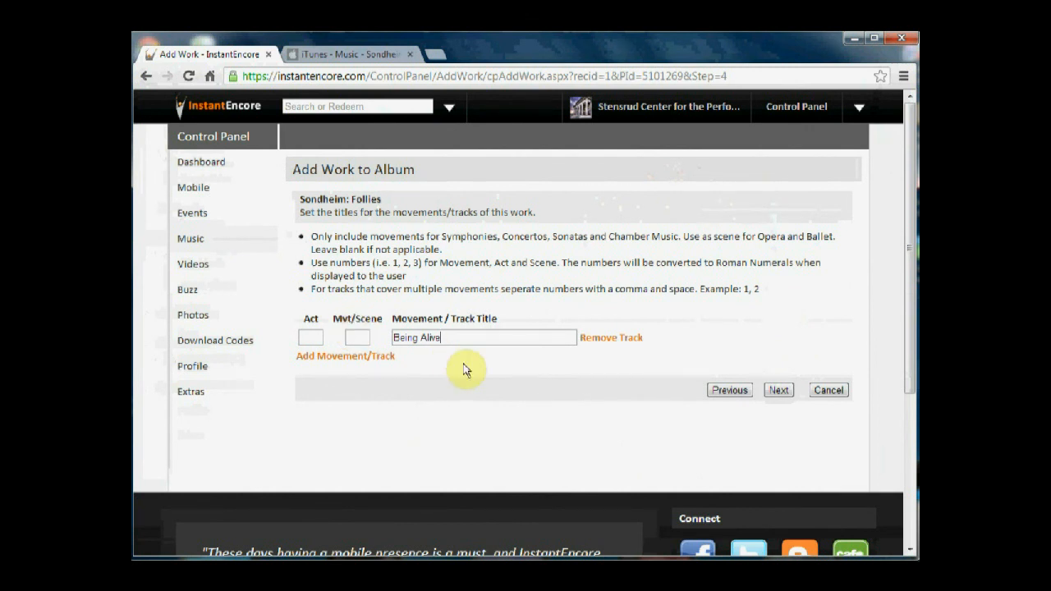
pyautogui.moveTo(632, 378)
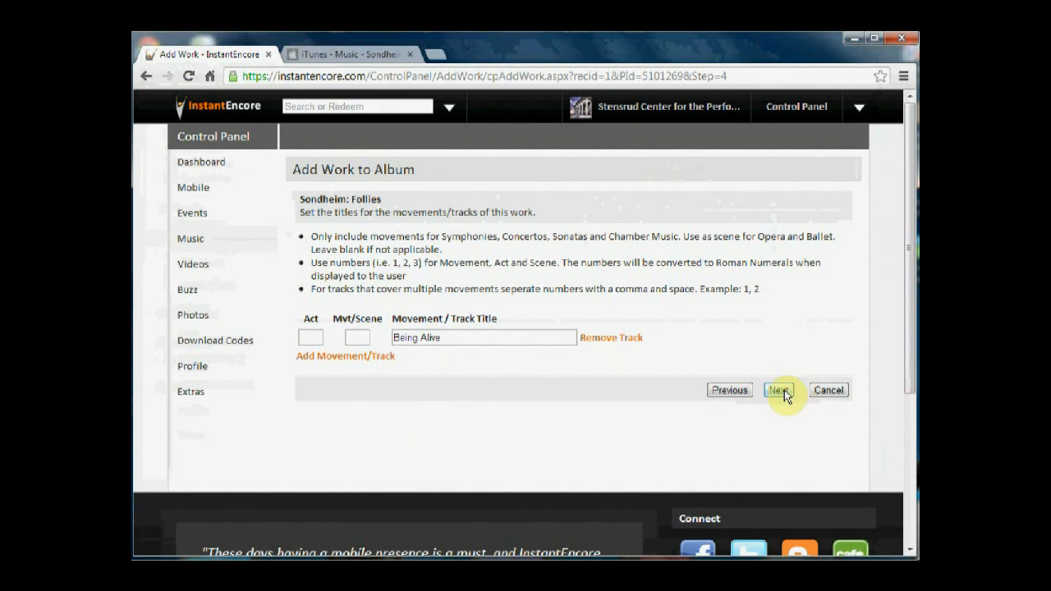
pyautogui.click(779, 391)
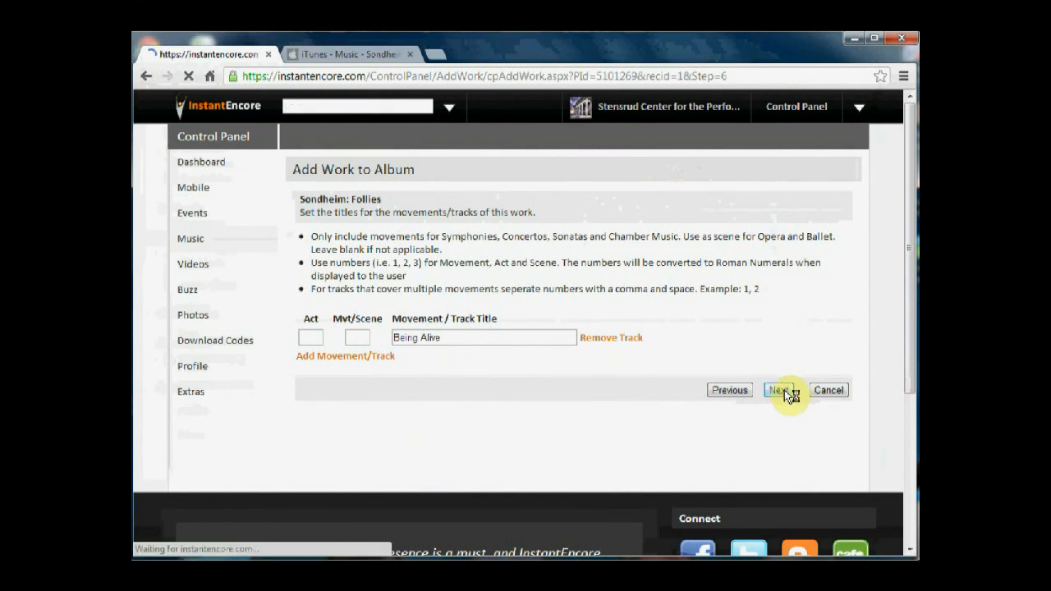
# Step: Advance to the Stensrud Center role page with only Presenter checked
pyautogui.click(778, 389)
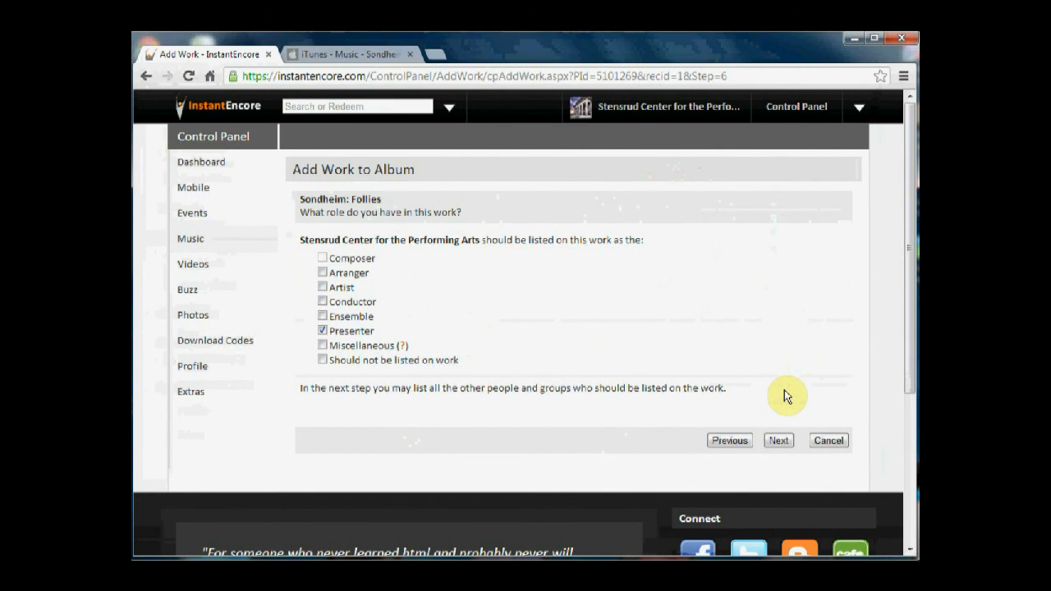
pyautogui.moveTo(482, 259)
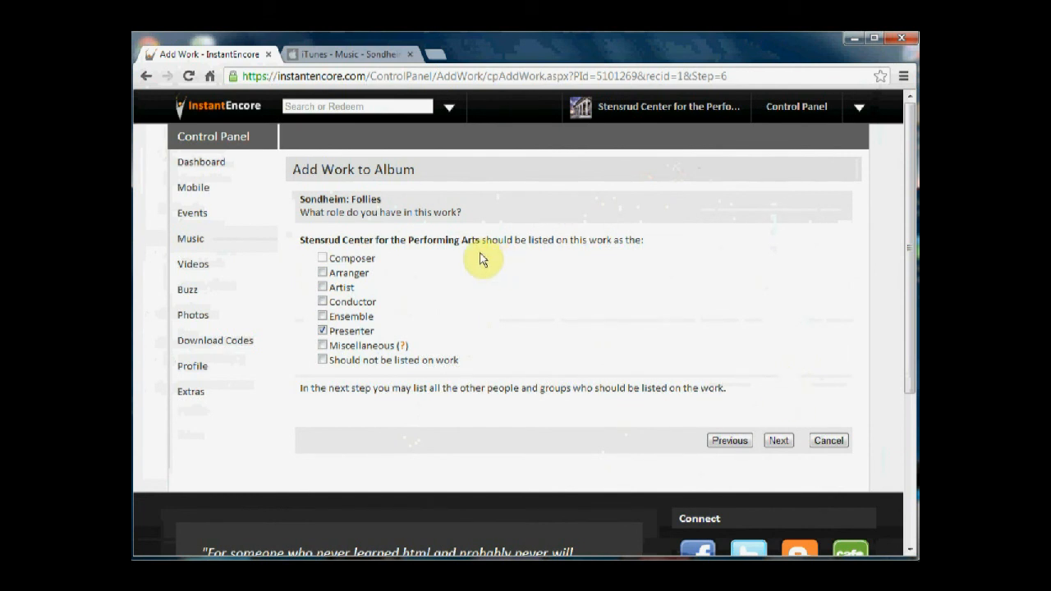
pyautogui.moveTo(459, 260)
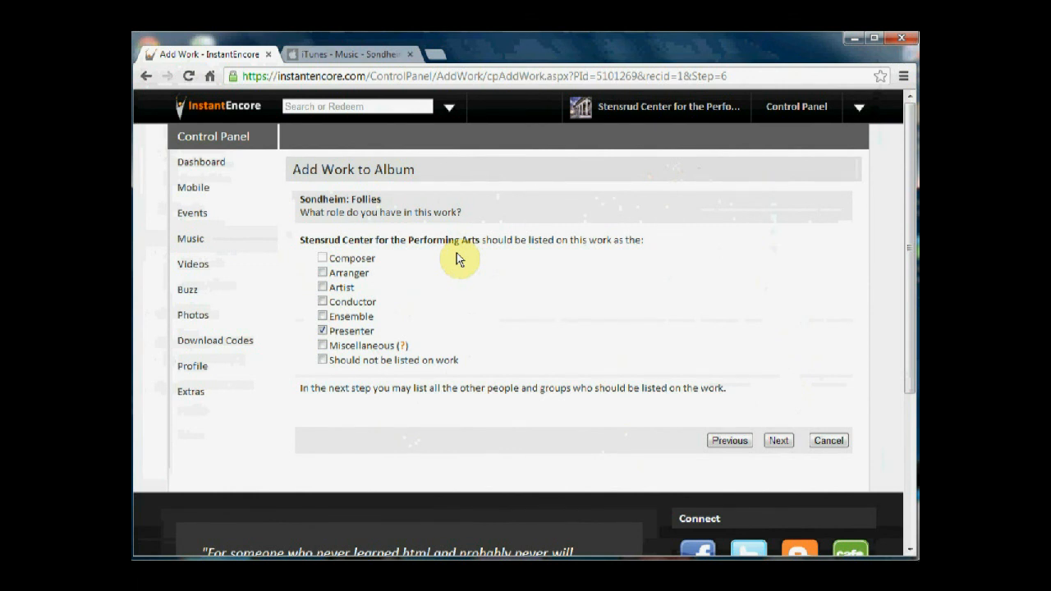
pyautogui.moveTo(368, 353)
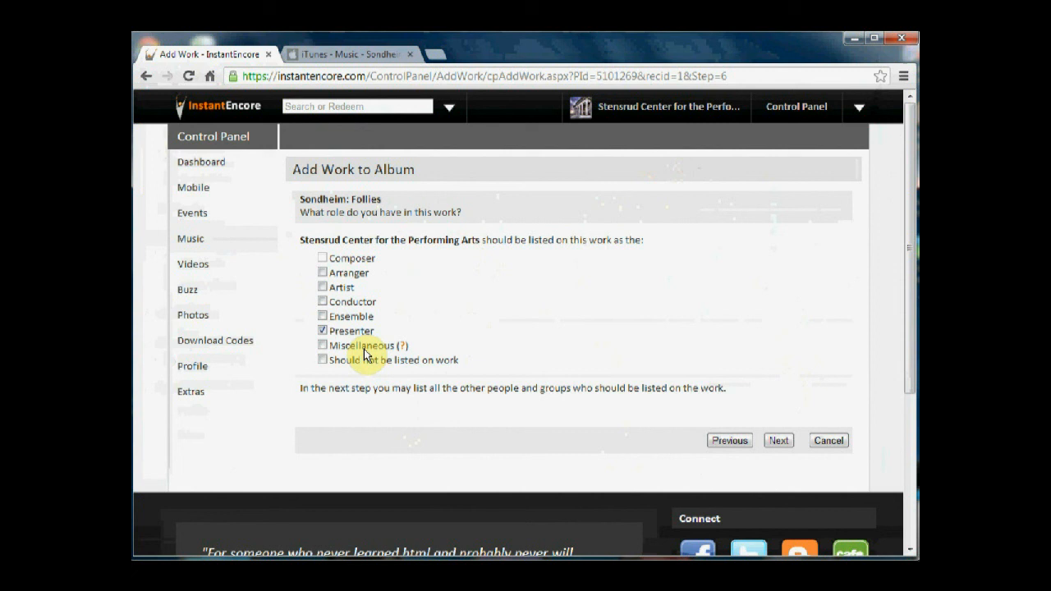
pyautogui.moveTo(514, 318)
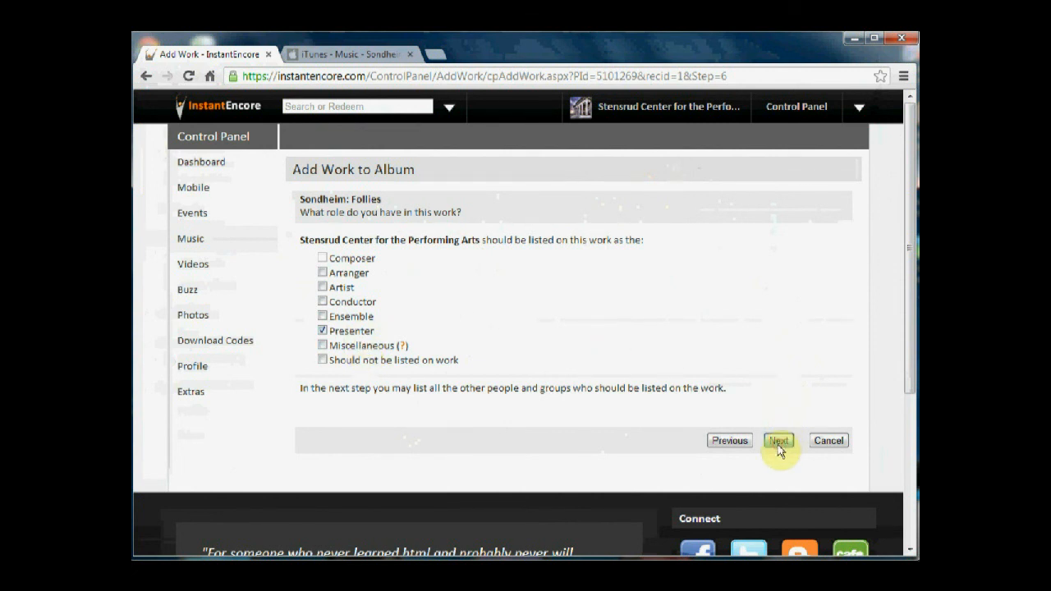
# Step: Tag Bernadette Peters (Voice) from recent artists, then continue to recording details
pyautogui.click(779, 440)
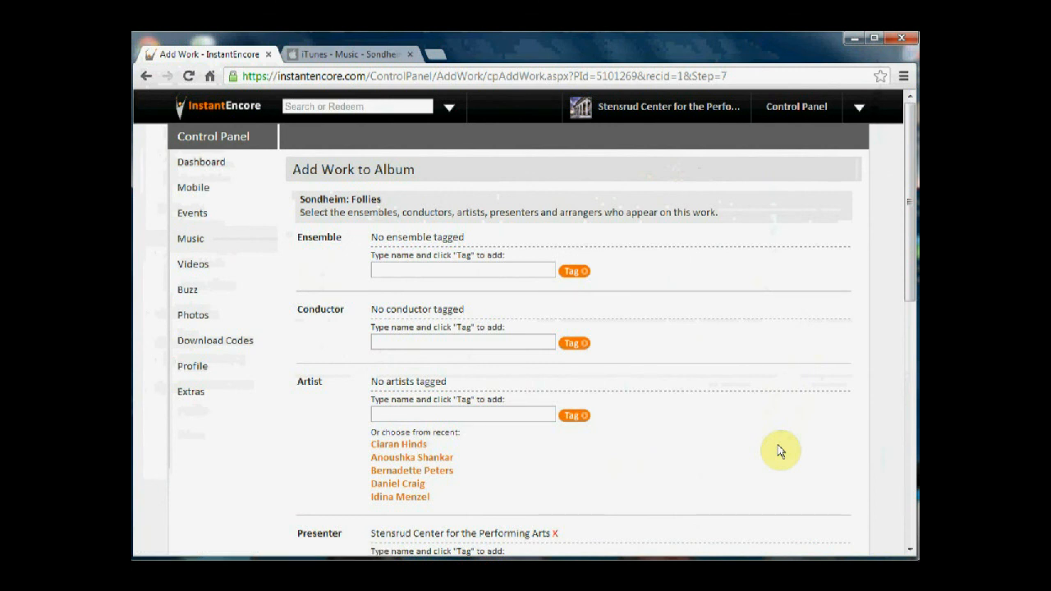
pyautogui.moveTo(724, 400)
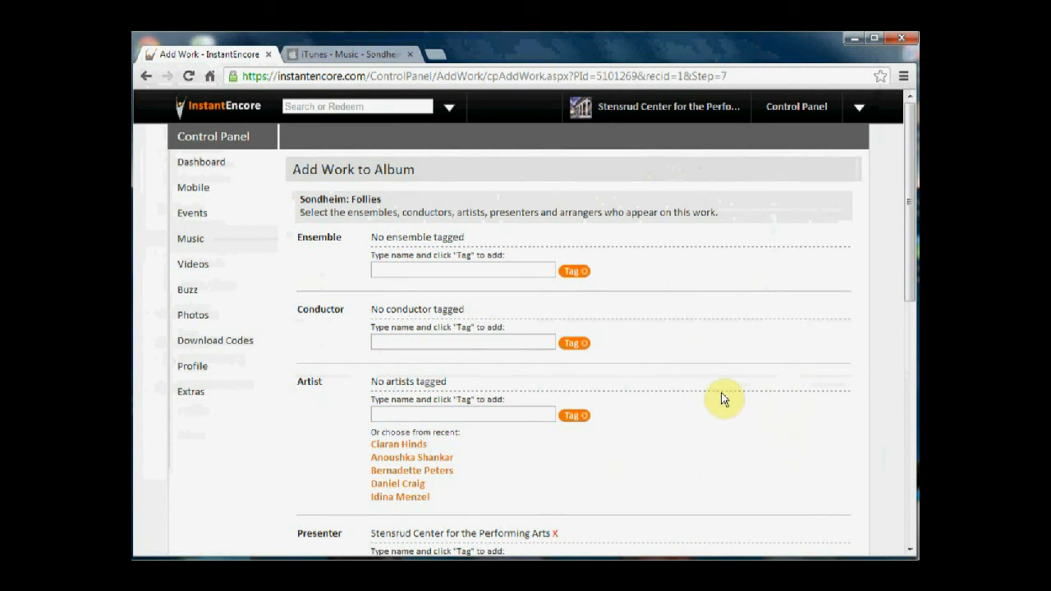
pyautogui.moveTo(690, 325)
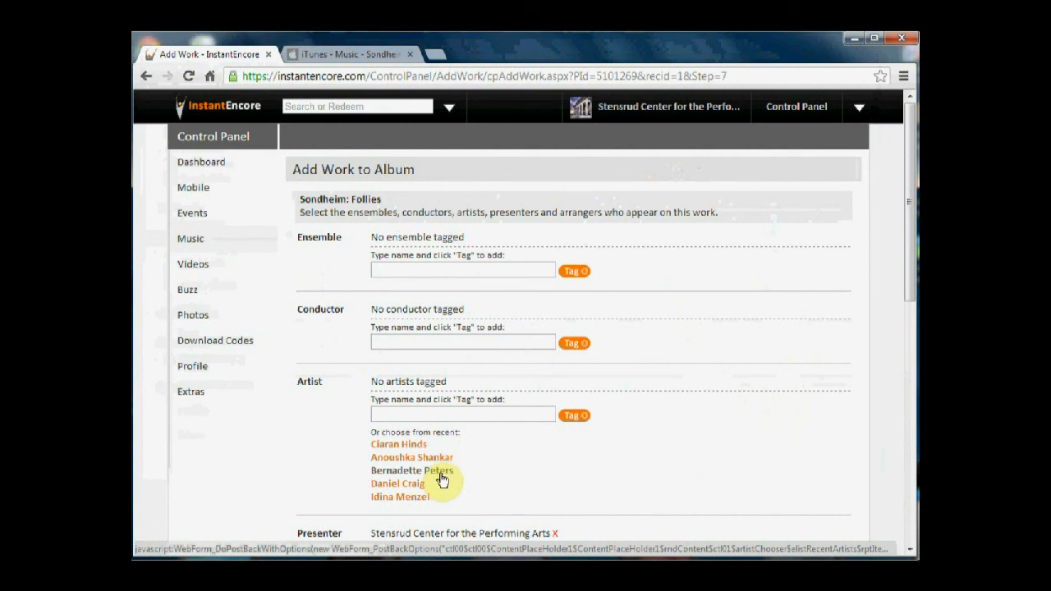
pyautogui.click(411, 470)
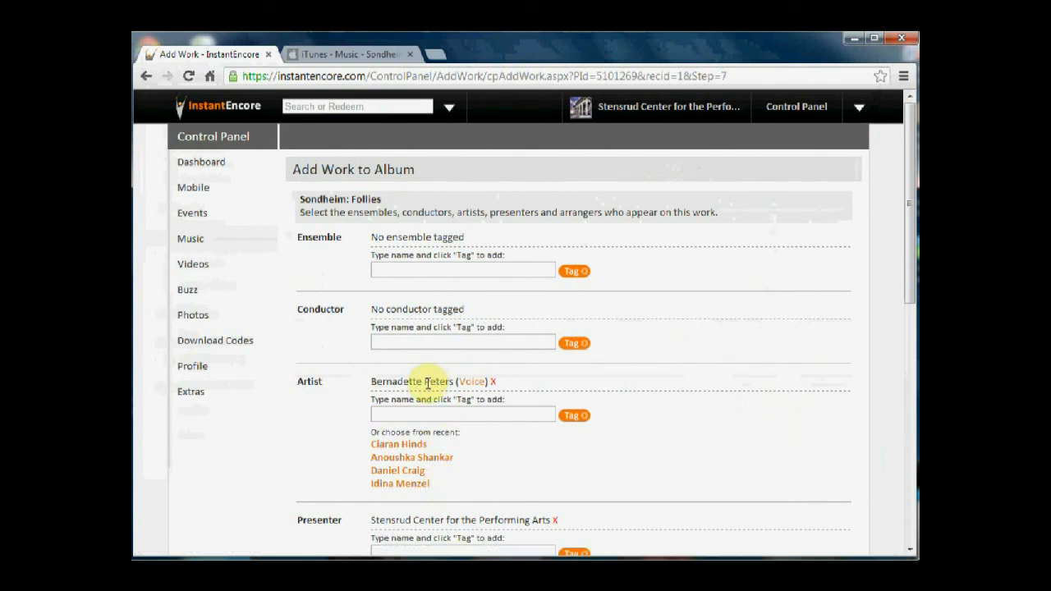
pyautogui.moveTo(909, 286)
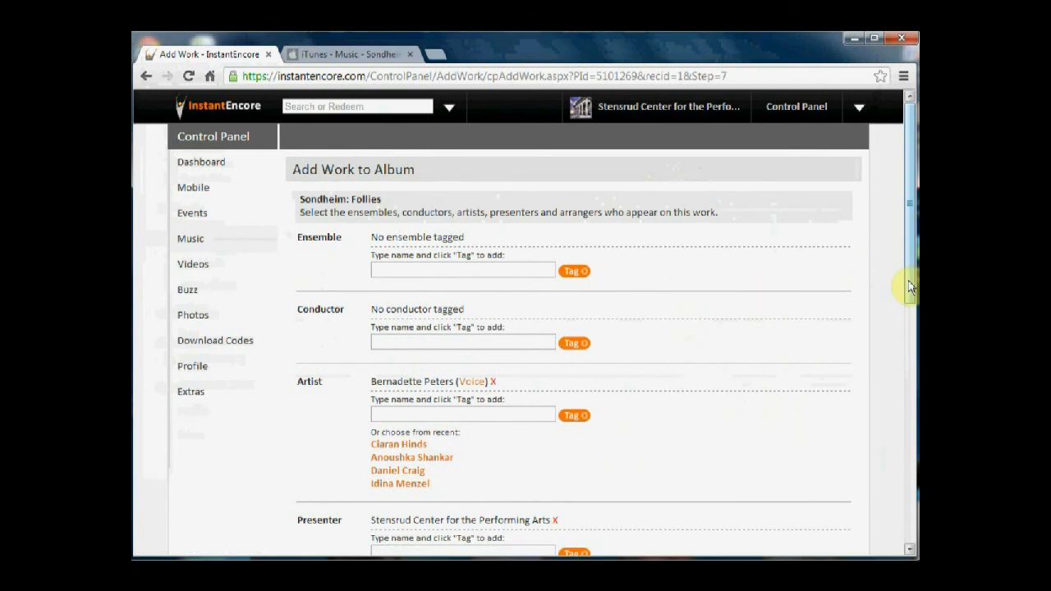
pyautogui.scroll(-3)
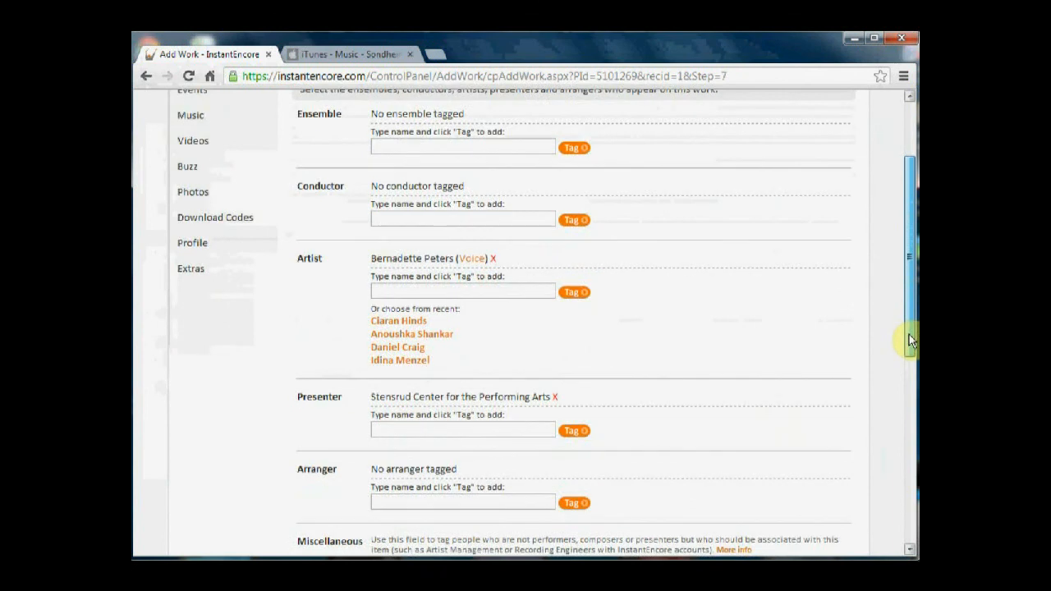
pyautogui.scroll(3)
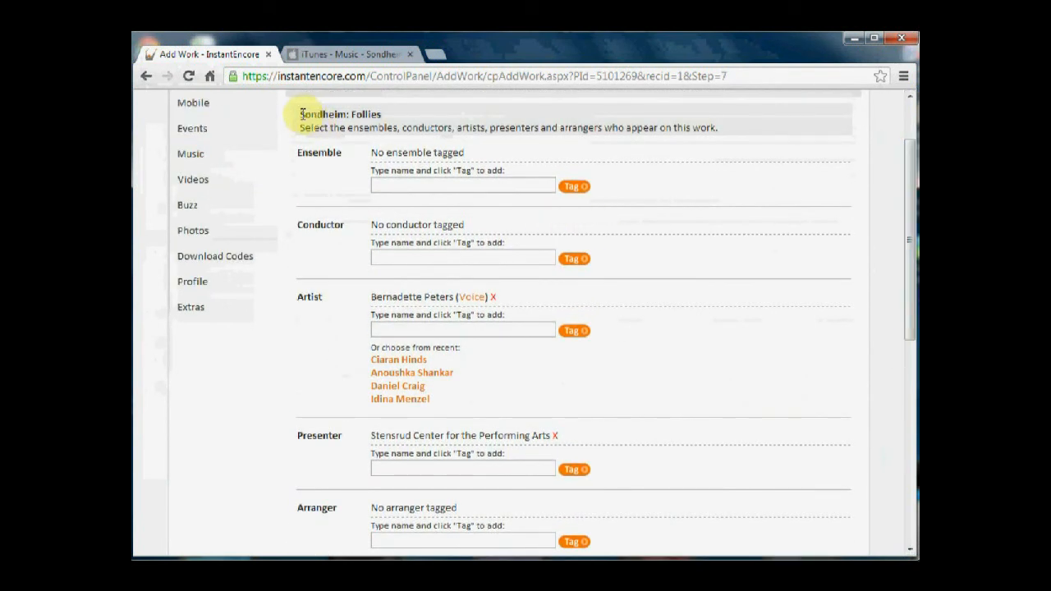
pyautogui.doubleClick(337, 114)
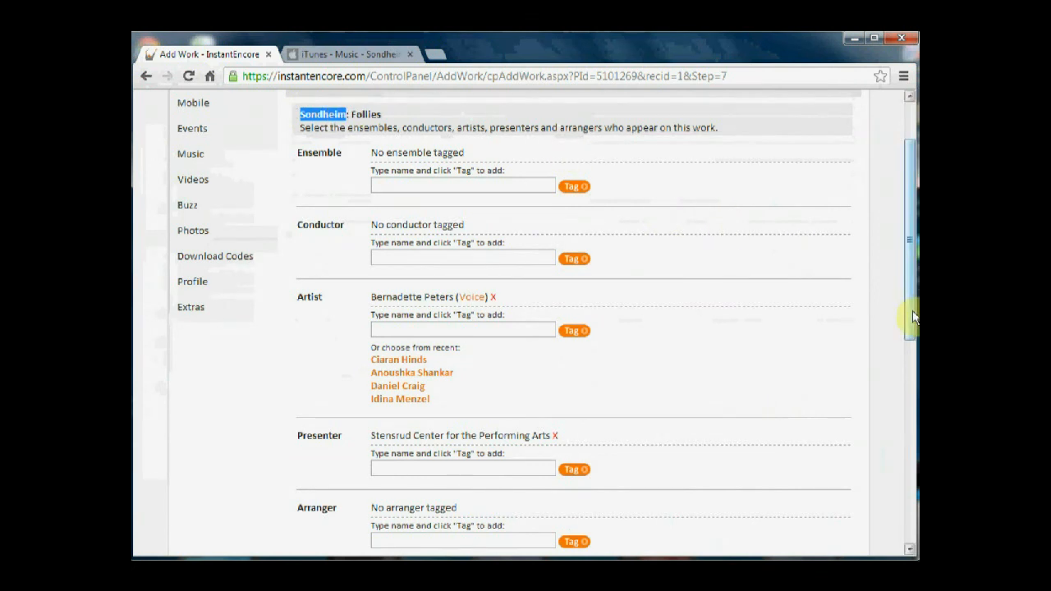
pyautogui.scroll(-3)
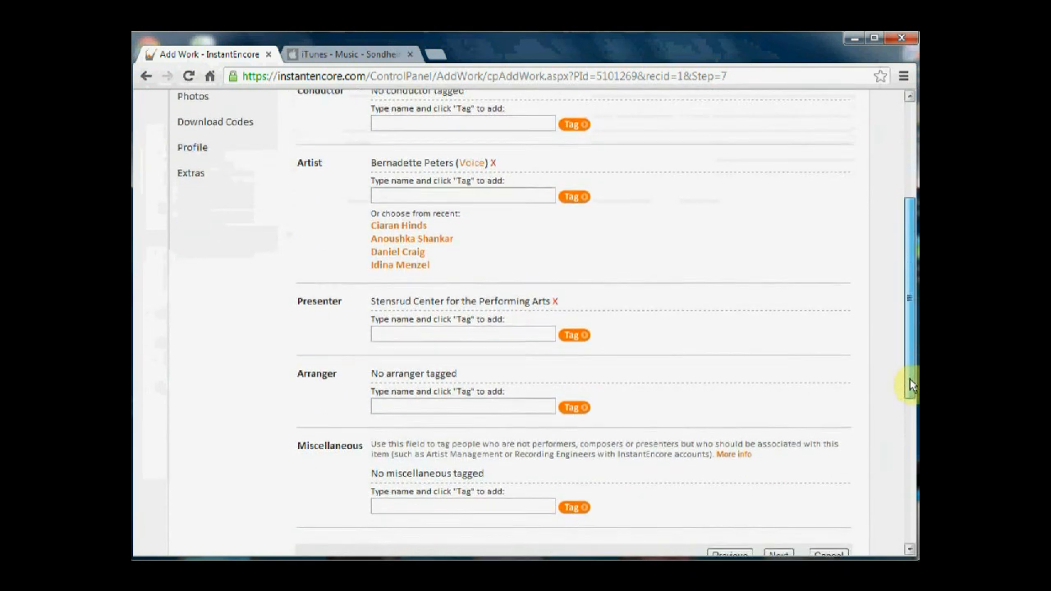
pyautogui.scroll(-3)
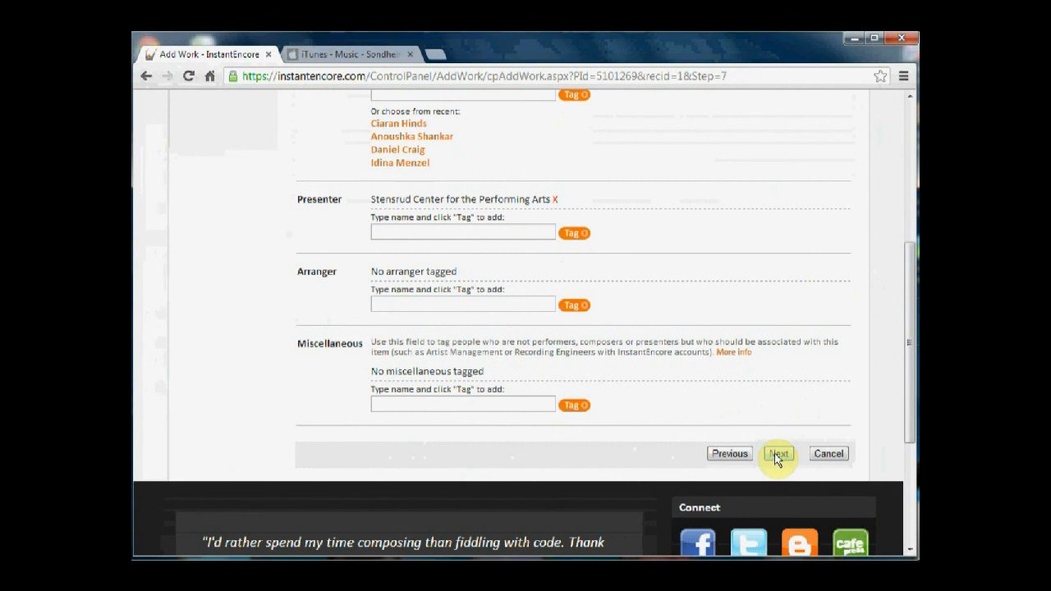
pyautogui.click(777, 454)
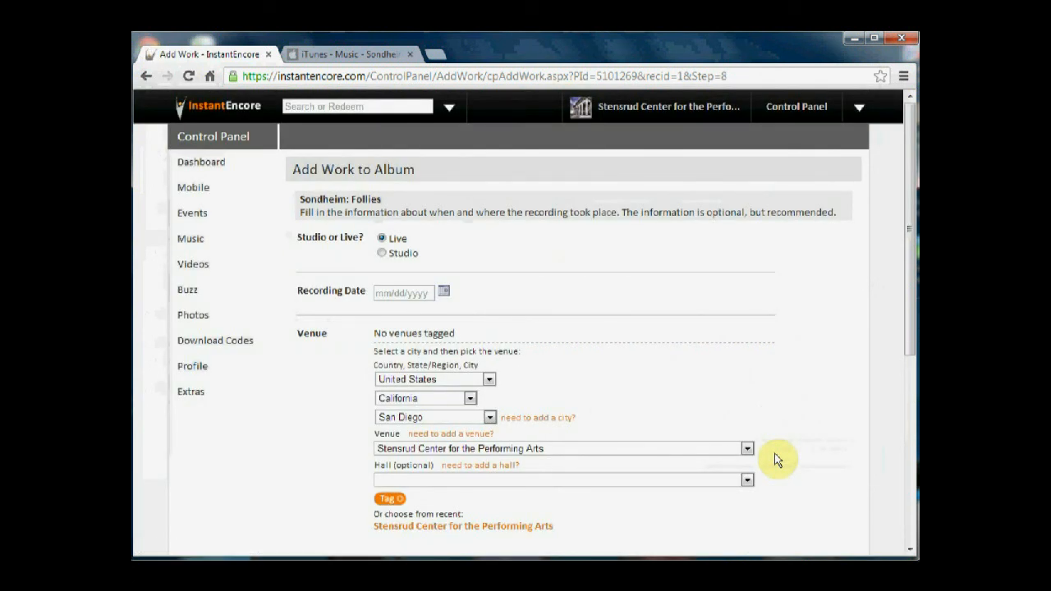
pyautogui.moveTo(372, 249)
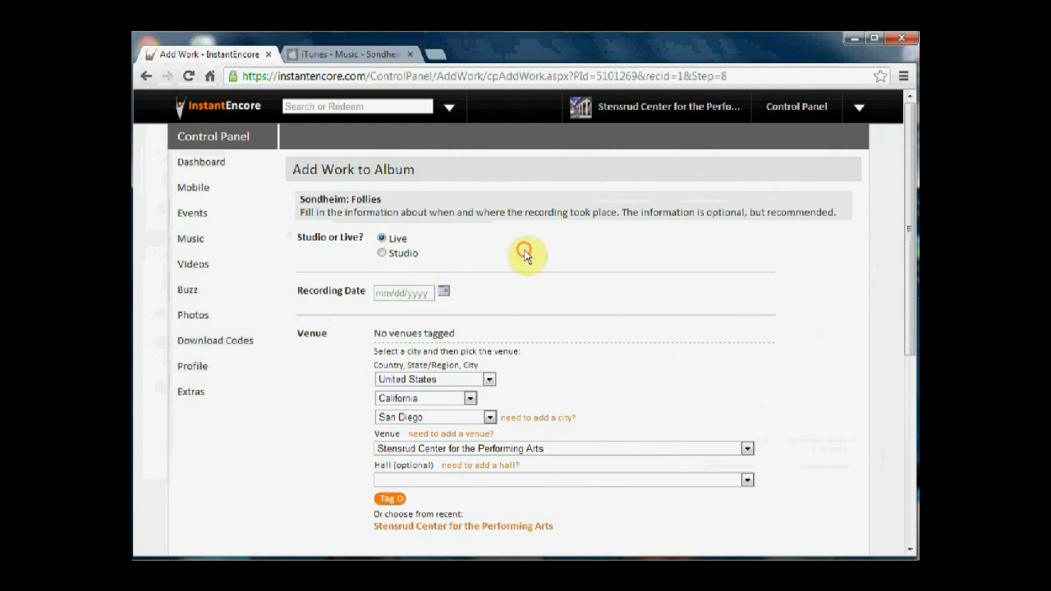
pyautogui.moveTo(527, 255)
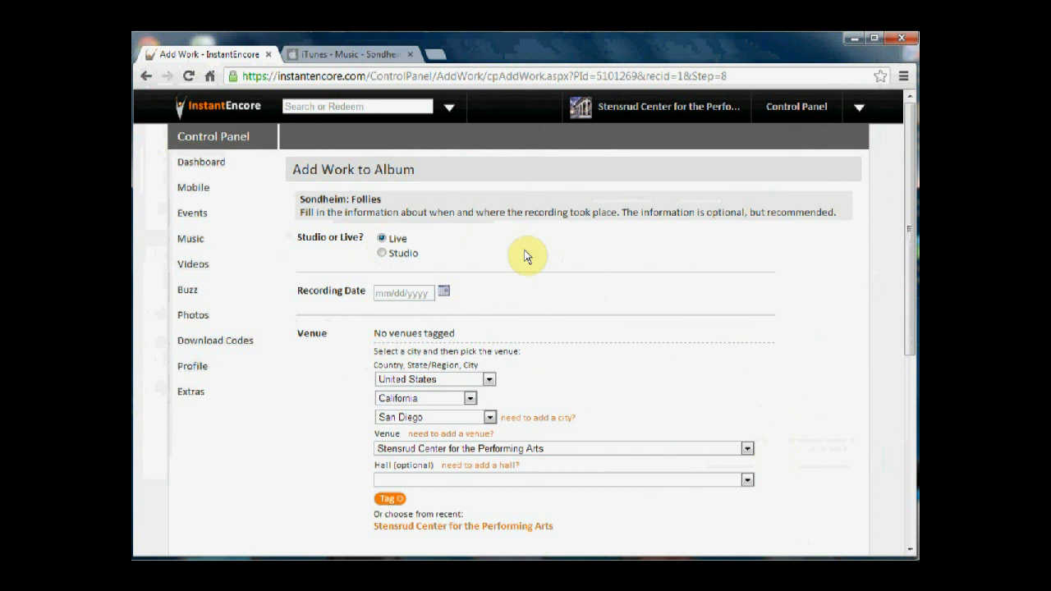
pyautogui.moveTo(468, 294)
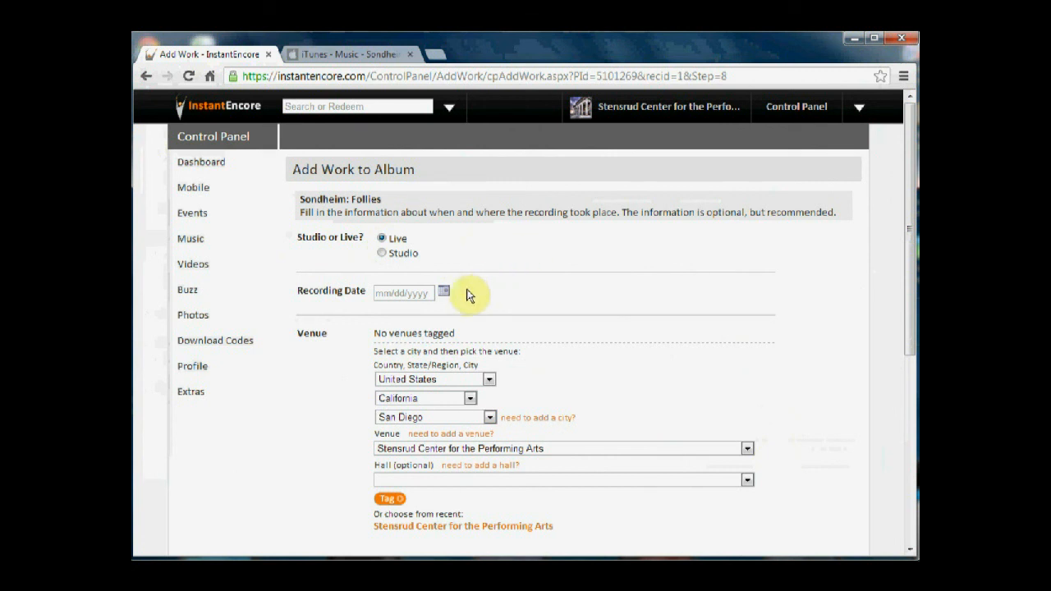
pyautogui.moveTo(464, 296)
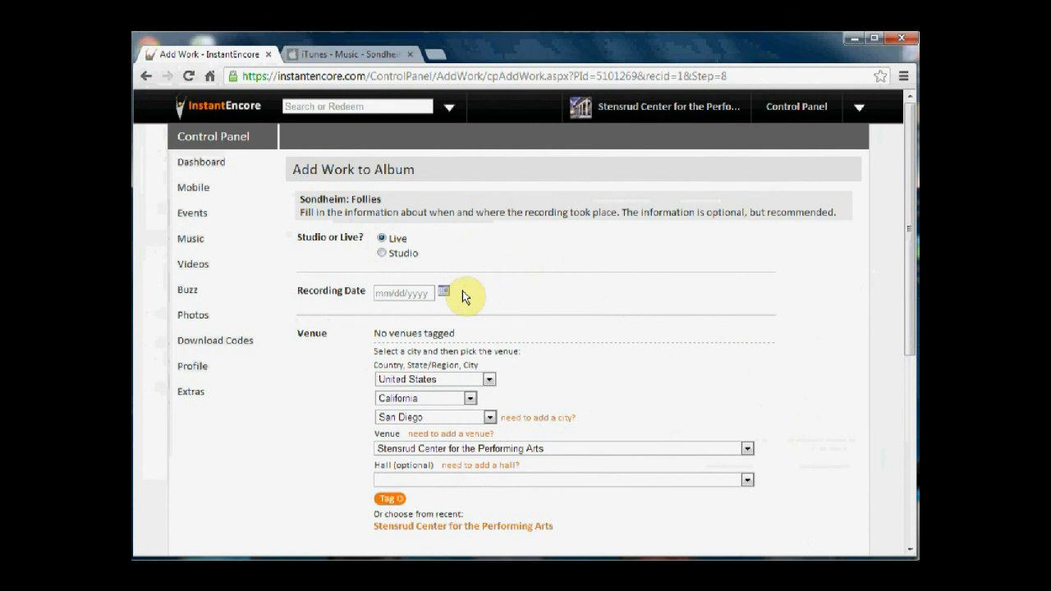
pyautogui.moveTo(491, 323)
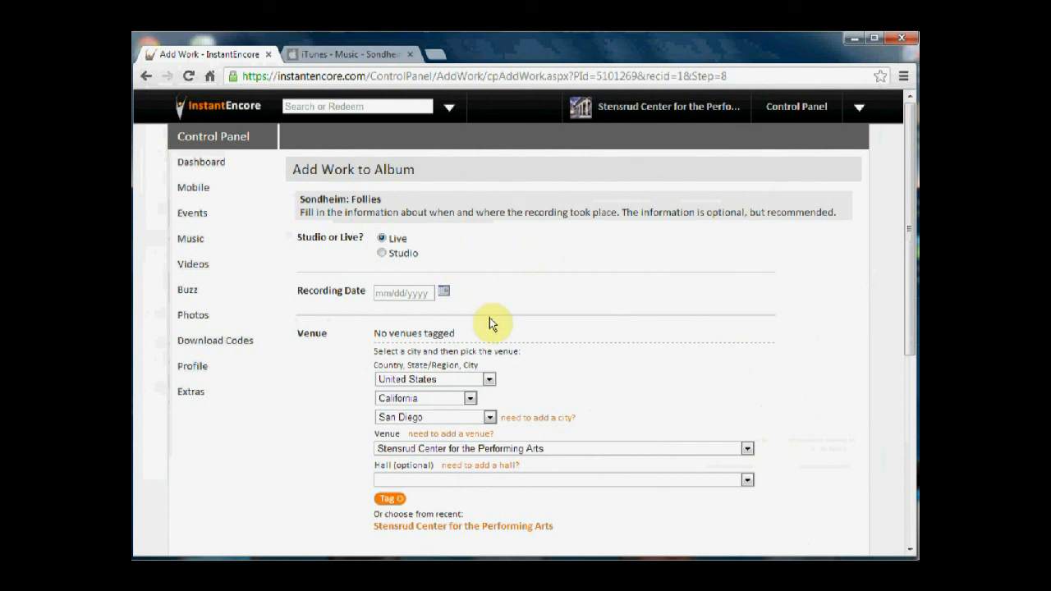
pyautogui.moveTo(510, 377)
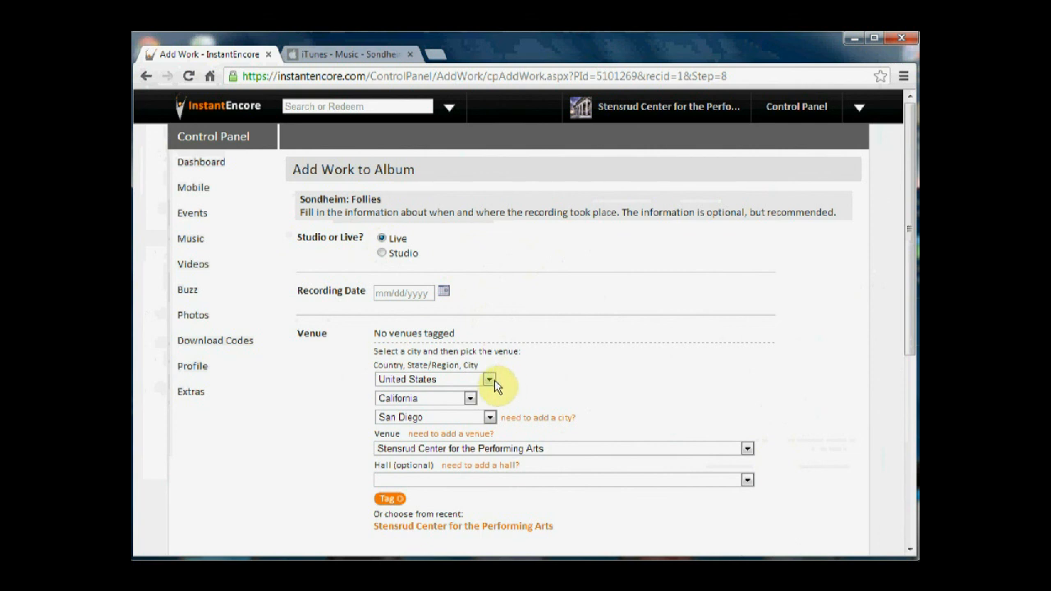
pyautogui.moveTo(470, 402)
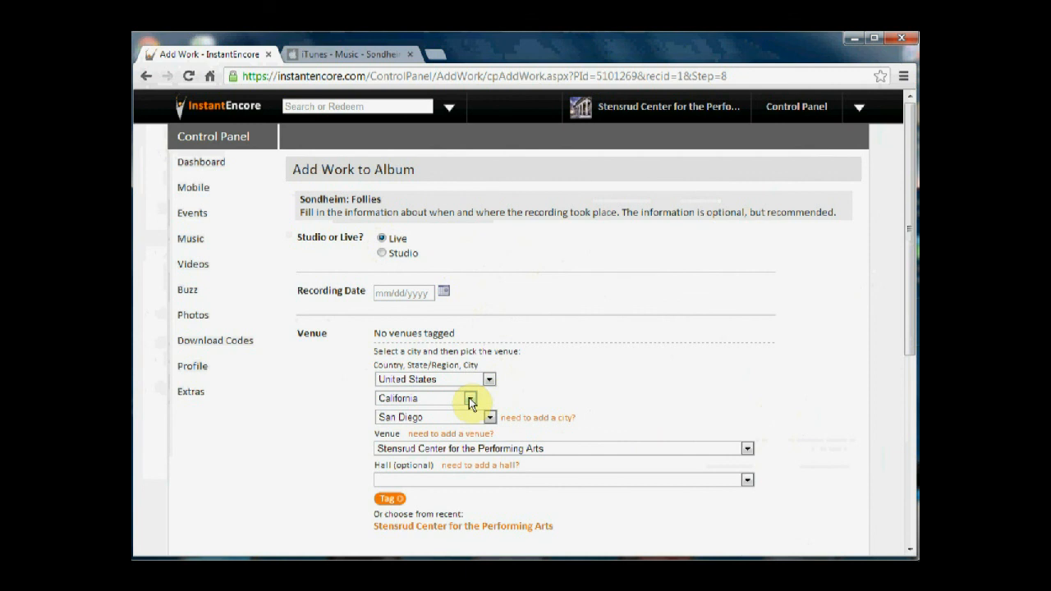
# Step: Tag Carnegie Hall in New York City, New York as the recording venue
pyautogui.click(490, 399)
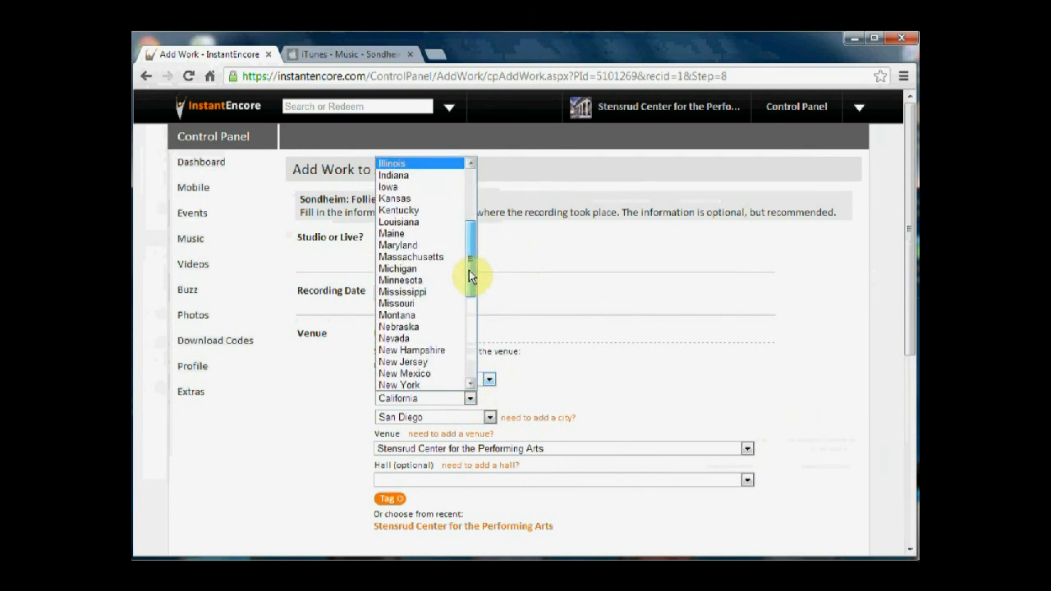
pyautogui.click(398, 384)
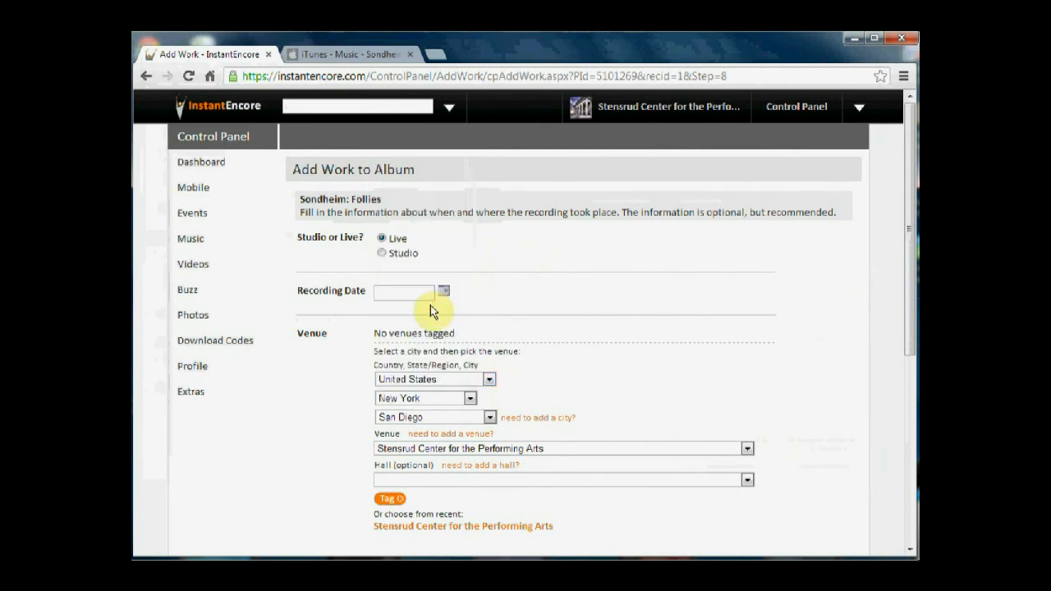
pyautogui.click(490, 418)
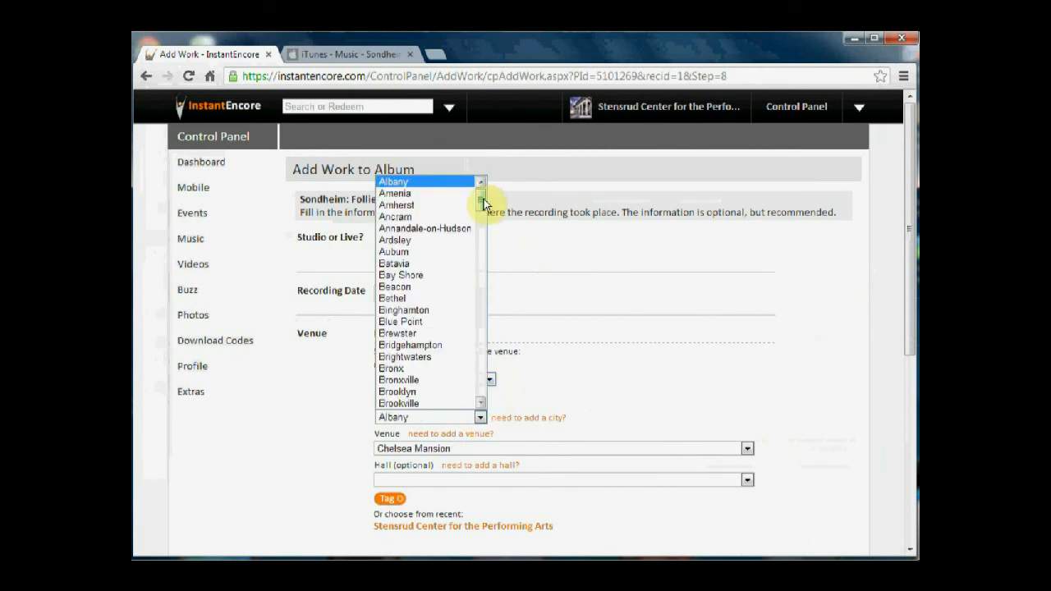
pyautogui.scroll(-3)
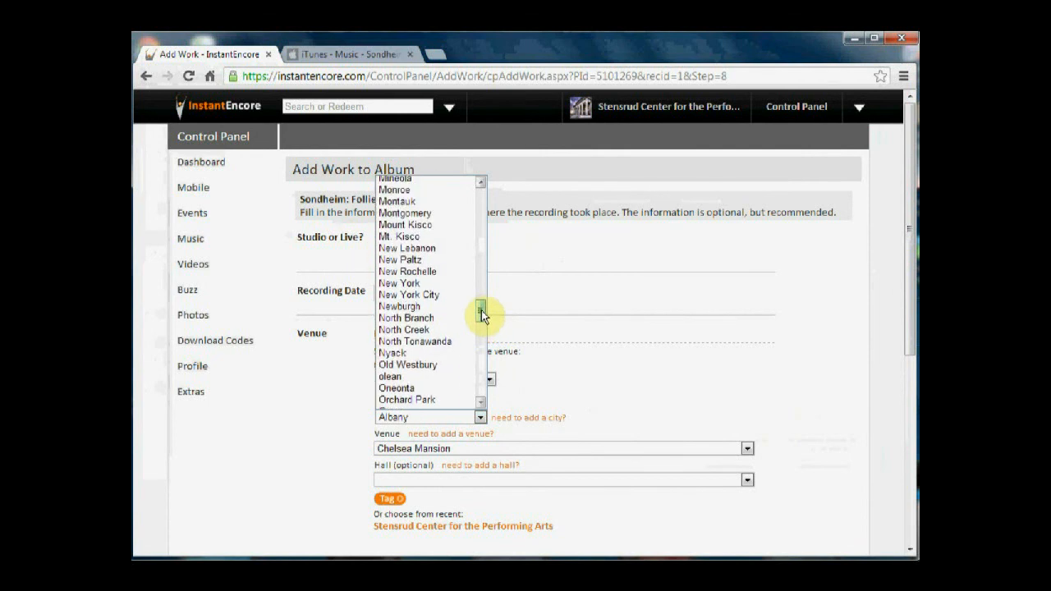
pyautogui.click(408, 295)
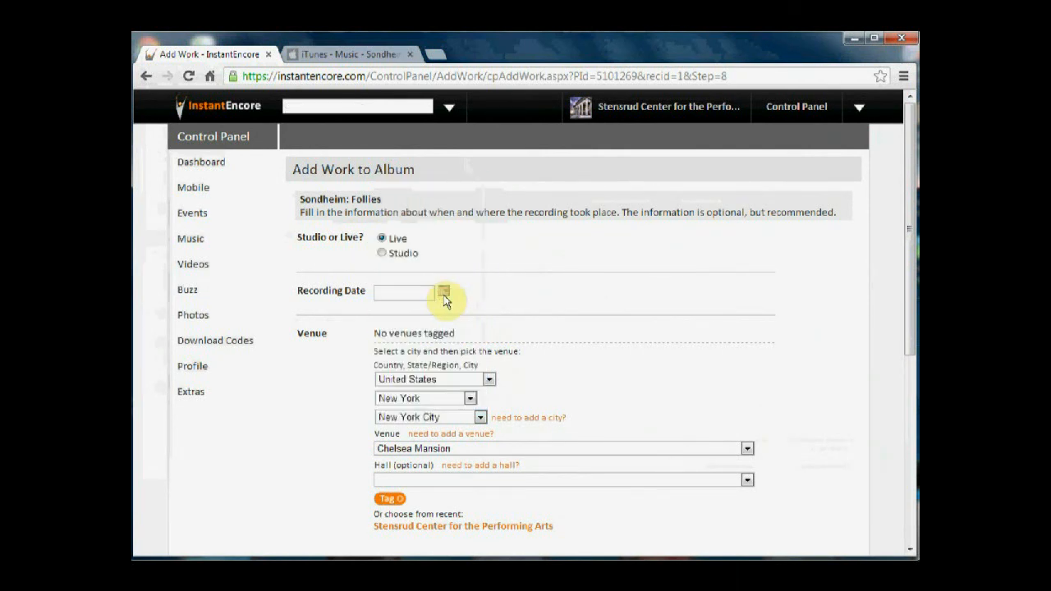
pyautogui.click(745, 449)
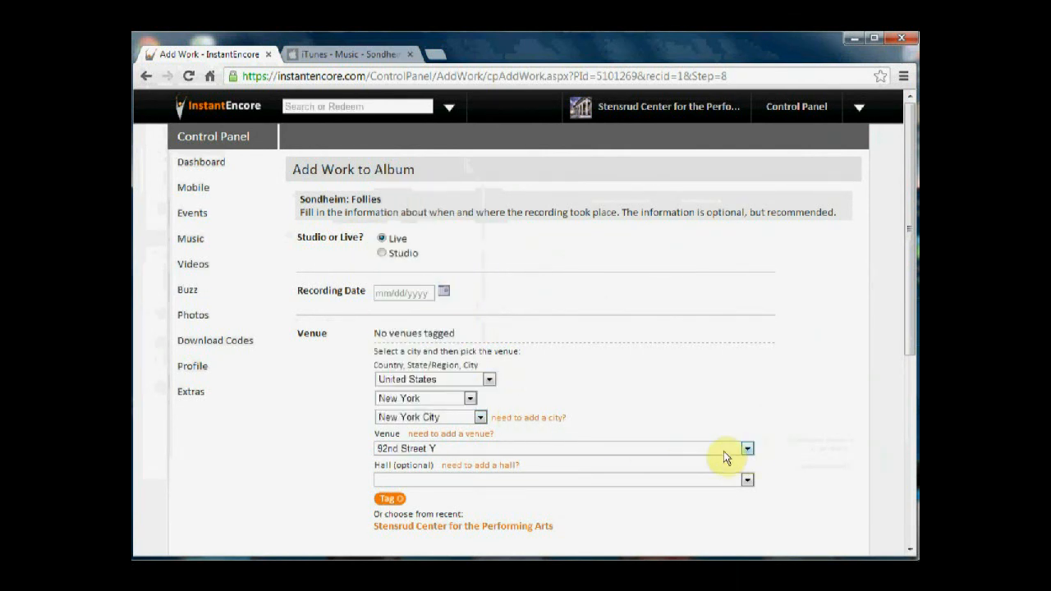
pyautogui.click(746, 448)
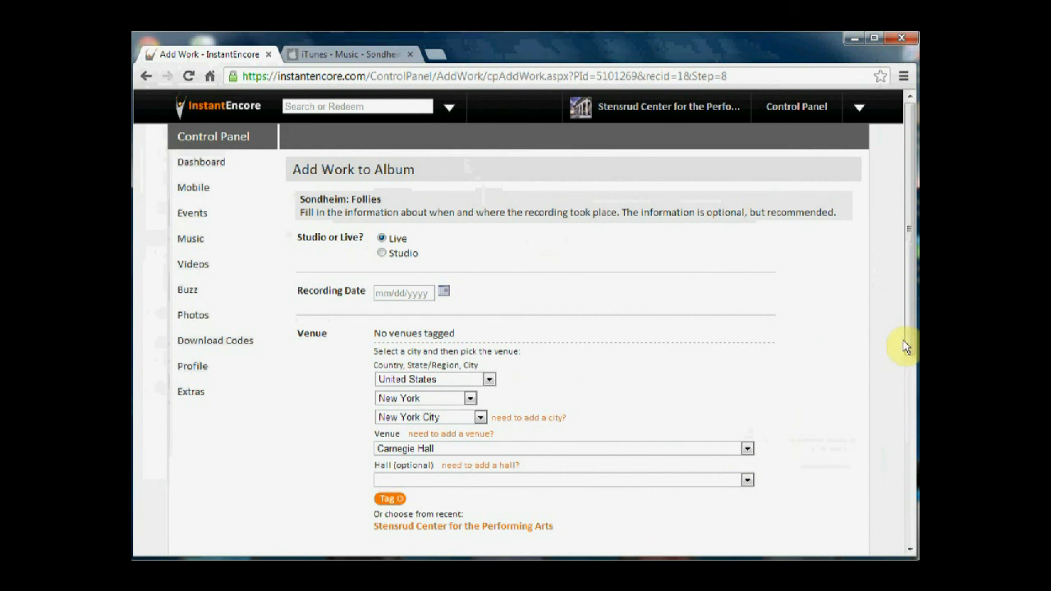
pyautogui.scroll(-3)
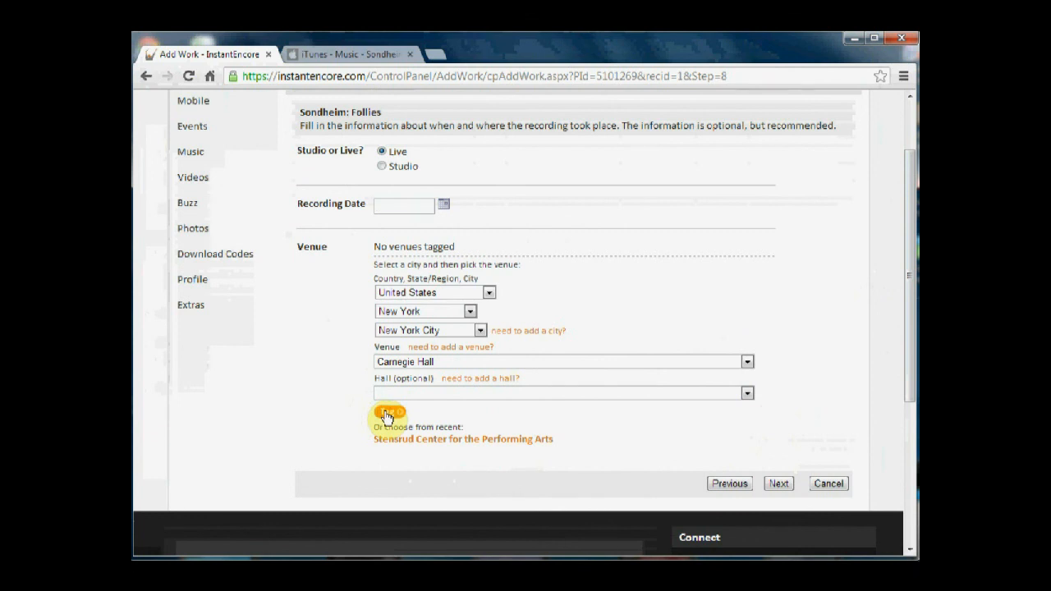
pyautogui.click(388, 412)
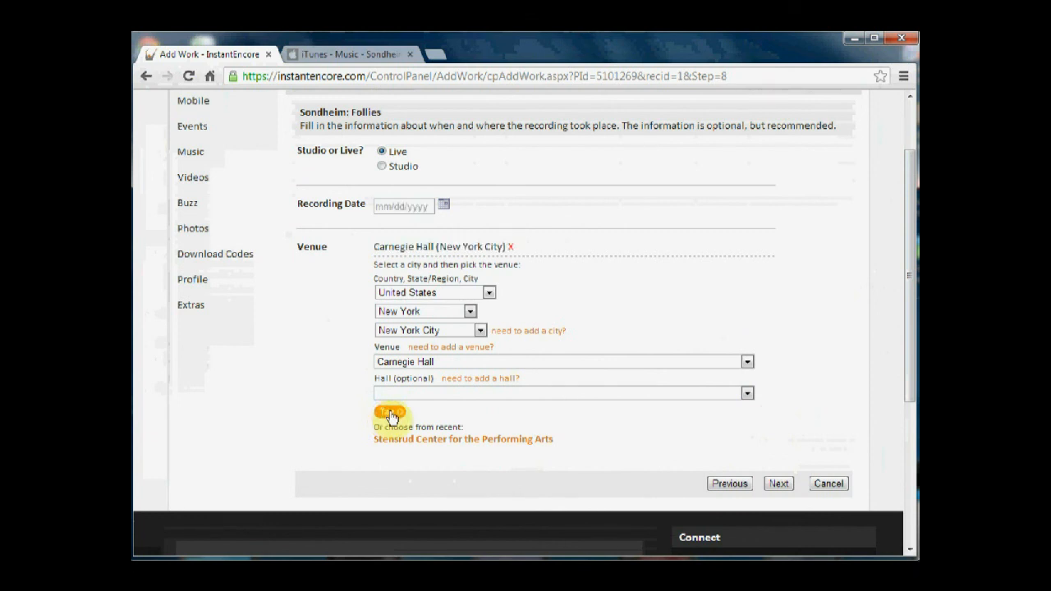
pyautogui.moveTo(735, 437)
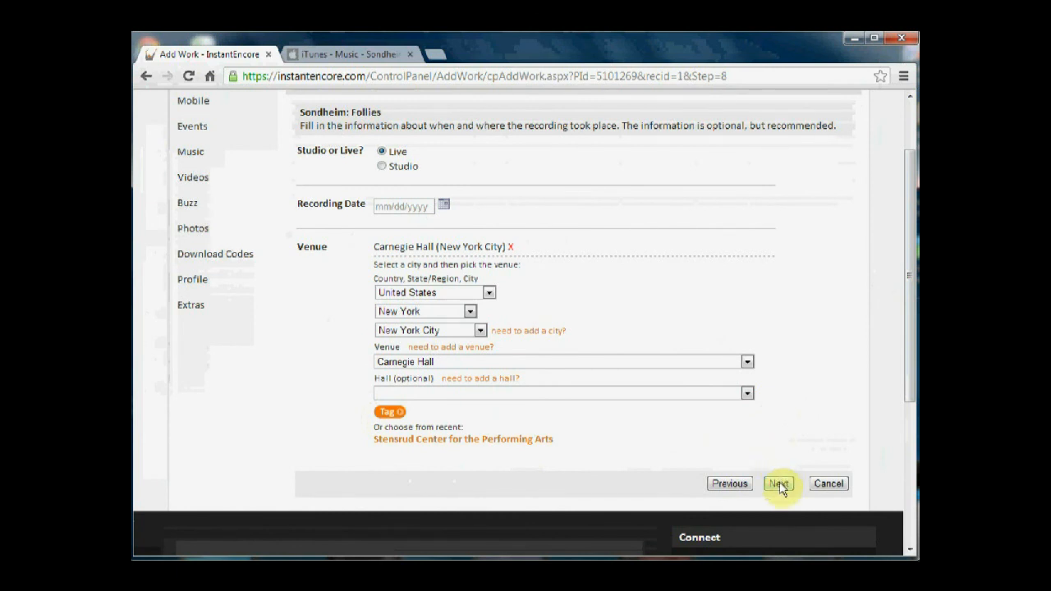
pyautogui.click(777, 482)
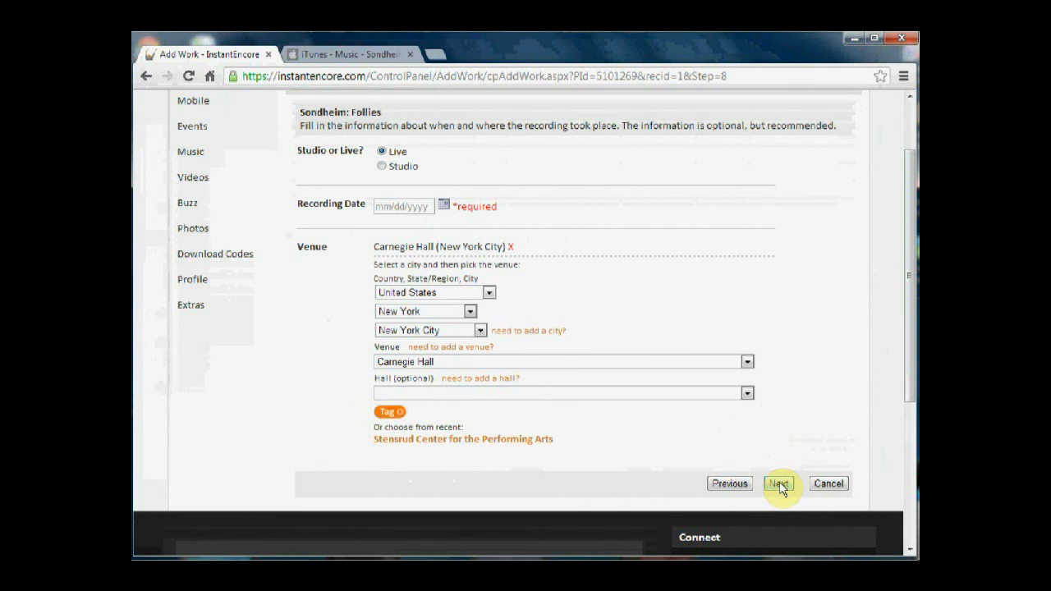
pyautogui.moveTo(825, 410)
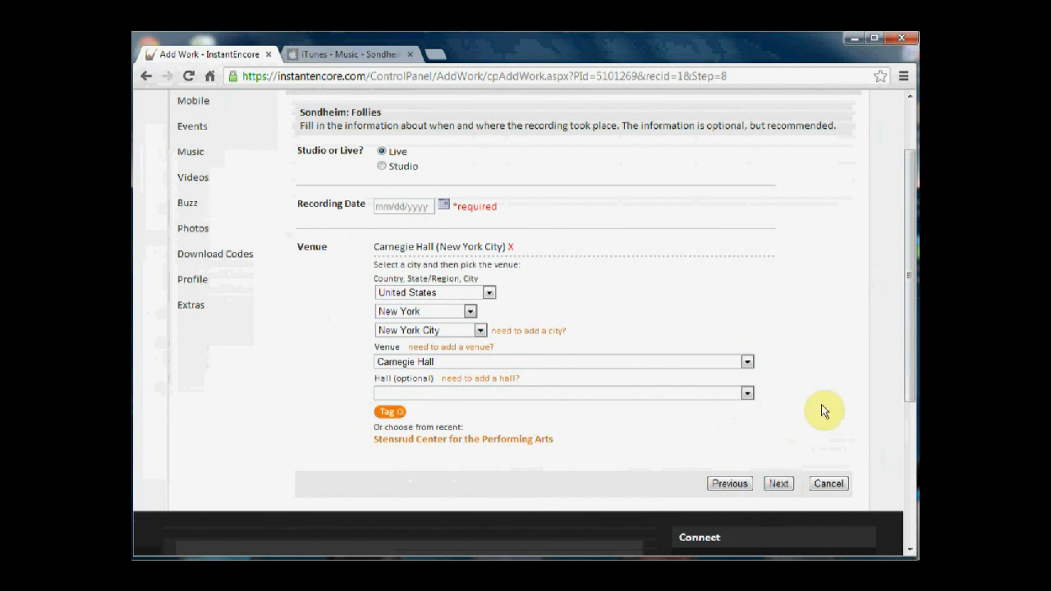
pyautogui.moveTo(505, 230)
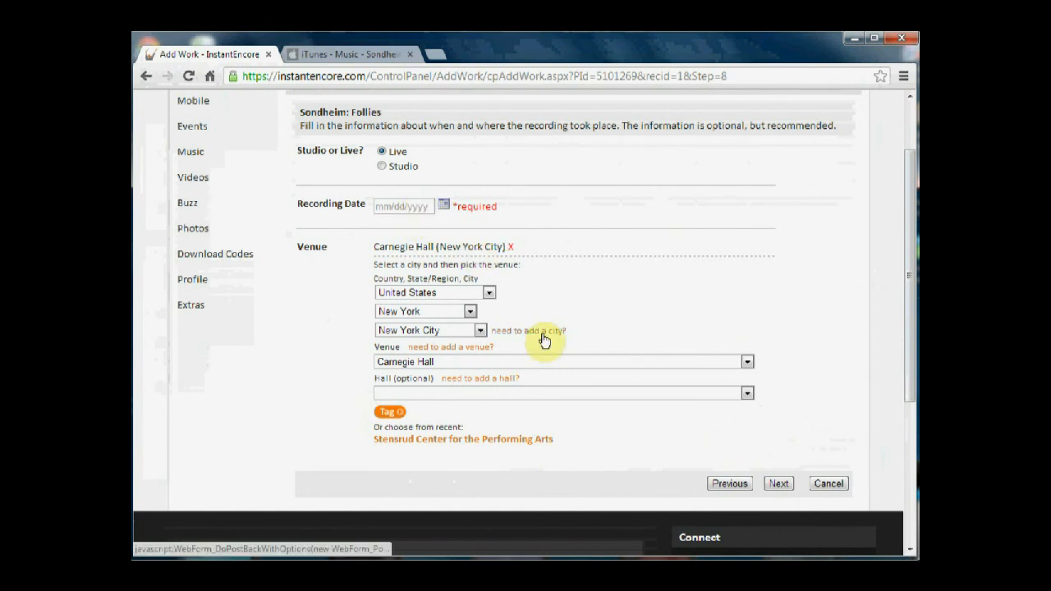
pyautogui.moveTo(540, 299)
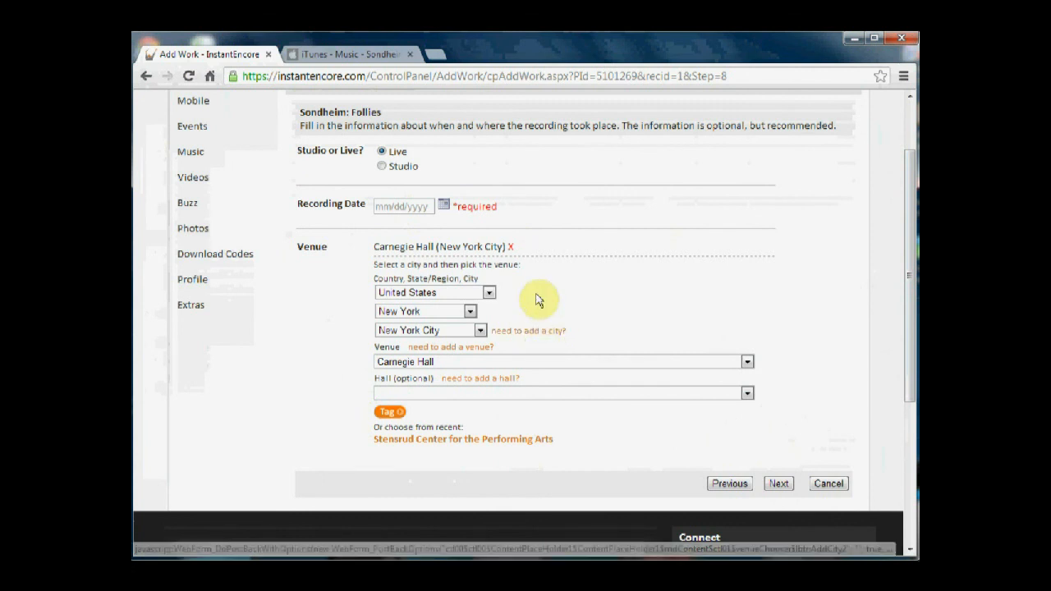
pyautogui.moveTo(511, 141)
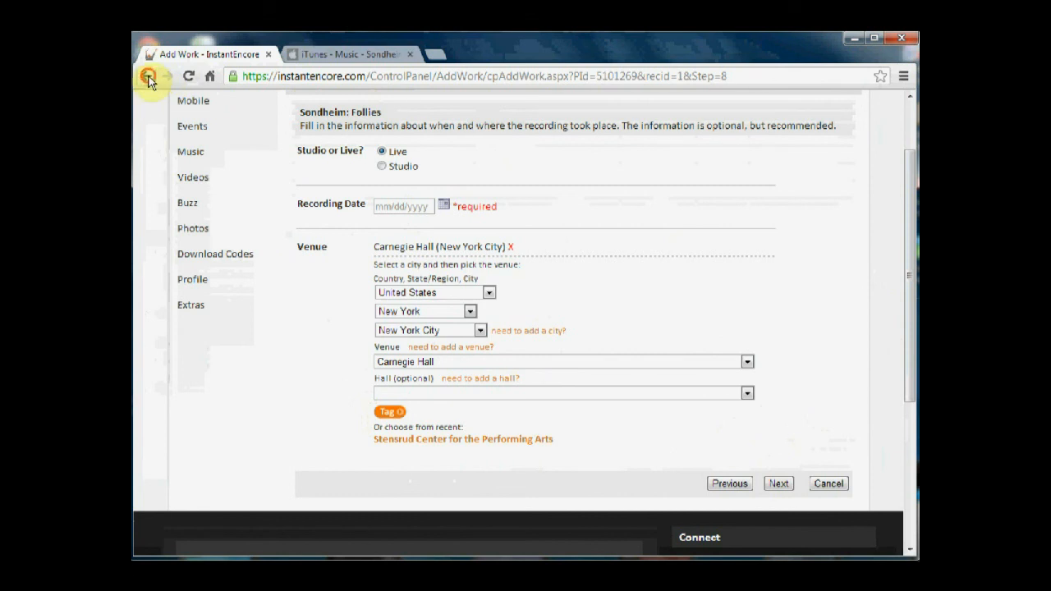
# Step: Go back one step and return to the recording details to clear the required-date warning
pyautogui.click(147, 75)
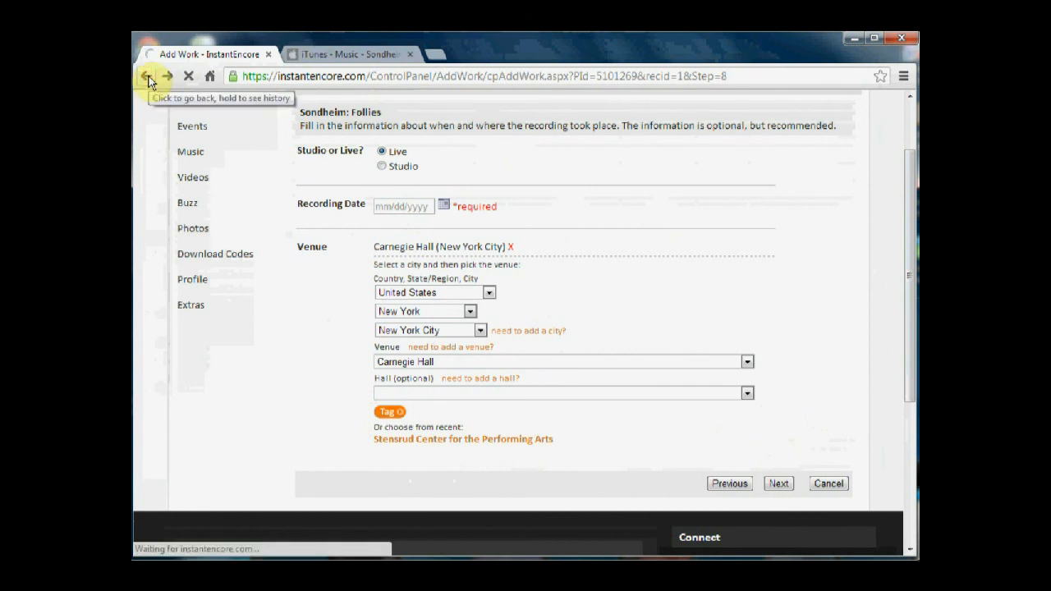
pyautogui.click(146, 75)
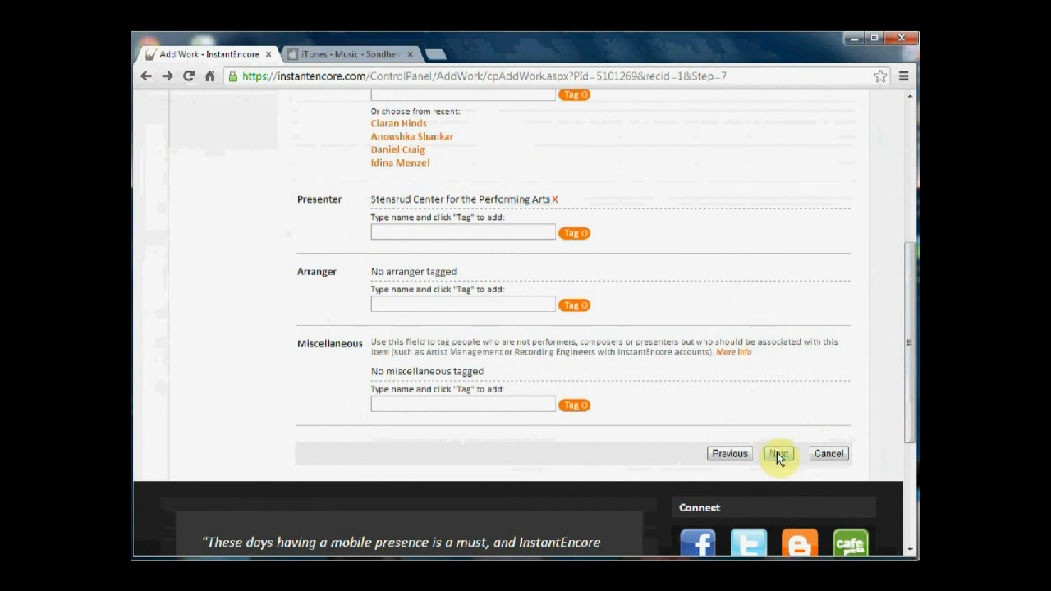
pyautogui.click(778, 454)
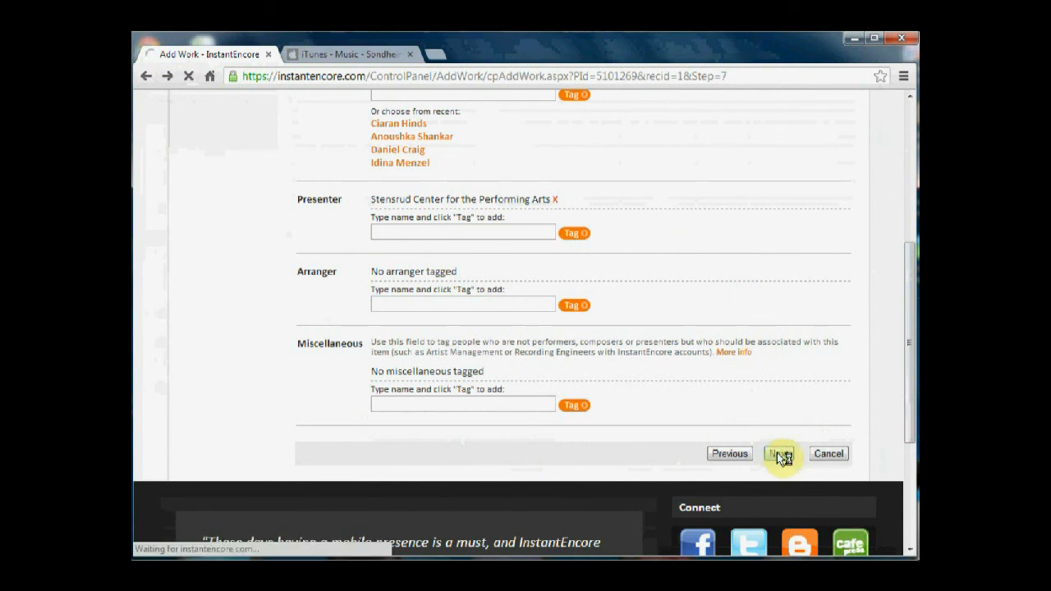
pyautogui.click(779, 453)
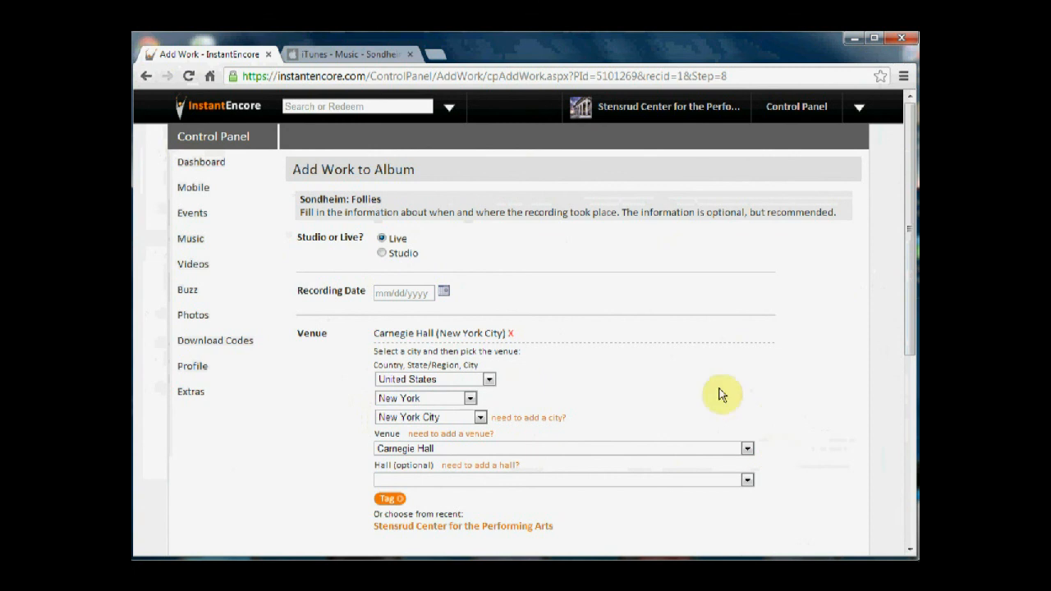
pyautogui.moveTo(472, 241)
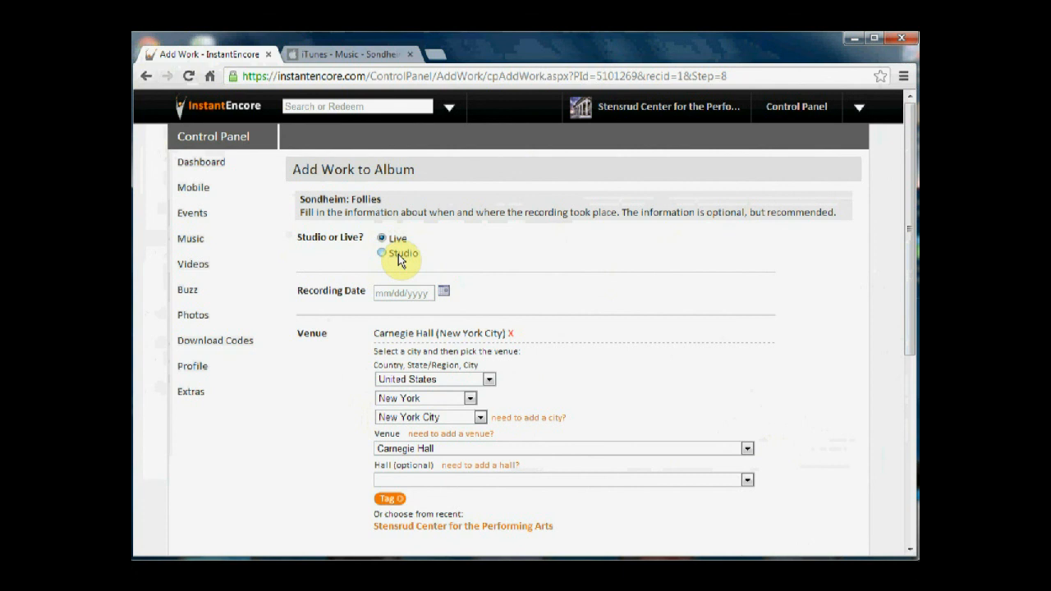
pyautogui.moveTo(427, 286)
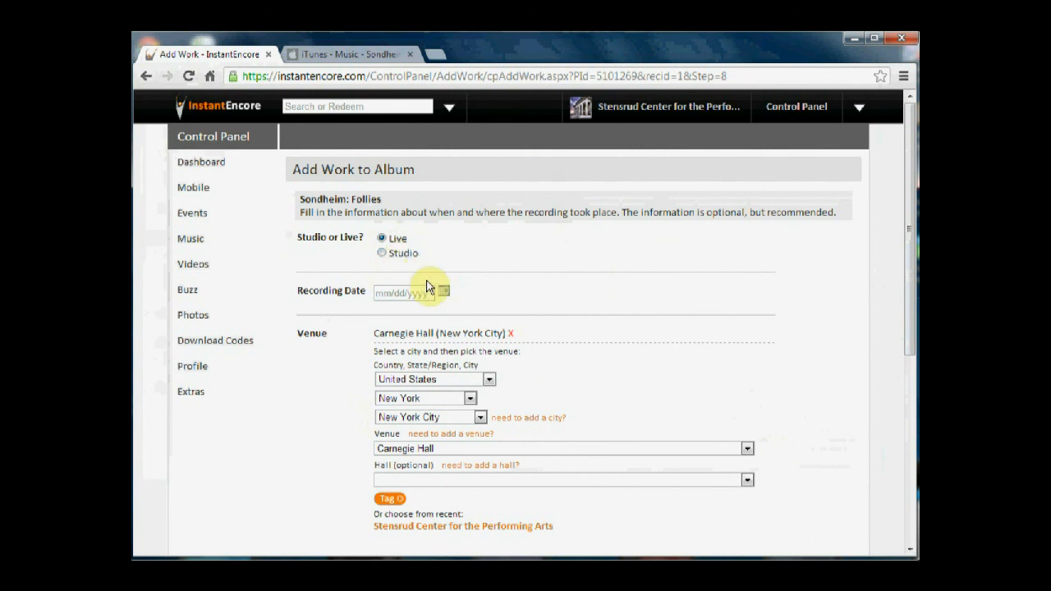
pyautogui.click(402, 293)
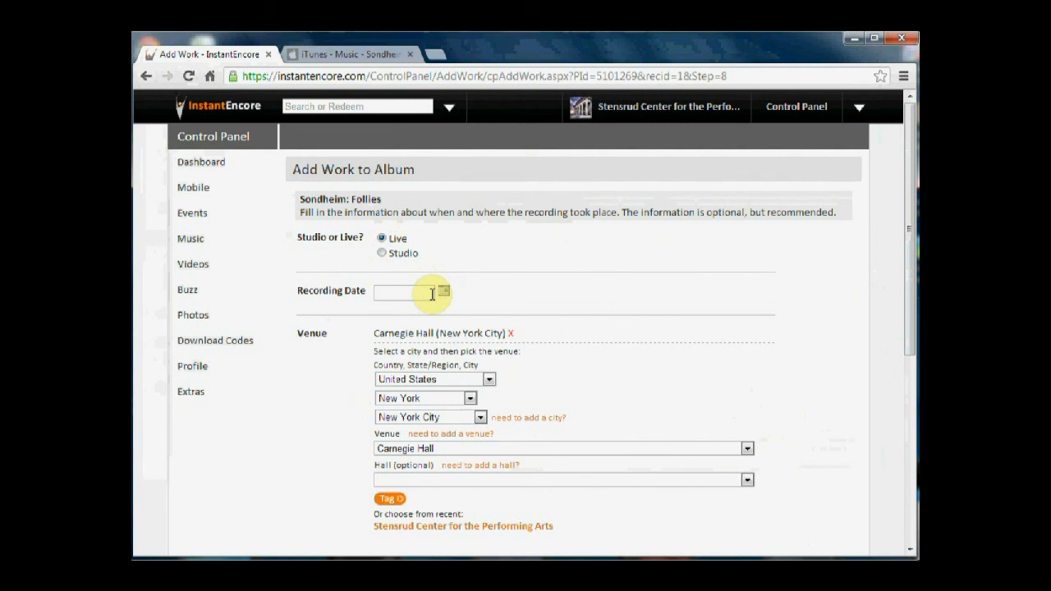
# Step: Enter 09/01/1997 as the recording date for the live Follies recording
pyautogui.click(403, 293)
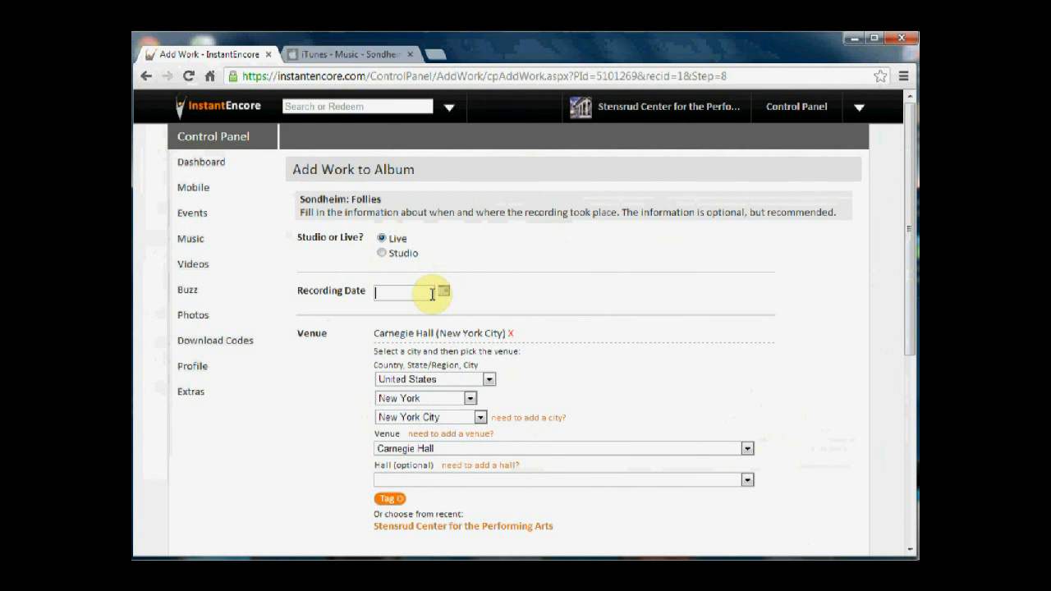
pyautogui.write('09')
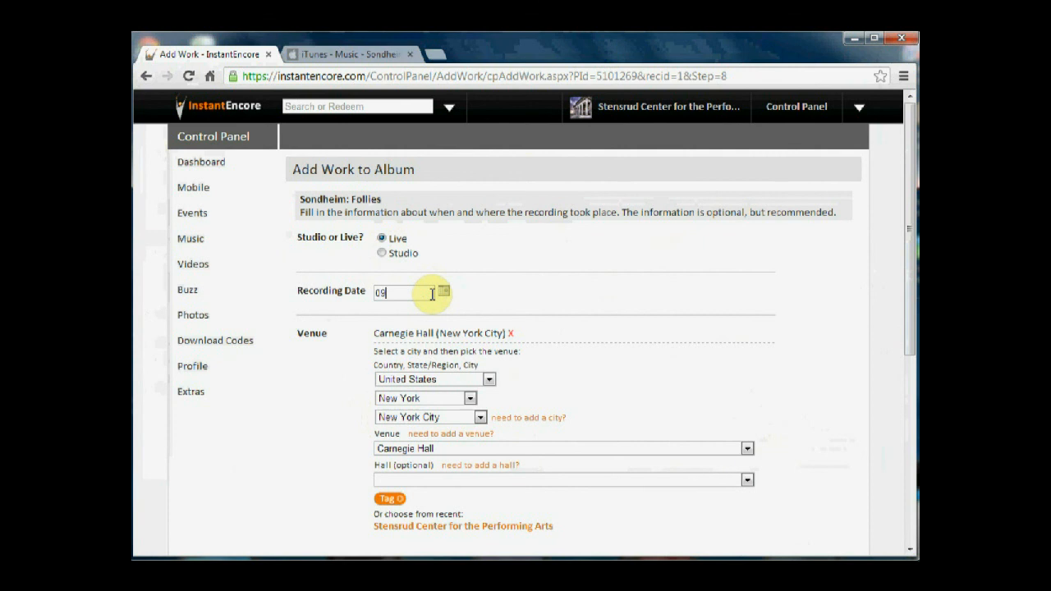
pyautogui.write('/01/1')
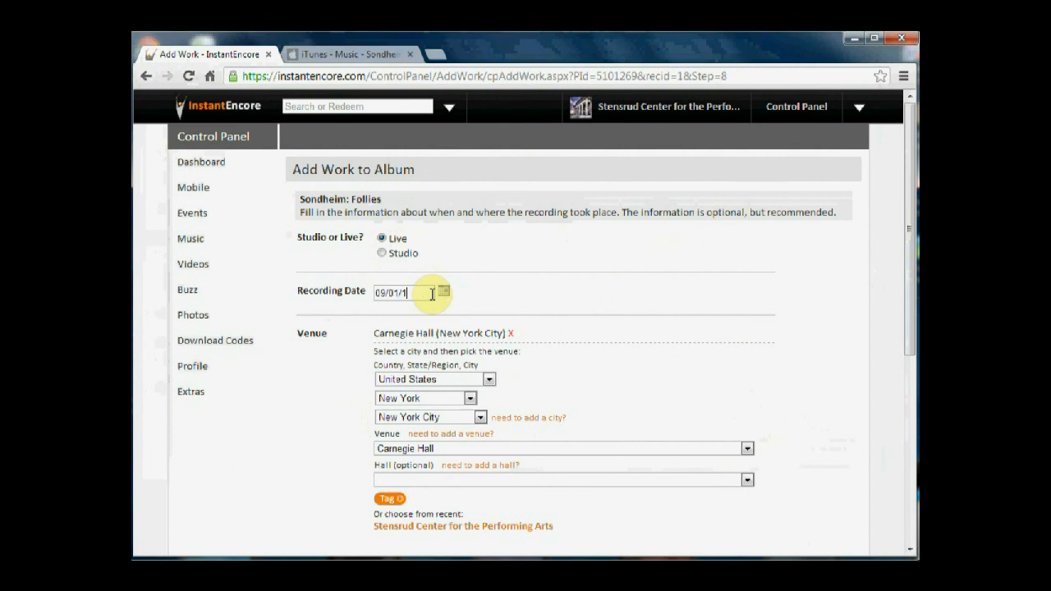
pyautogui.write('997')
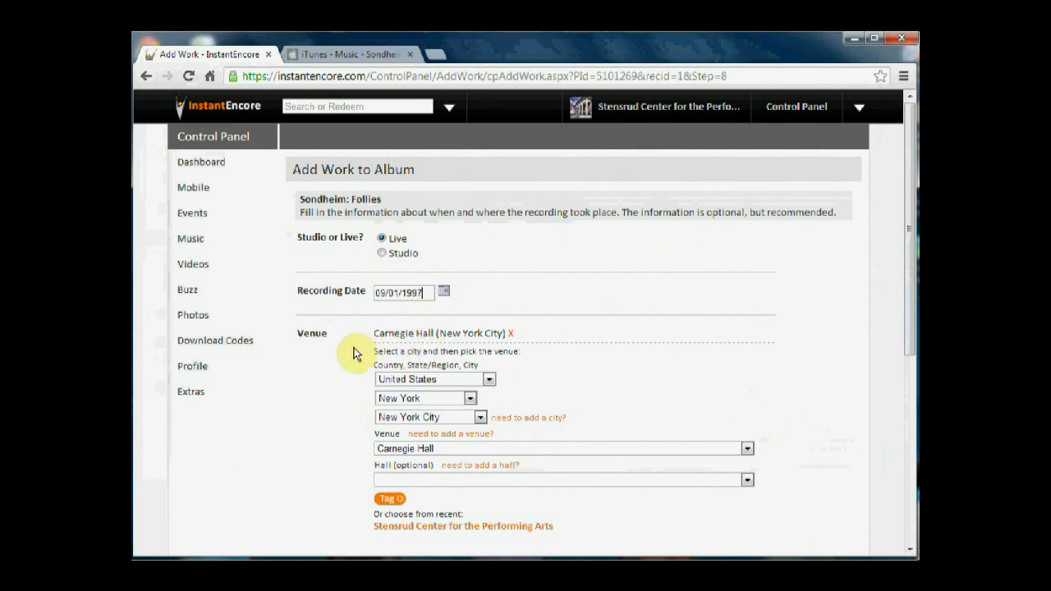
pyautogui.moveTo(443, 452)
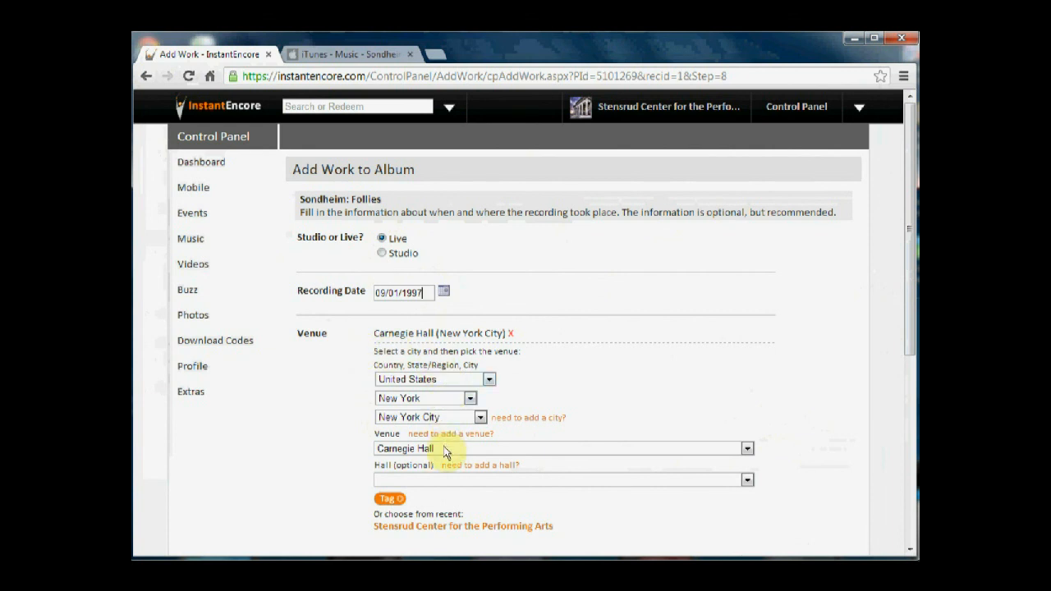
pyautogui.moveTo(850, 306)
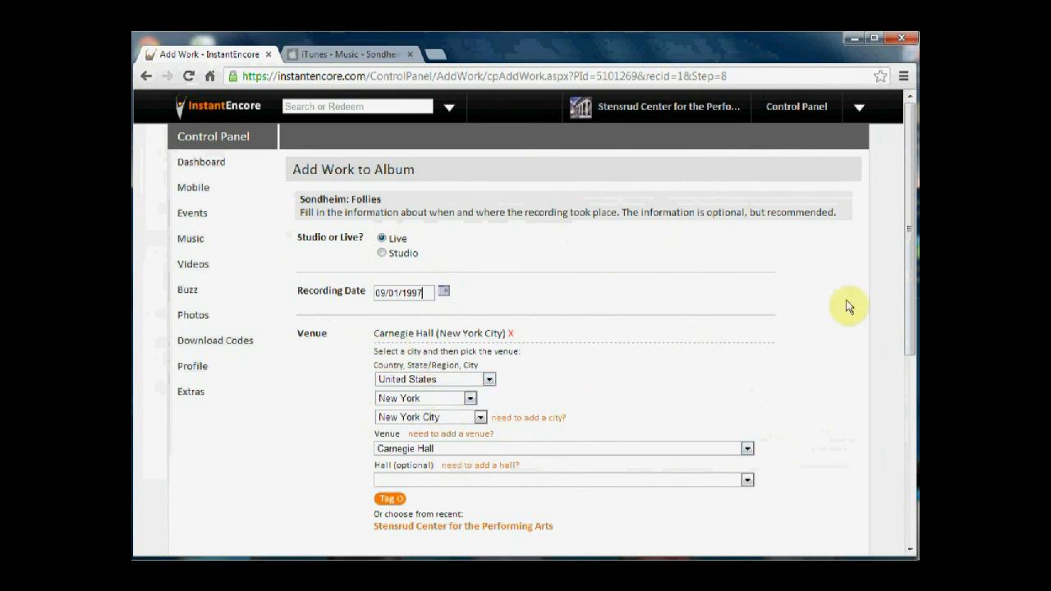
pyautogui.scroll(-3)
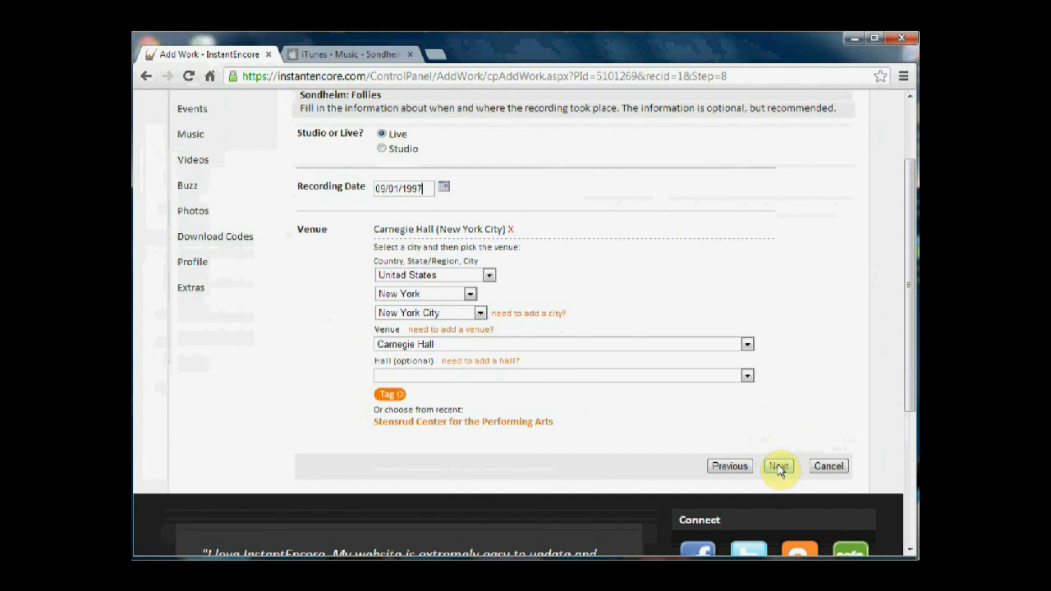
# Step: Submit the recording details so Follies is added to the album
pyautogui.click(778, 465)
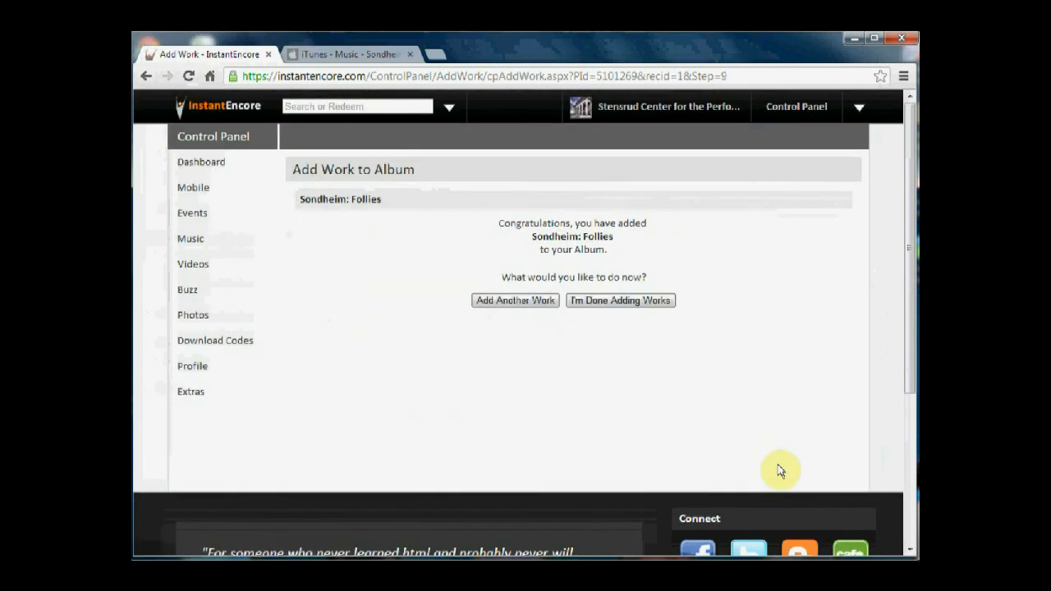
pyautogui.moveTo(698, 399)
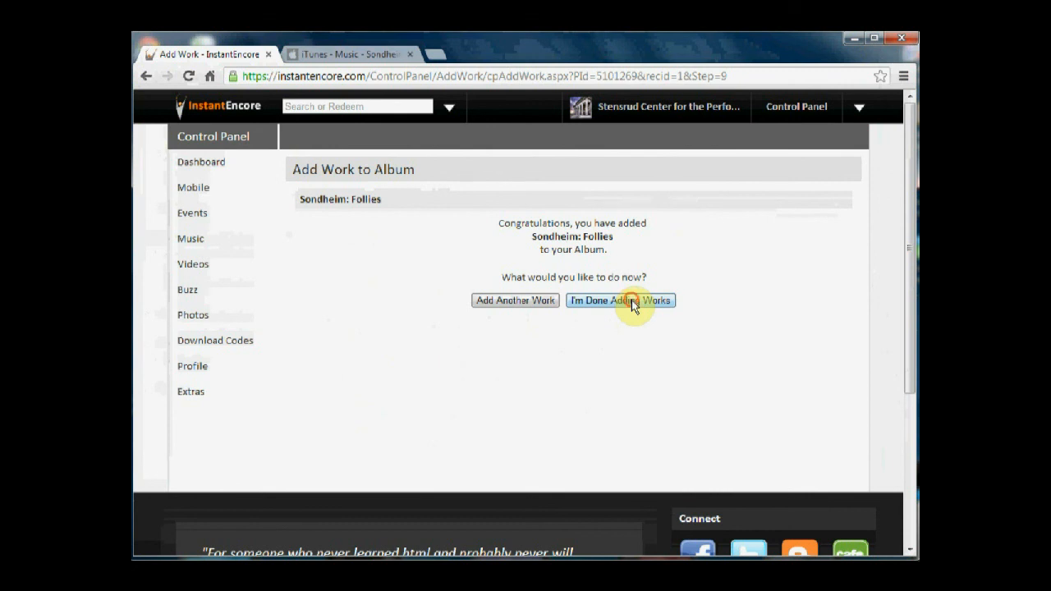
# Step: Choose "I'm Done Adding Works" to return to Step 2 - Repertoire
pyautogui.click(621, 300)
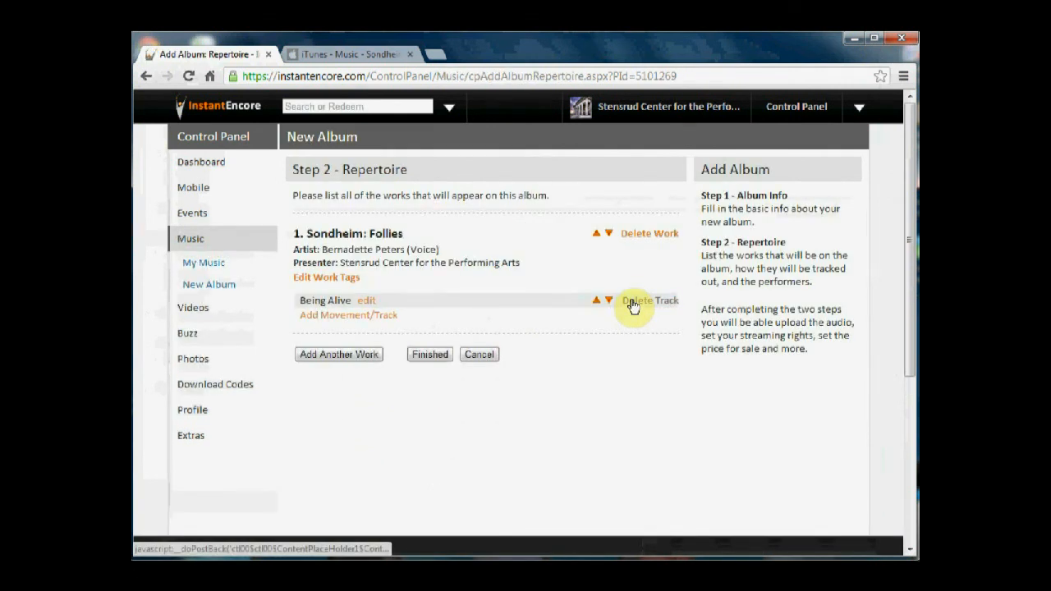
pyautogui.moveTo(565, 342)
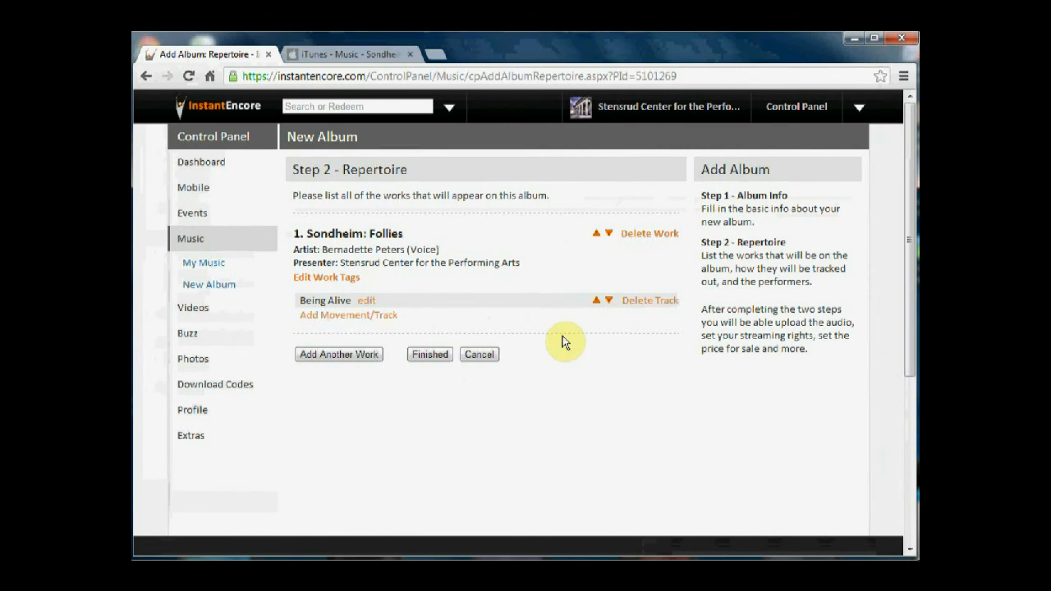
pyautogui.moveTo(496, 282)
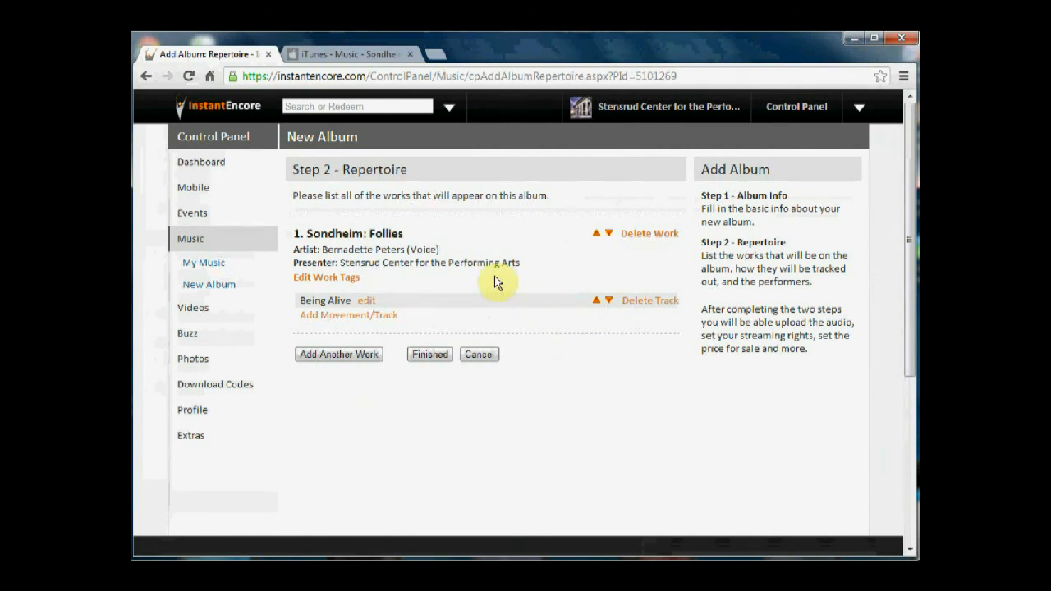
pyautogui.moveTo(415, 220)
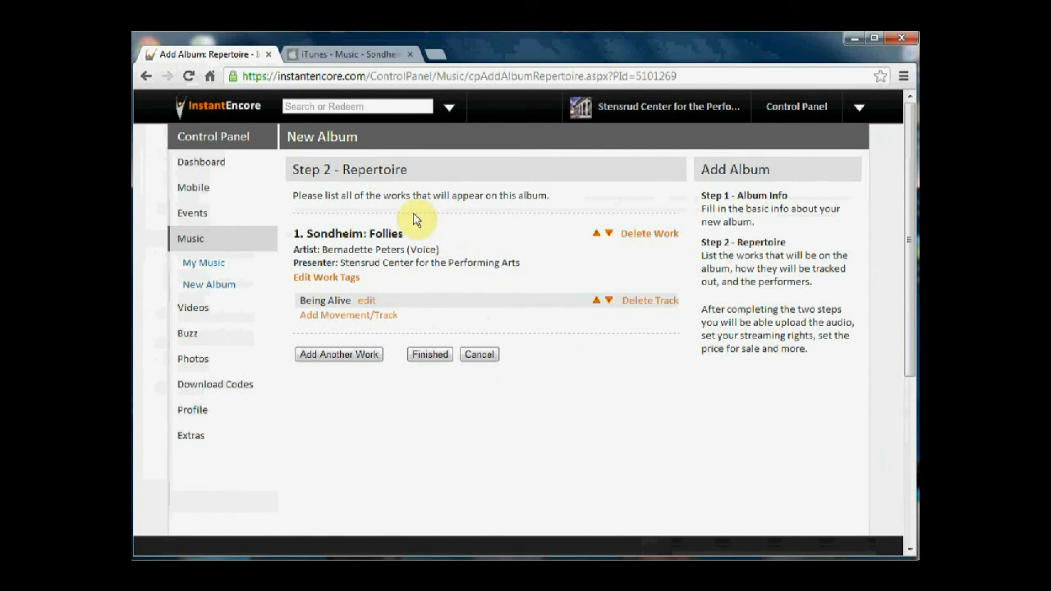
pyautogui.moveTo(409, 221)
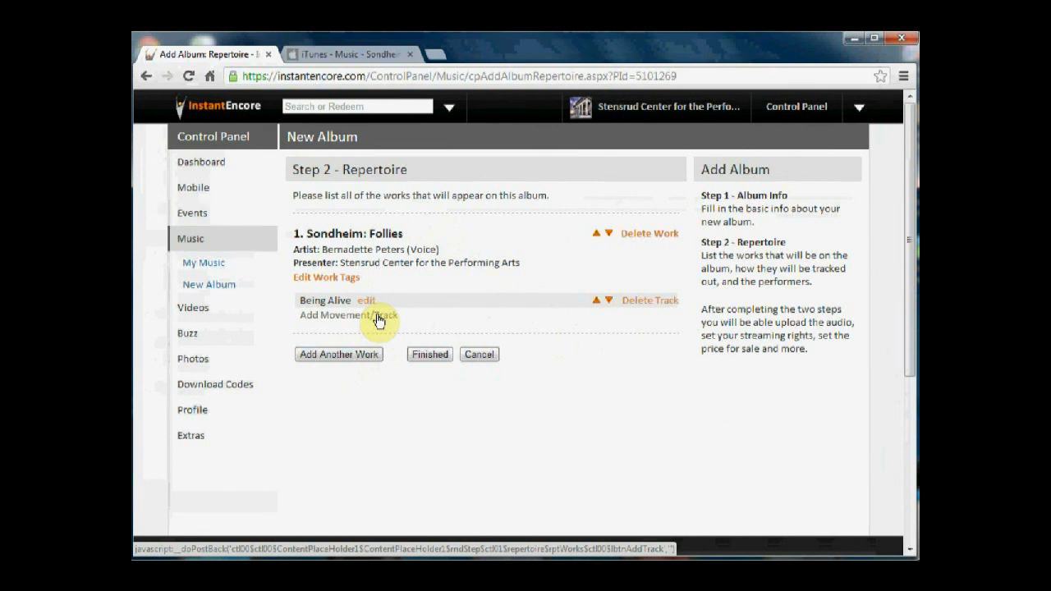
pyautogui.click(352, 316)
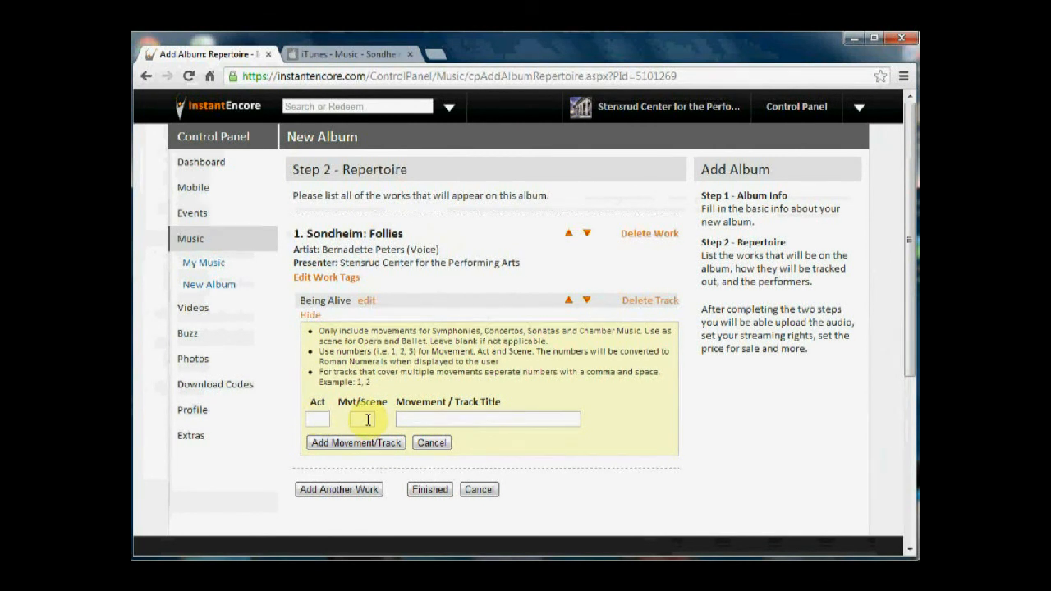
pyautogui.moveTo(351, 306)
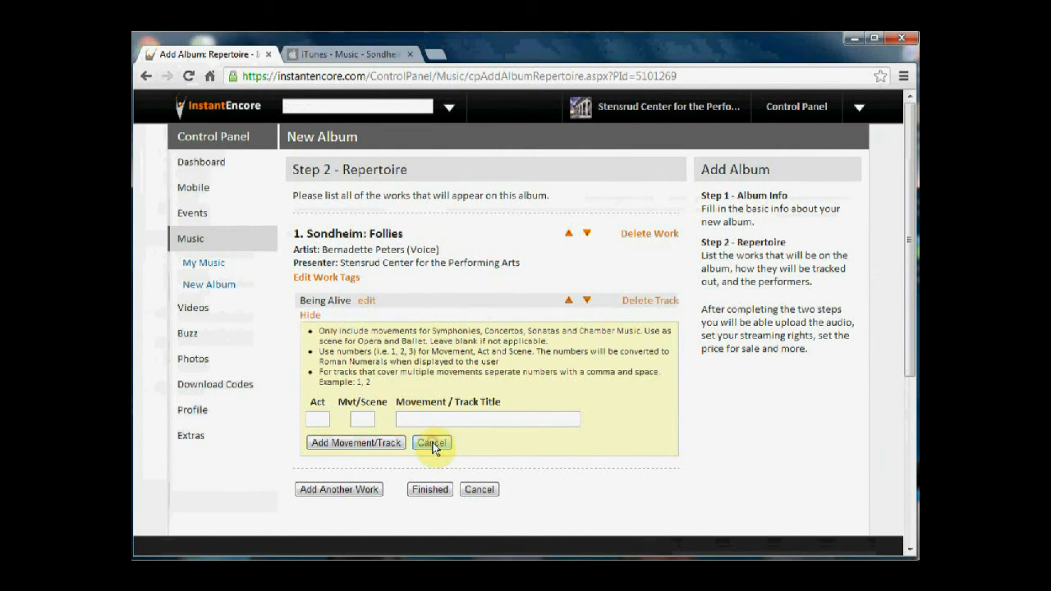
pyautogui.click(433, 443)
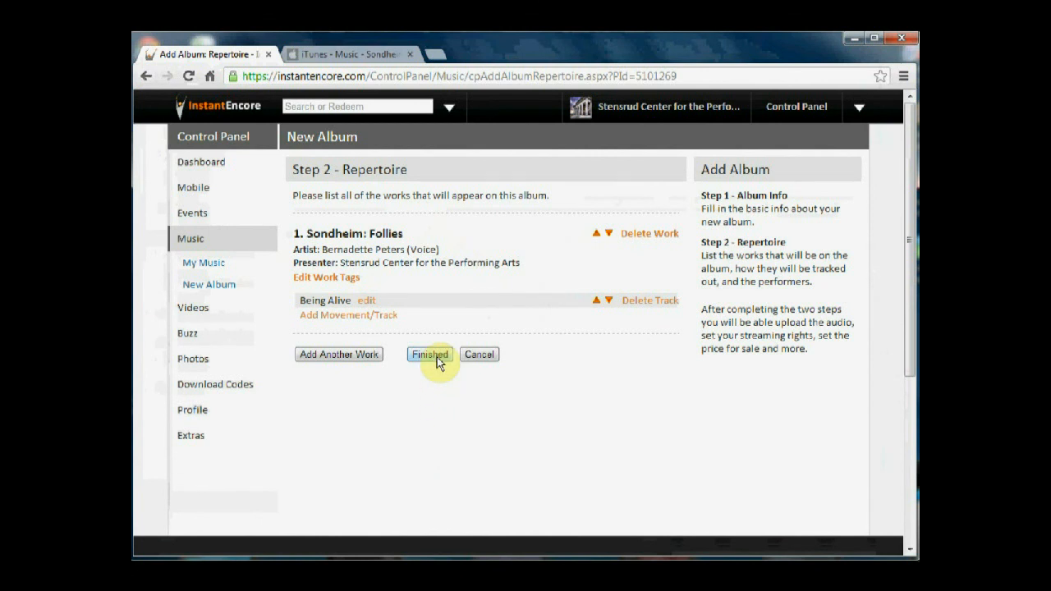